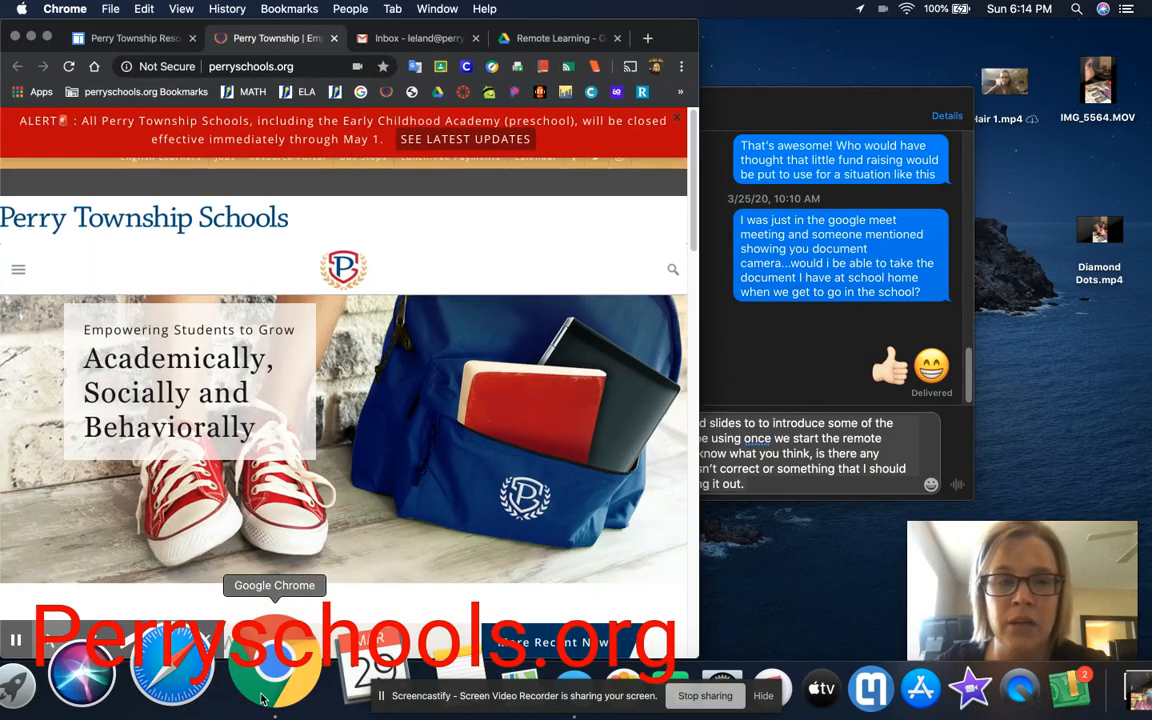
Step: Bring the Chrome window with perryschools.org to the front and maximise it
right_click(264, 700)
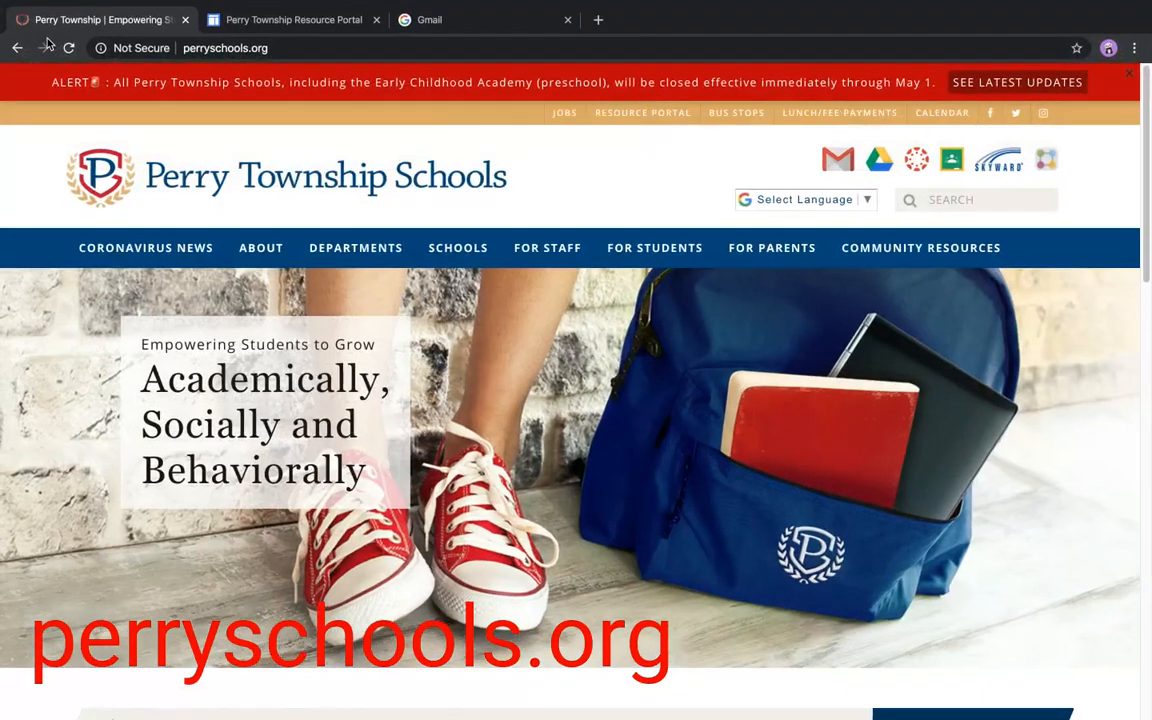
click(260, 248)
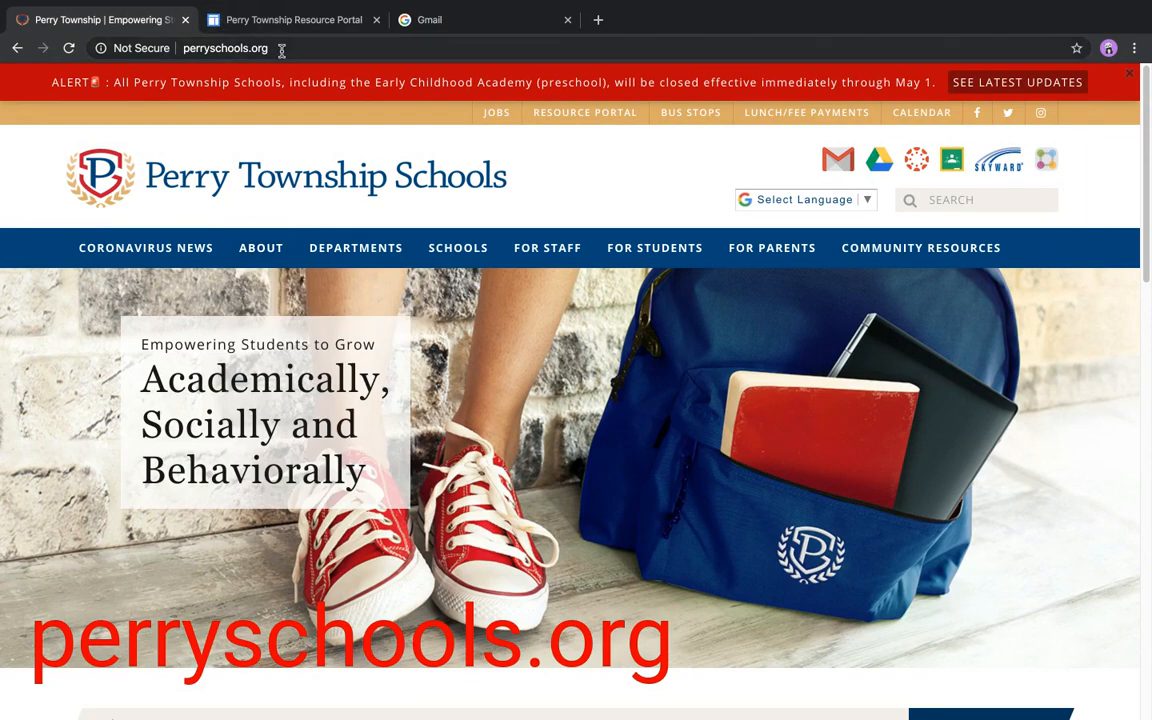
mouse_move(748, 152)
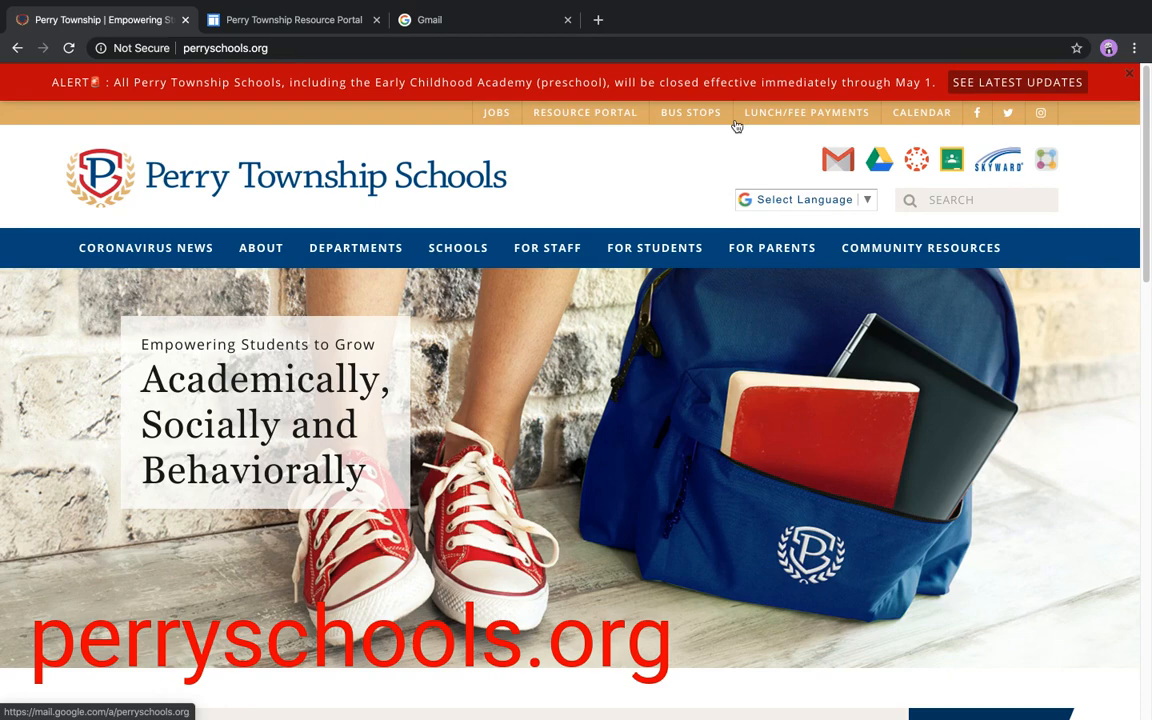
mouse_move(560, 118)
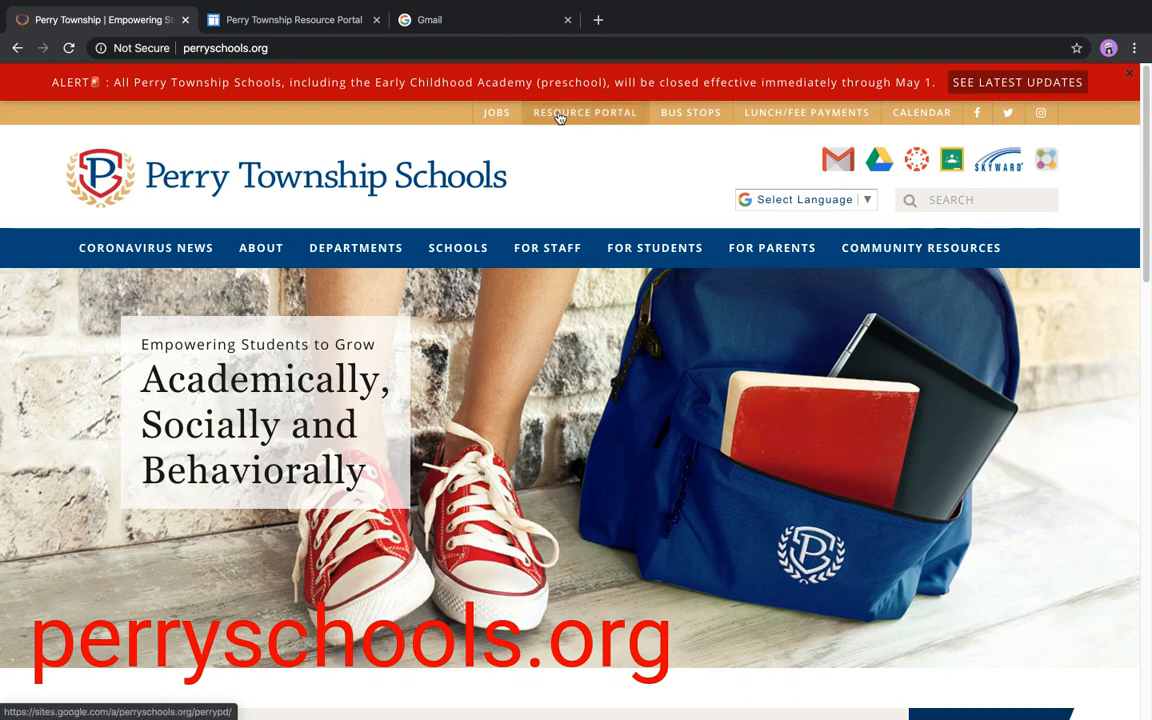
Step: Follow the Resource Portal link in the home page top bar to the Remote Learning Resources site
click(584, 112)
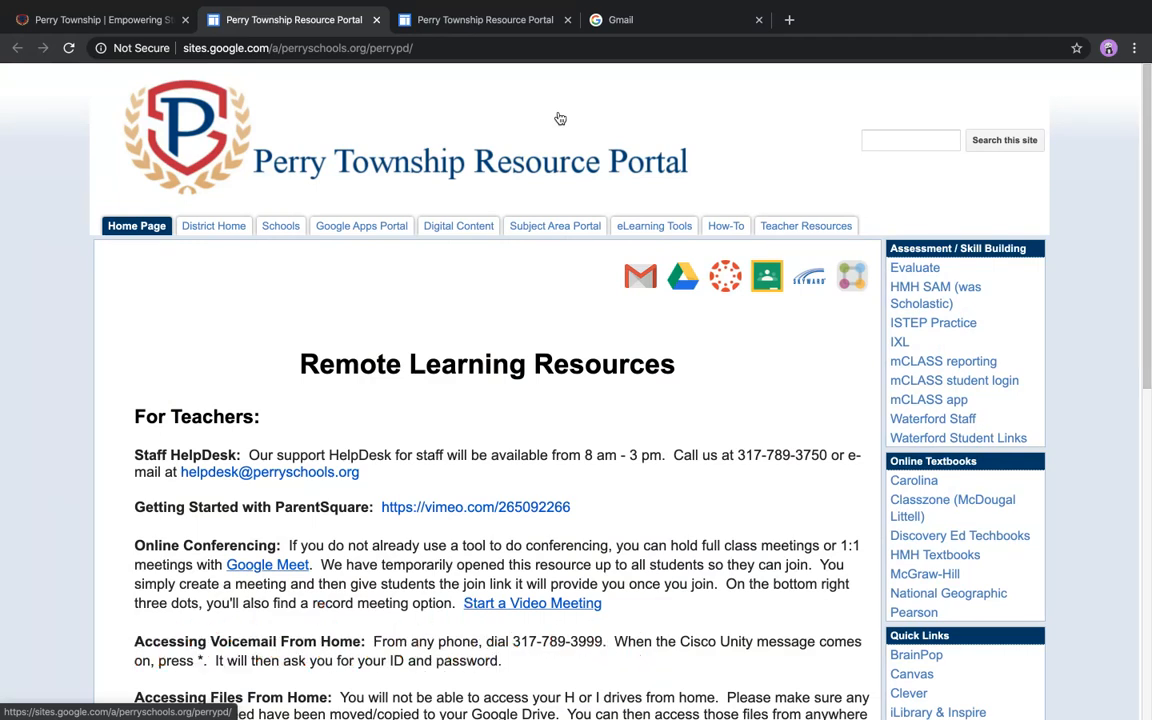
click(566, 18)
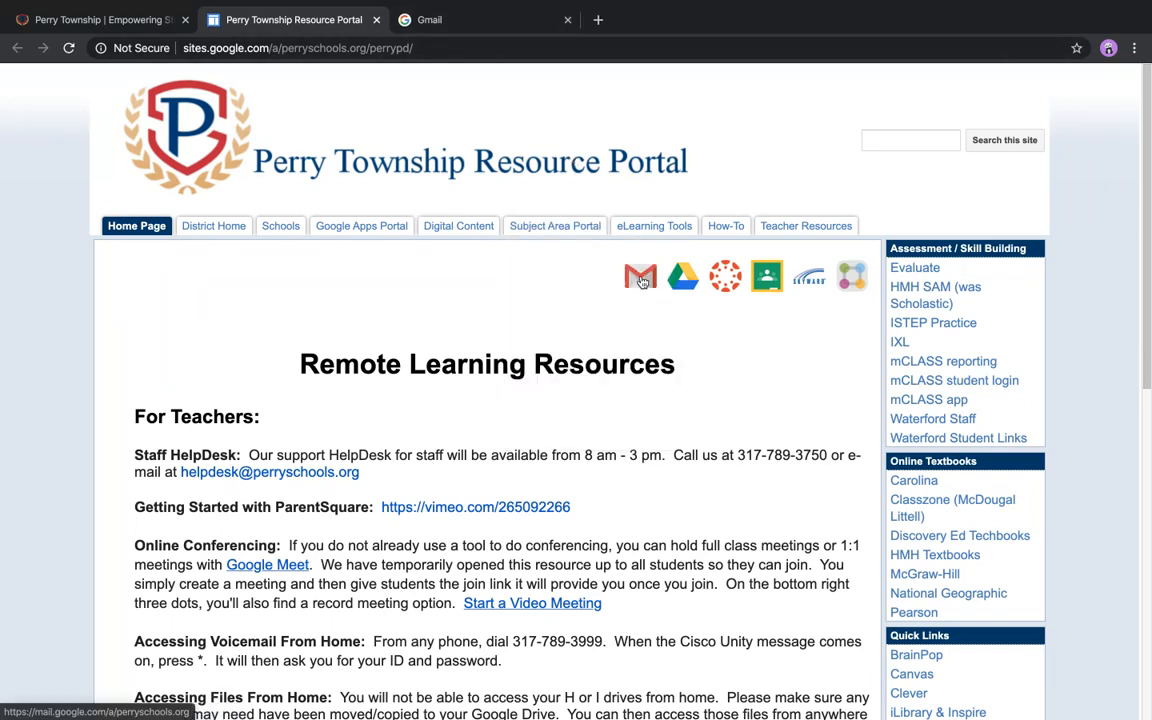
click(640, 276)
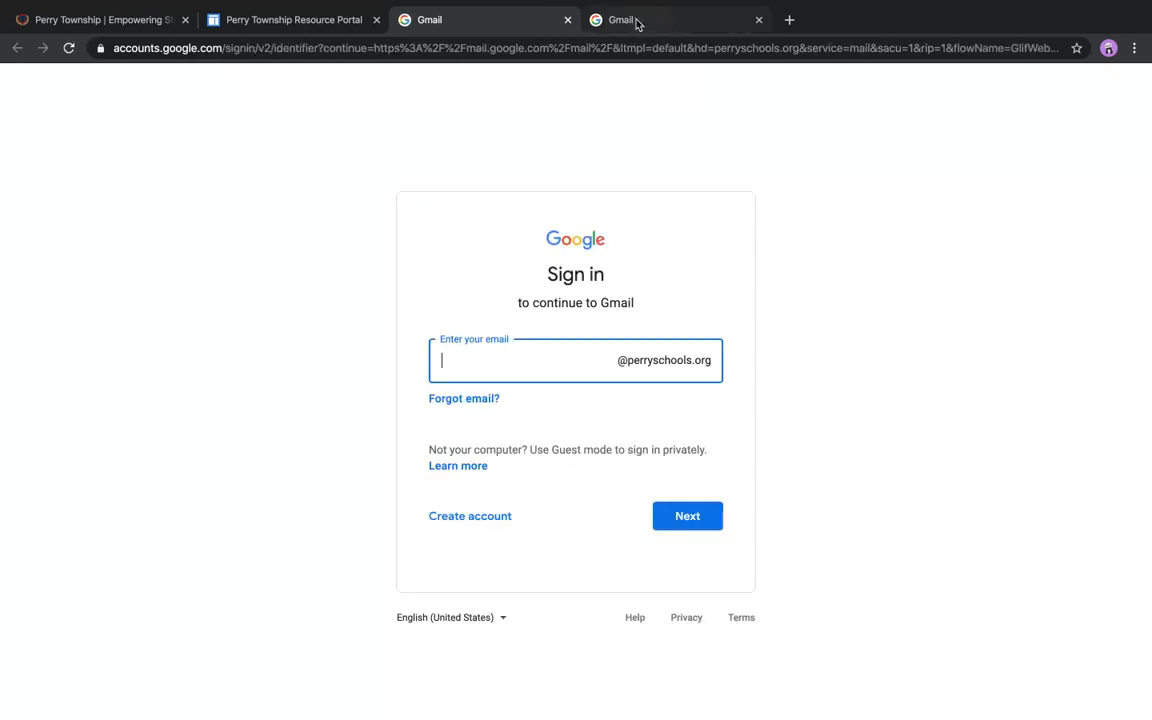
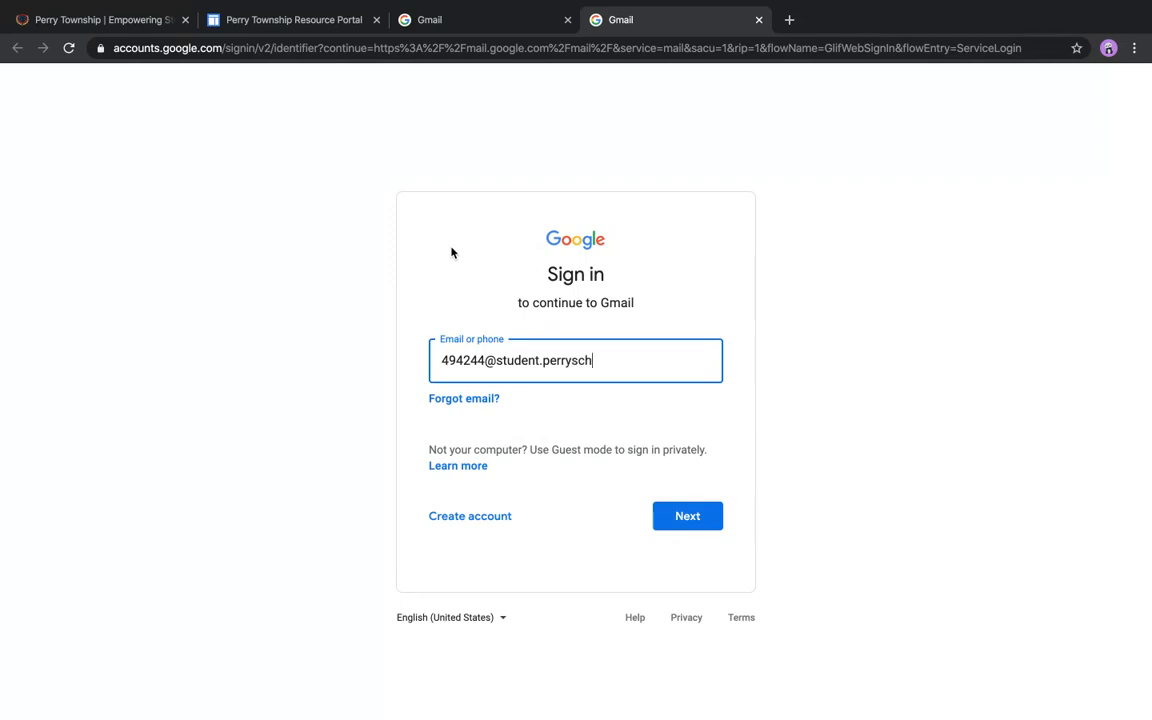
click(688, 516)
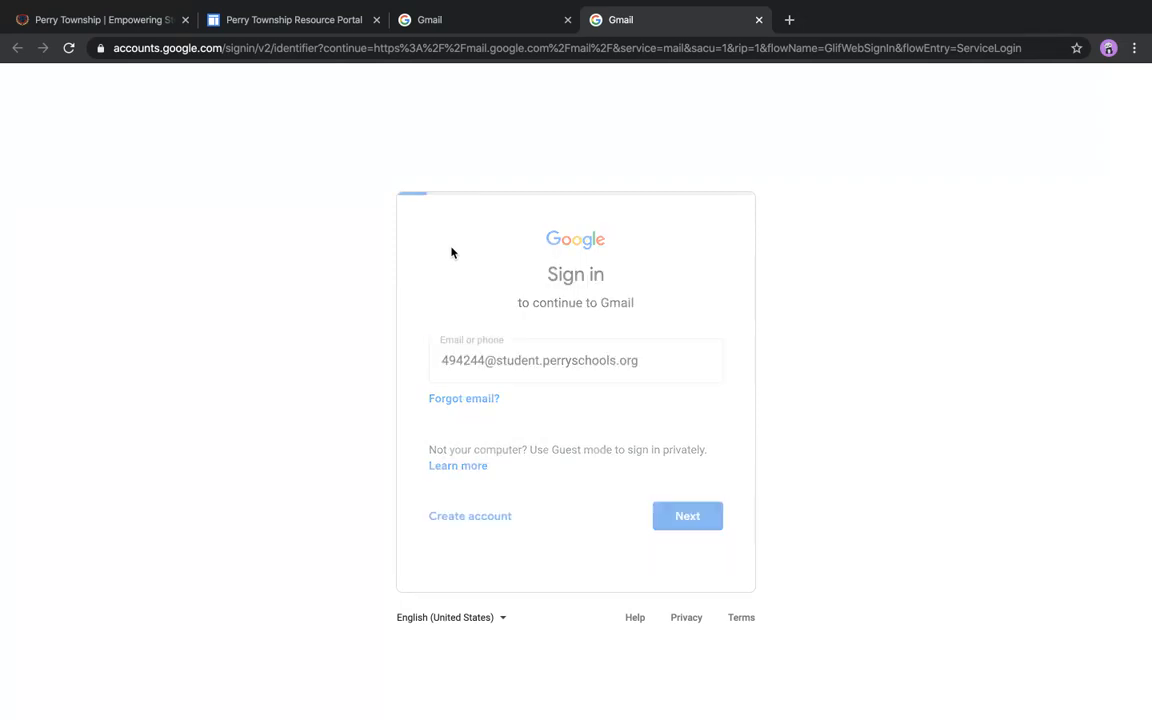
Step: Enter the student password and finish signing in to reach the Gmail inbox
click(688, 516)
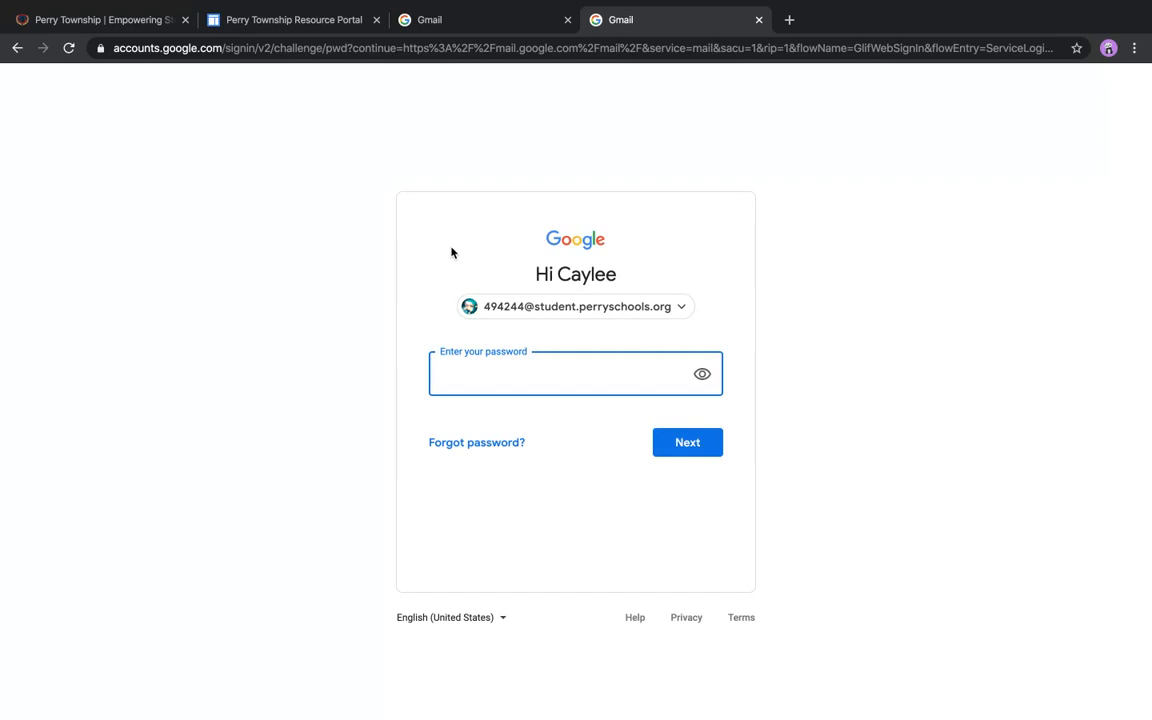
text(••)
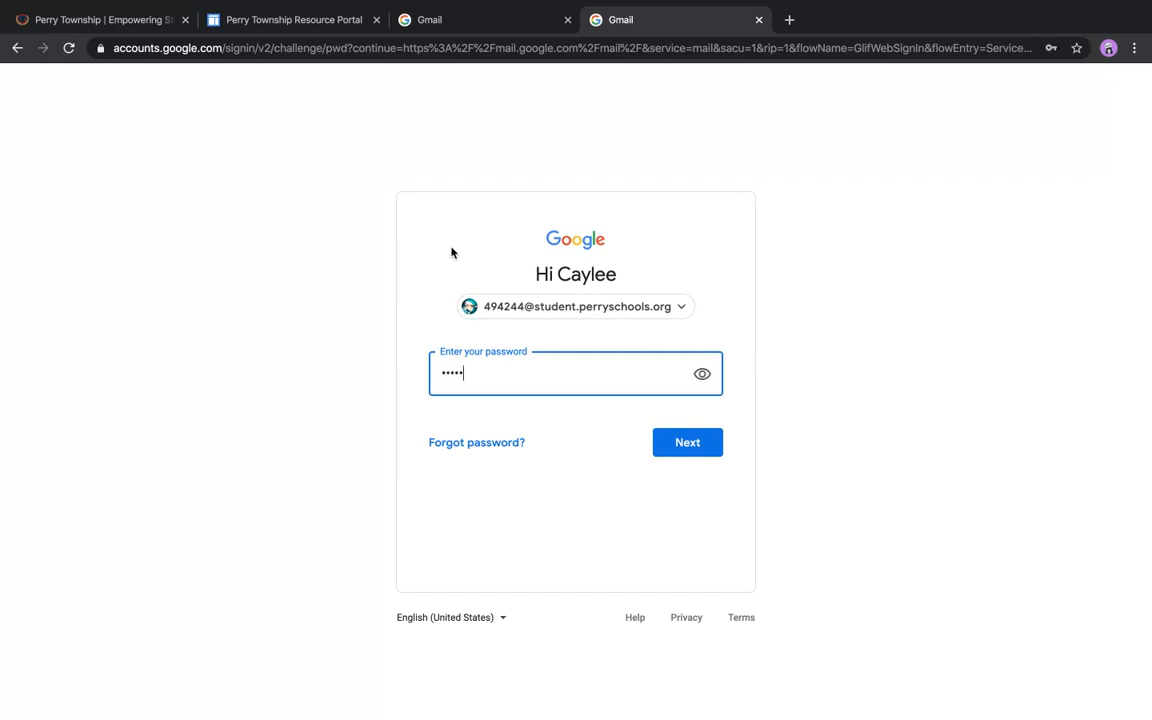
click(688, 442)
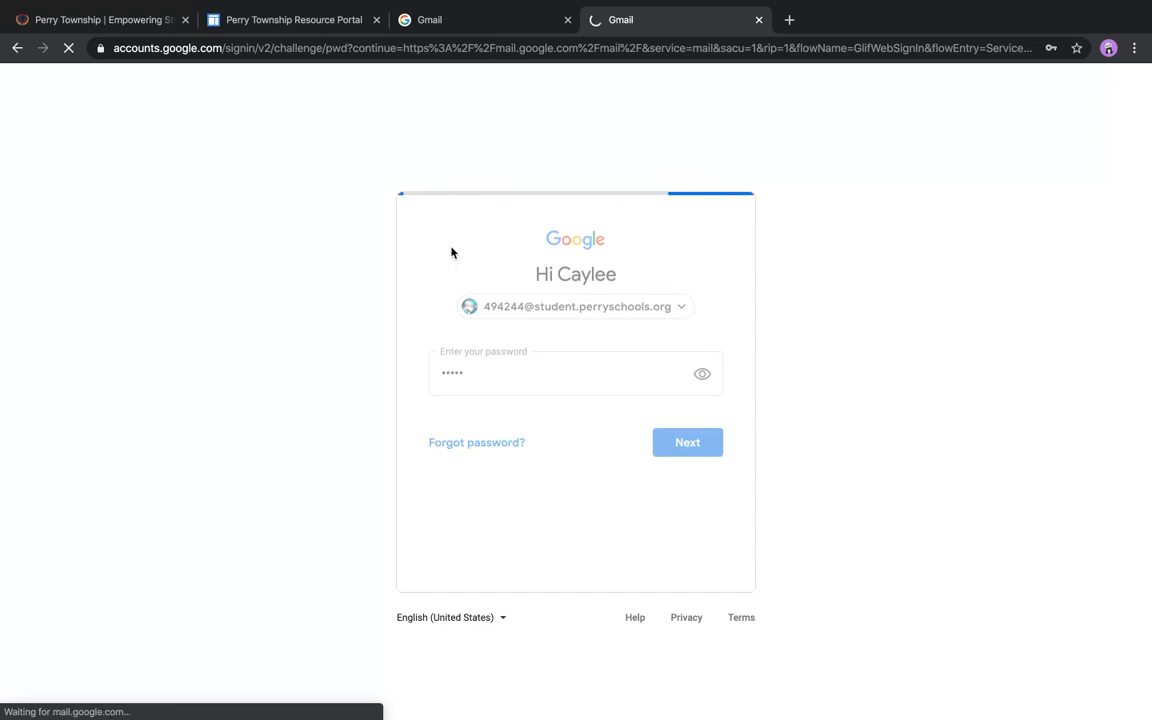
click(688, 442)
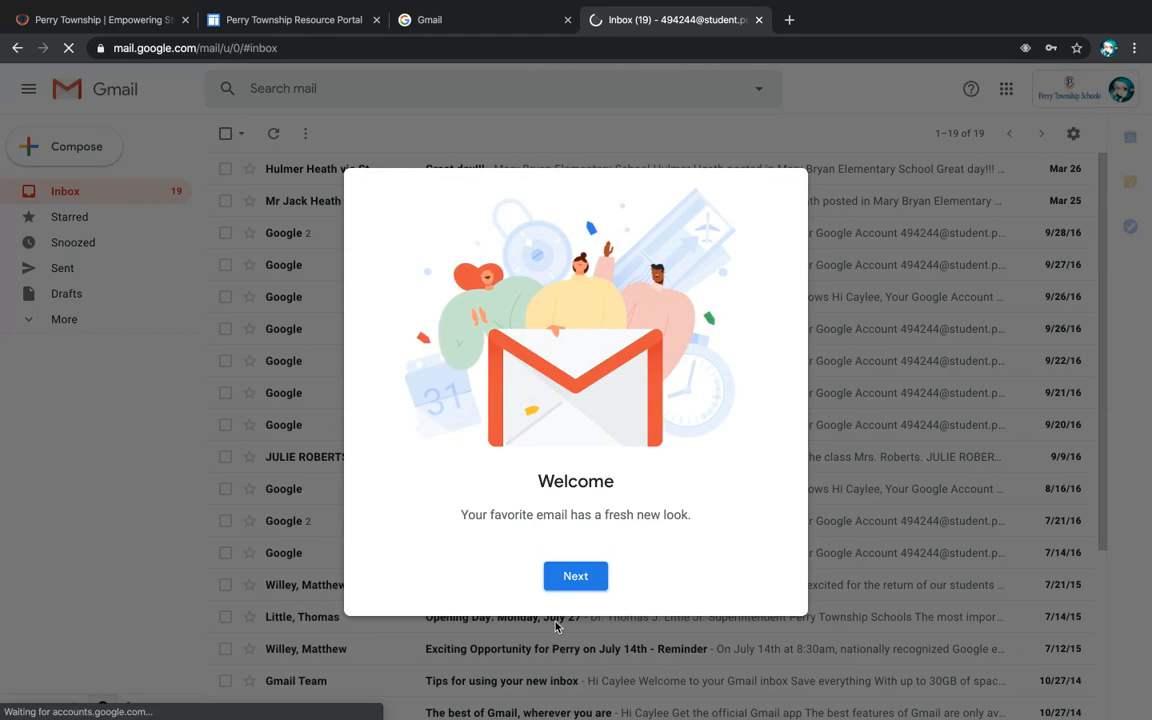
Step: Dismiss the Welcome dialog and keep the Default inbox view so the message list shows
click(576, 576)
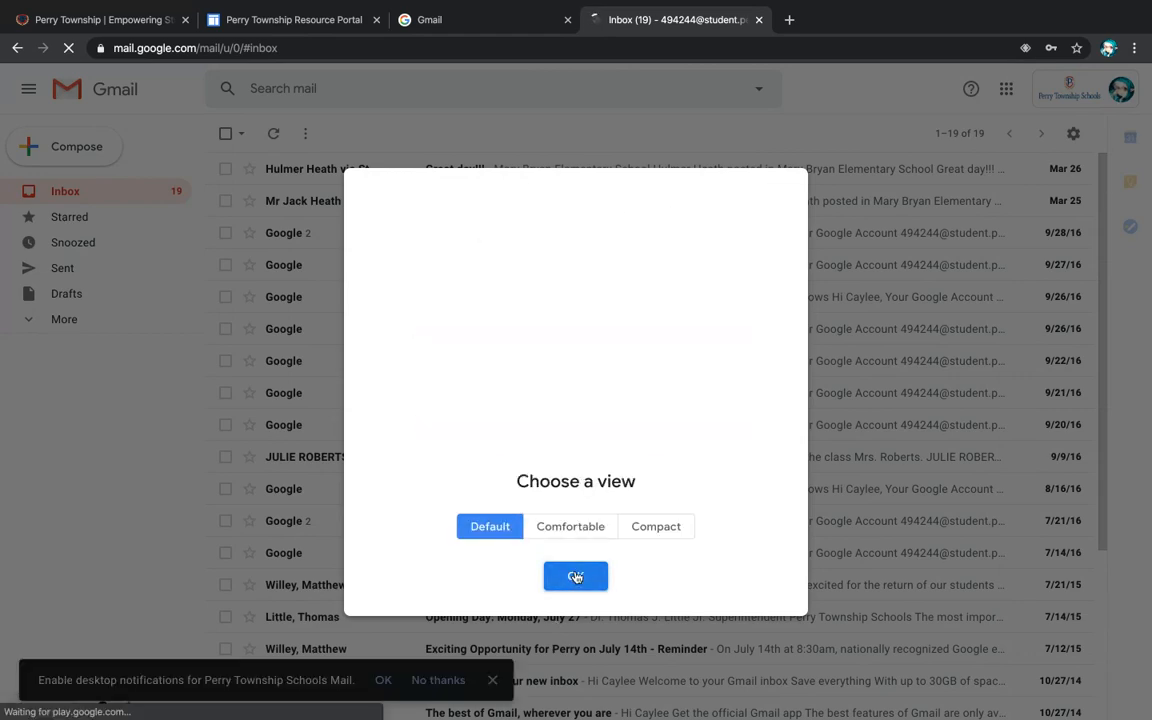
click(576, 576)
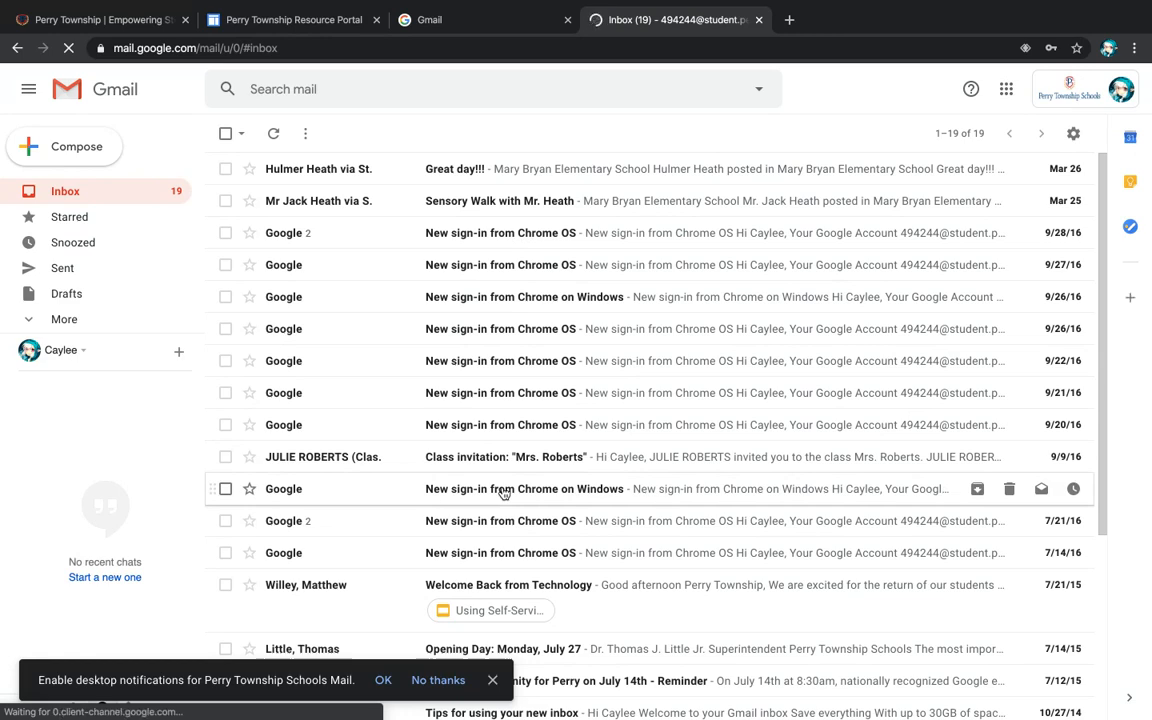
click(1050, 46)
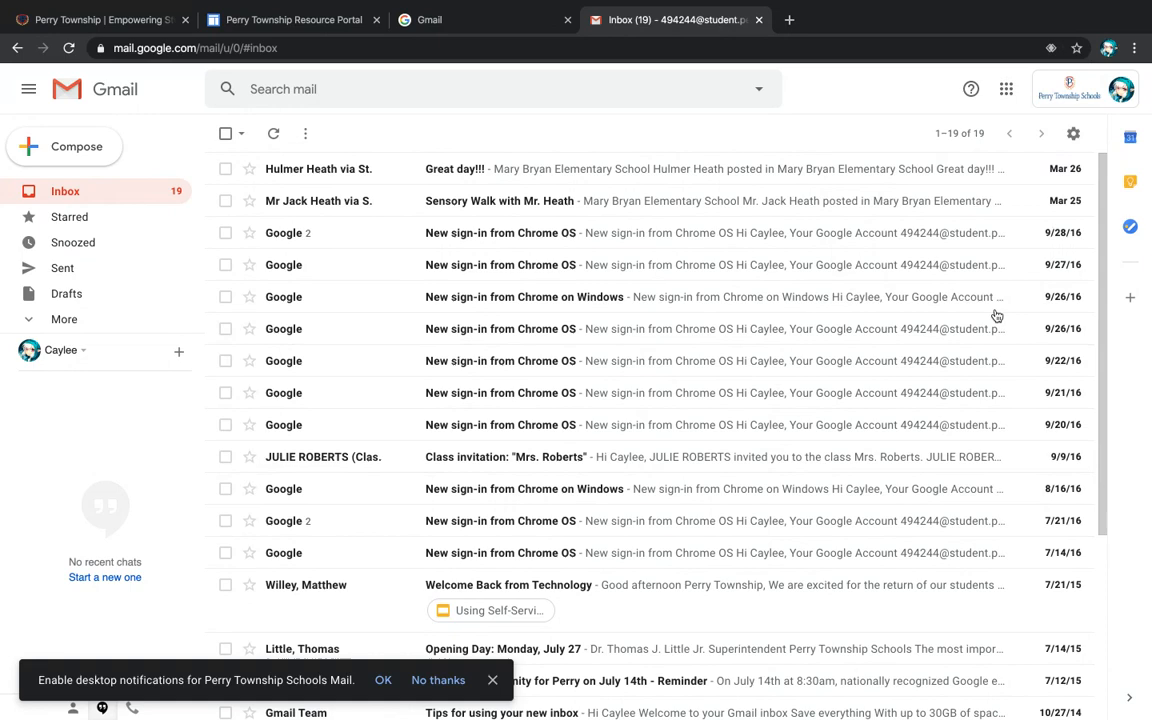
mouse_move(1008, 296)
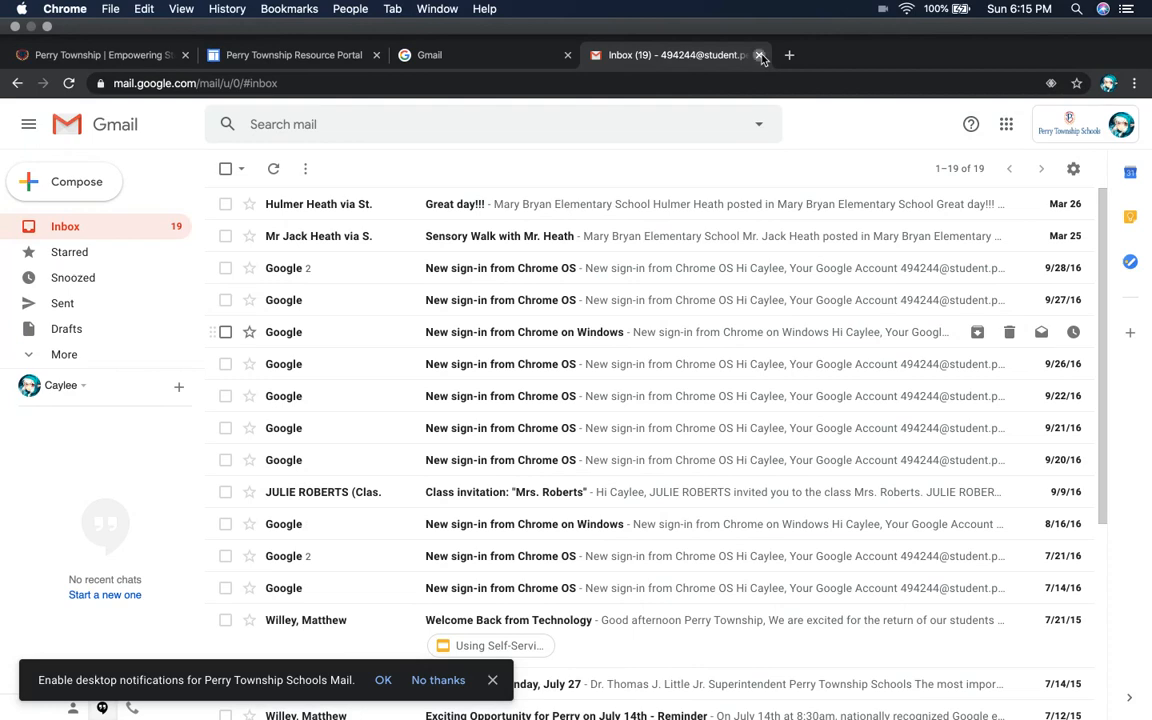
Step: Close the Gmail tab and launch Google Drive from the portal's Drive icon
click(760, 56)
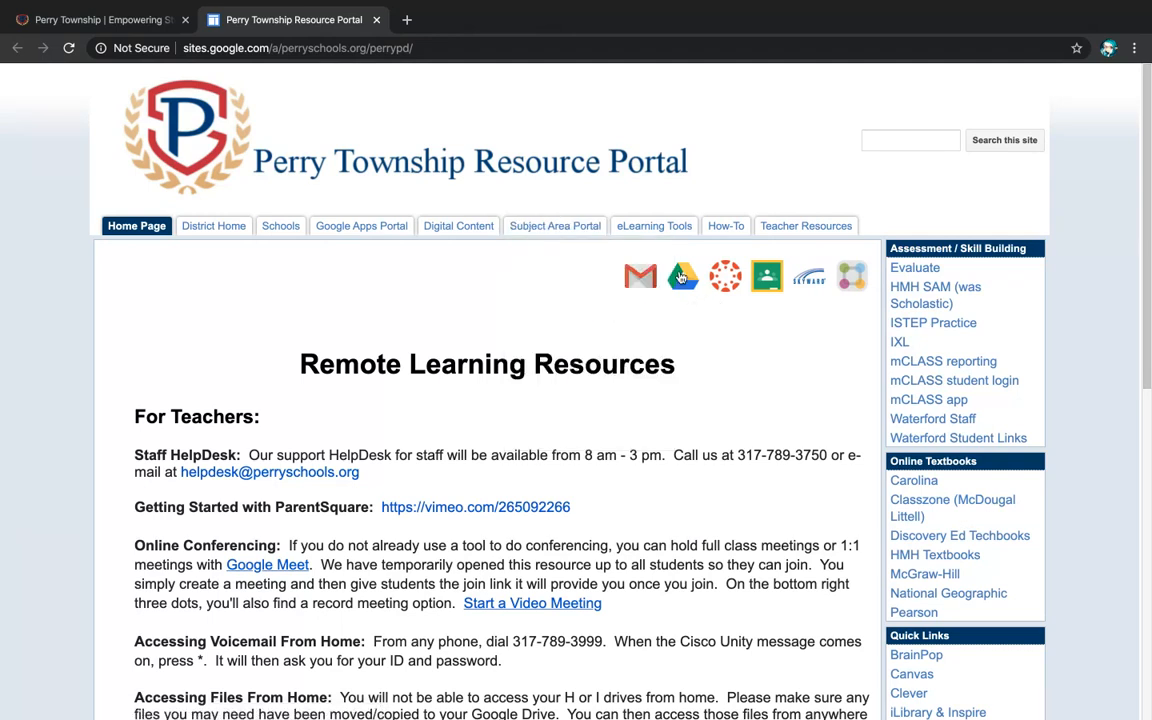
click(682, 276)
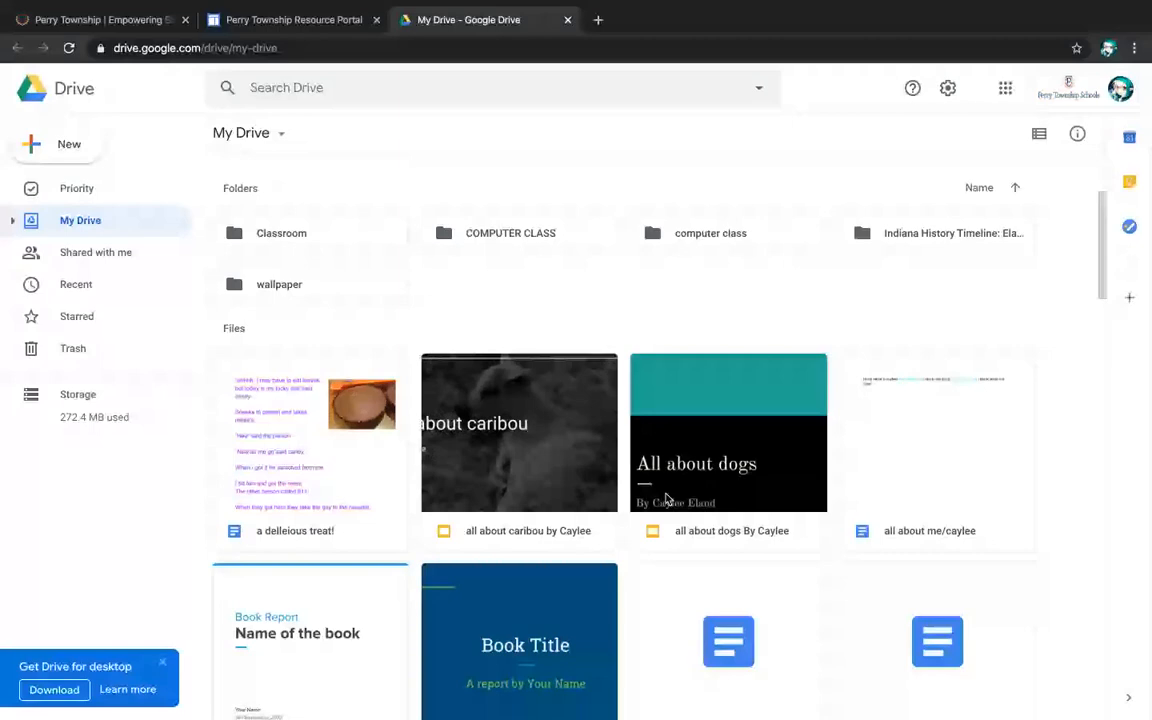
Step: Scroll down through the folders and files in My Drive
scroll(down, 3)
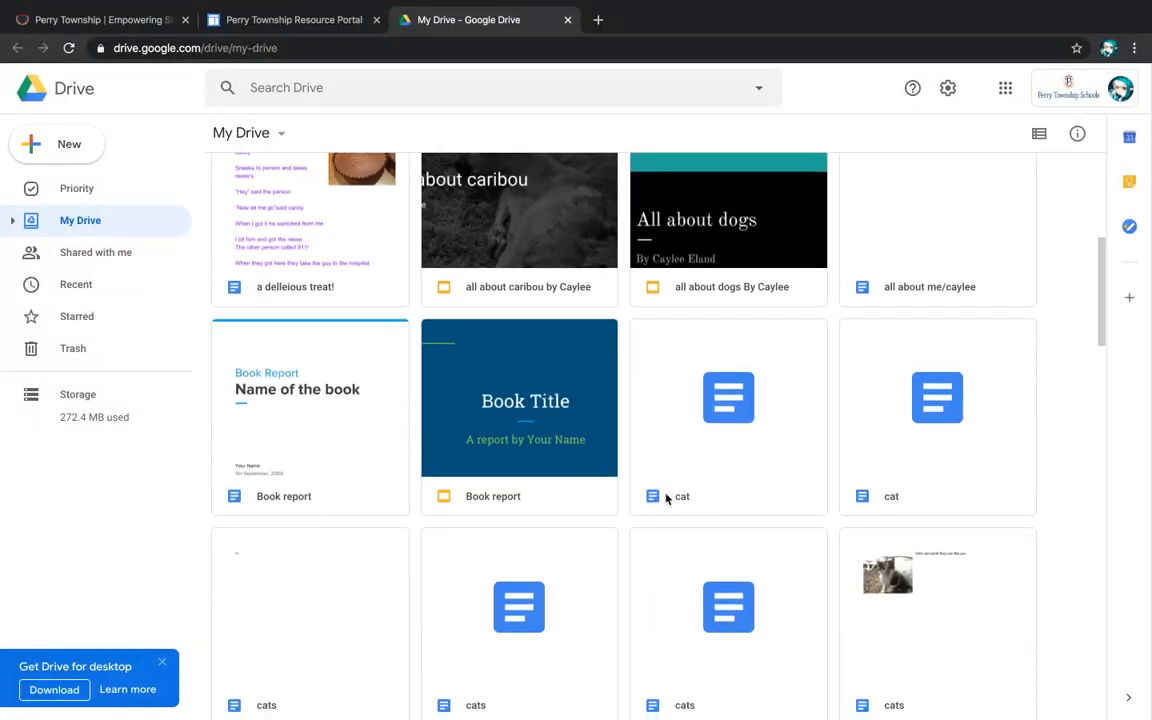
mouse_move(728, 568)
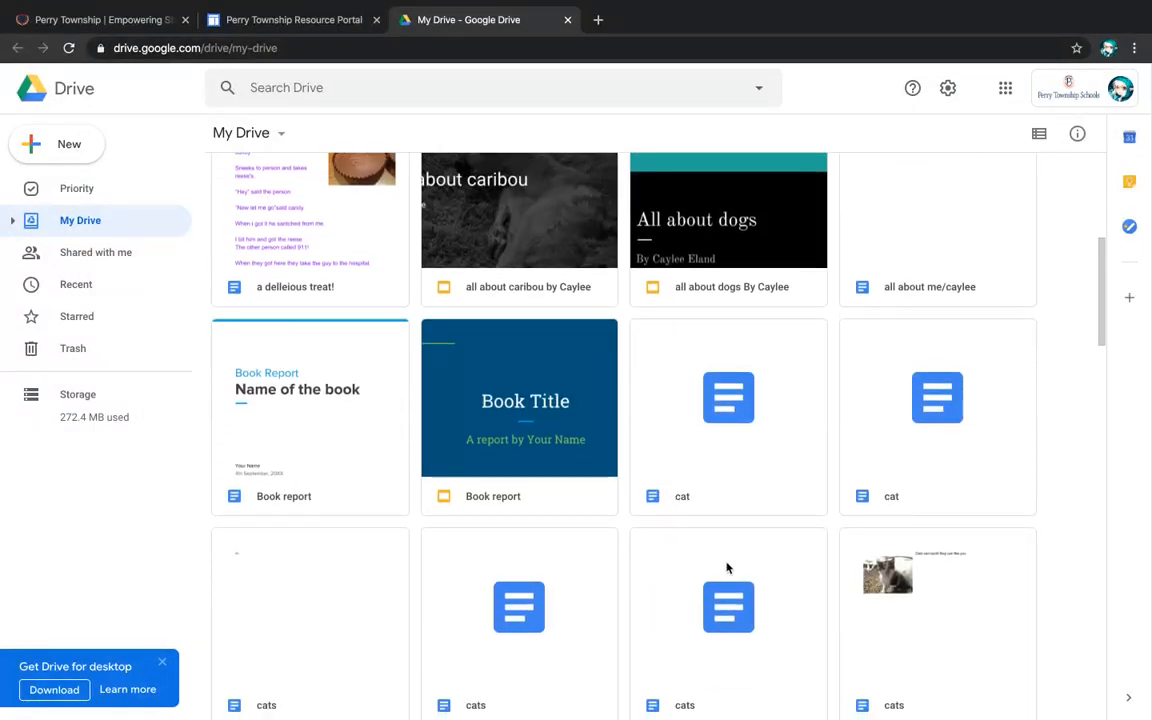
scroll(down, 3)
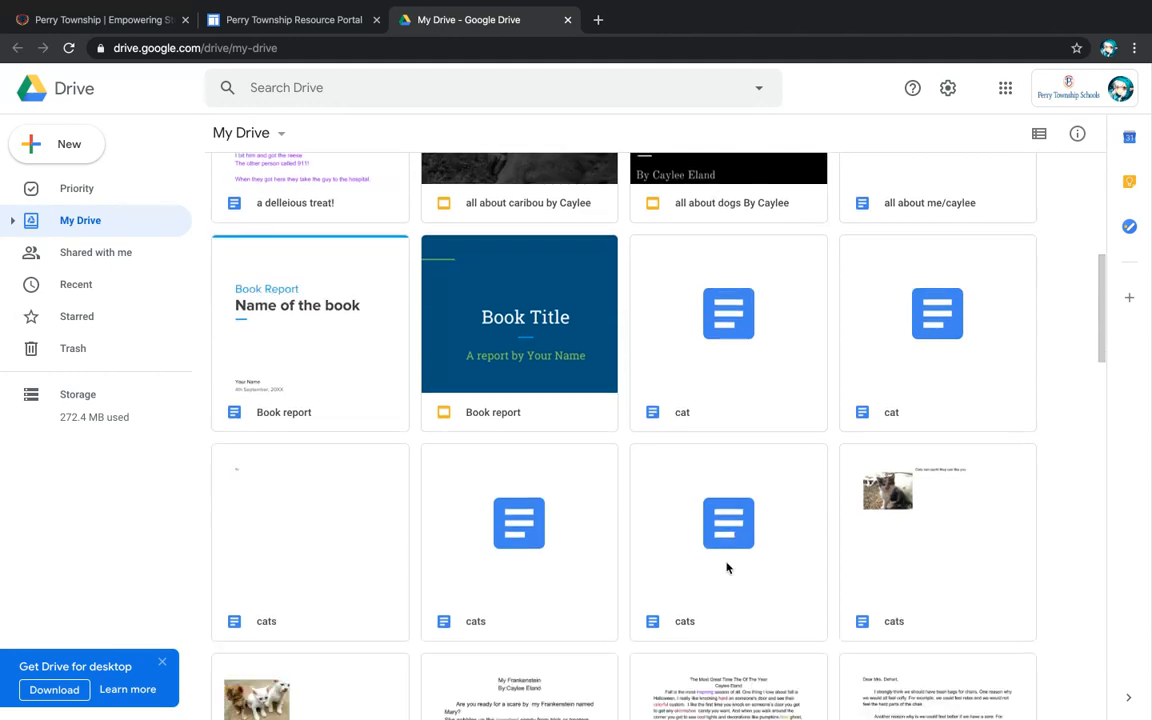
scroll(down, 3)
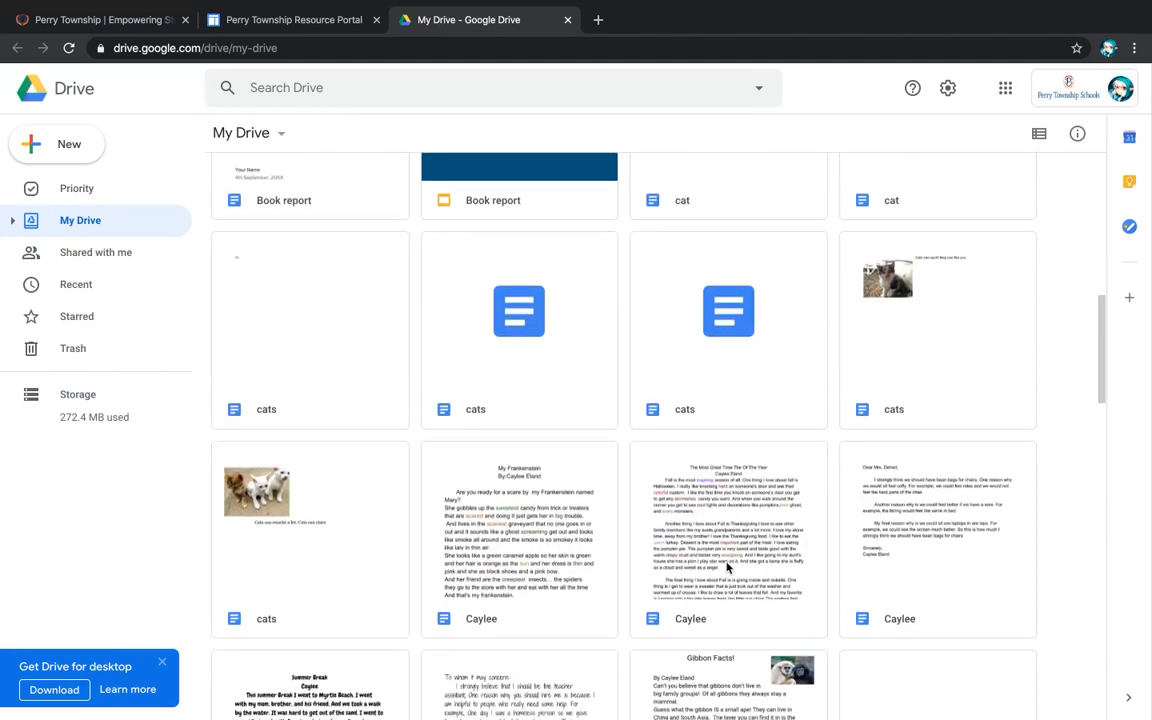
scroll(down, 3)
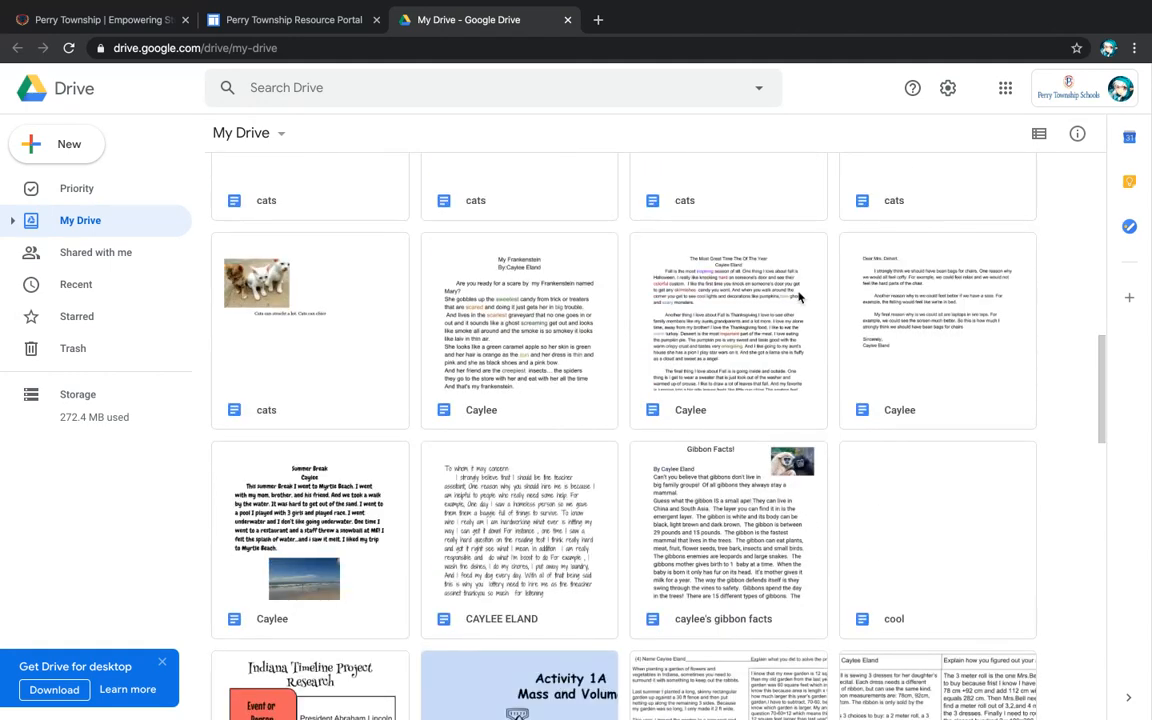
scroll(down, 3)
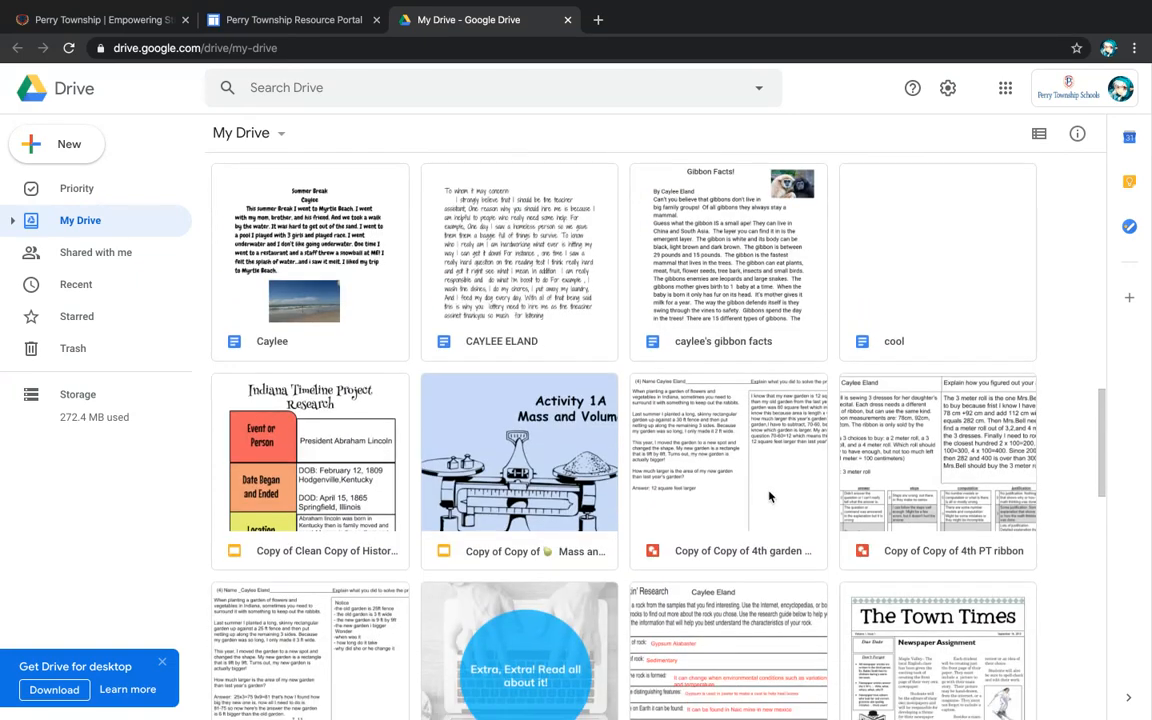
scroll(down, 3)
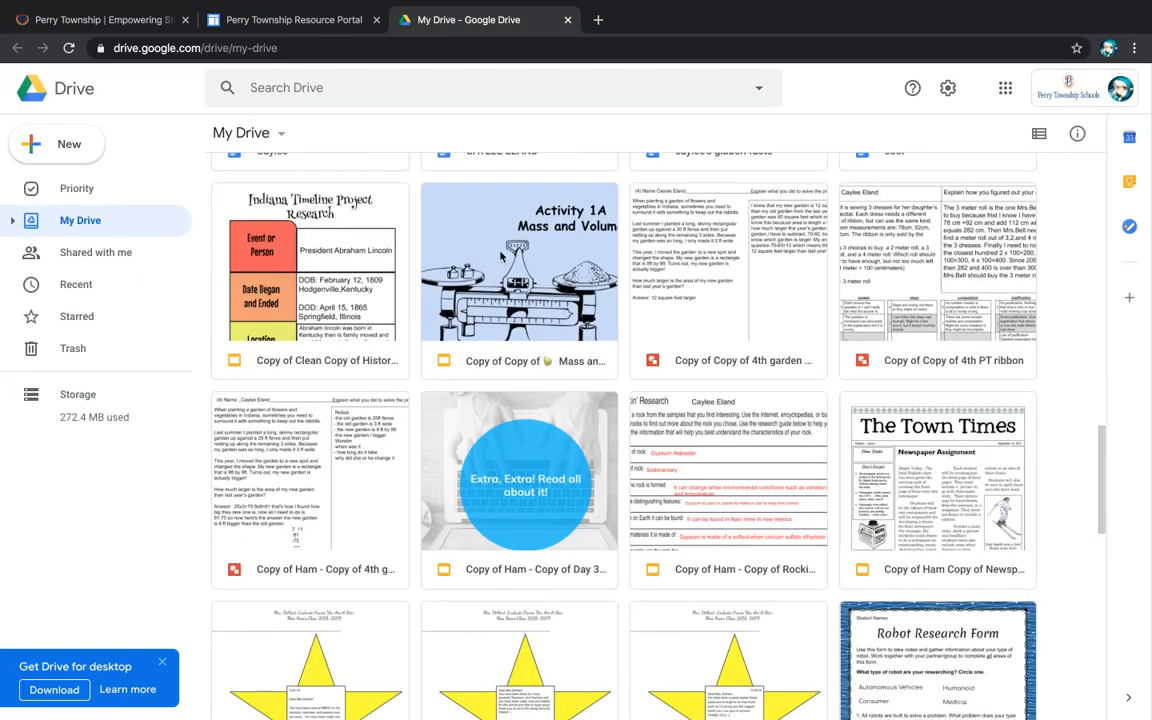
scroll(down, 3)
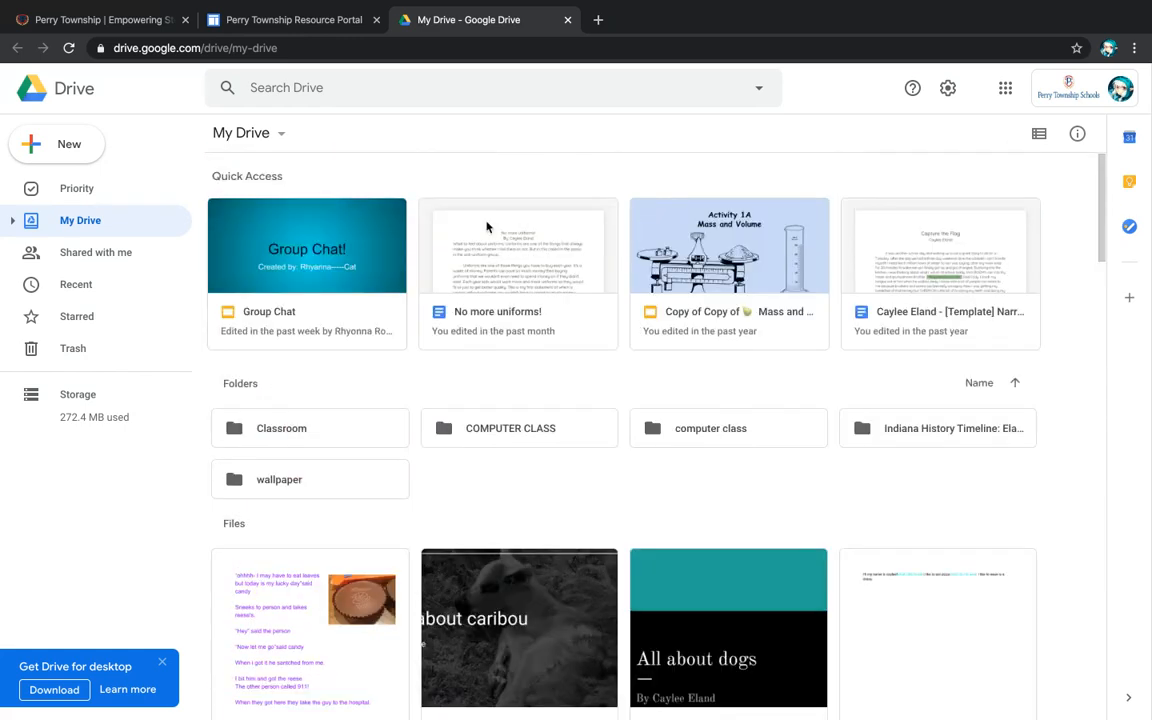
mouse_move(148, 296)
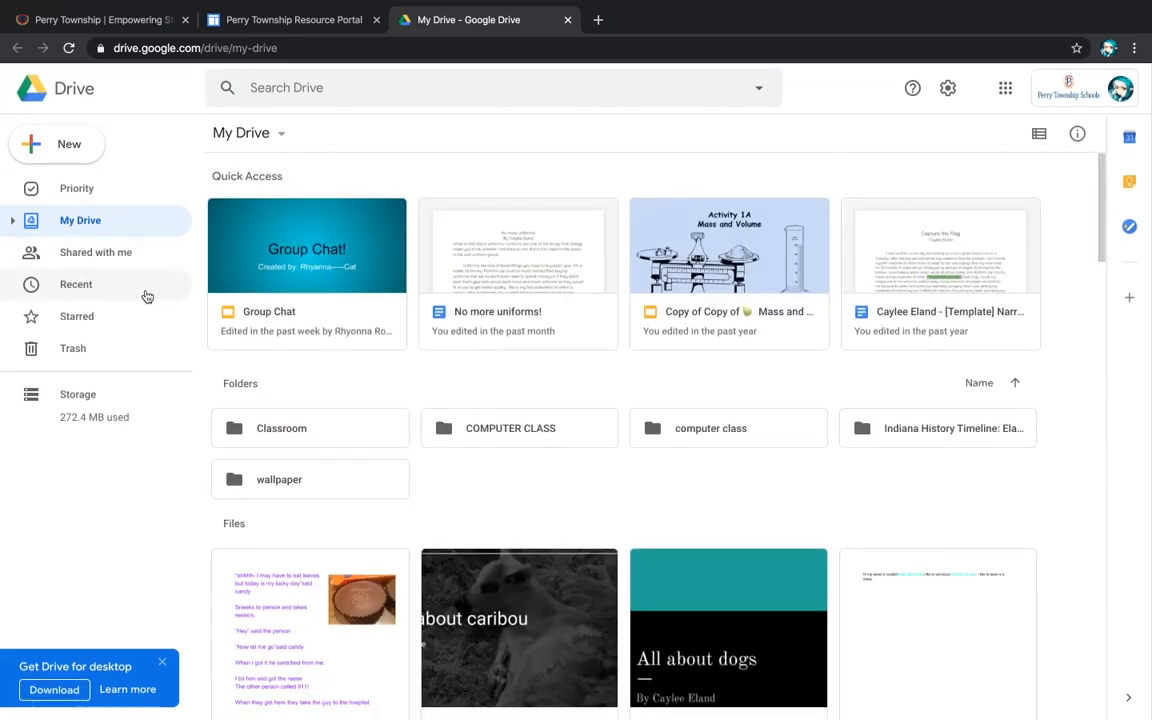
Step: View Drive's Shared with me files, then leave Drive for the Resource Portal tab
click(96, 252)
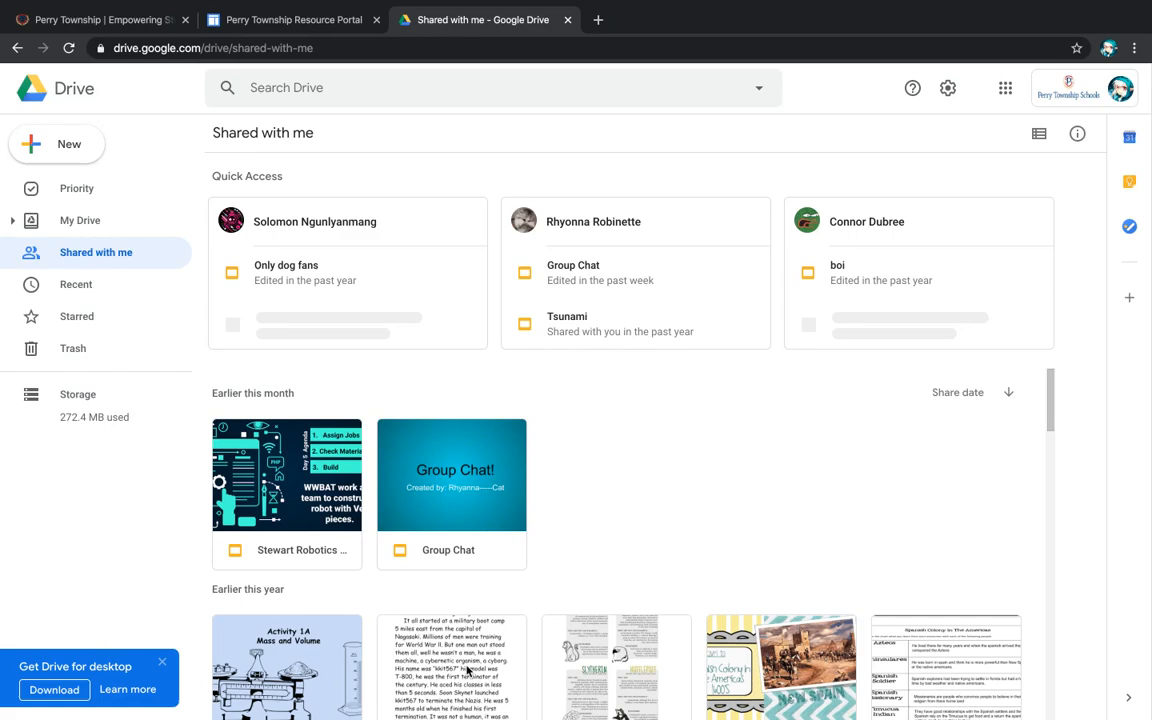
scroll(down, 3)
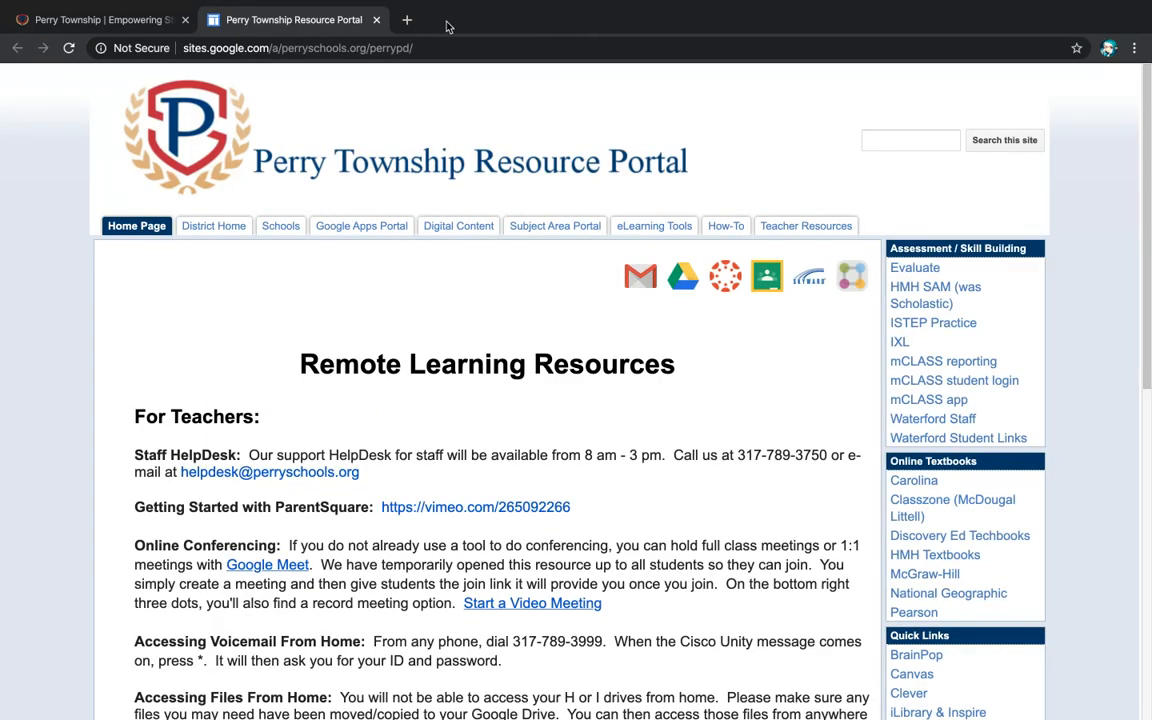
mouse_move(760, 300)
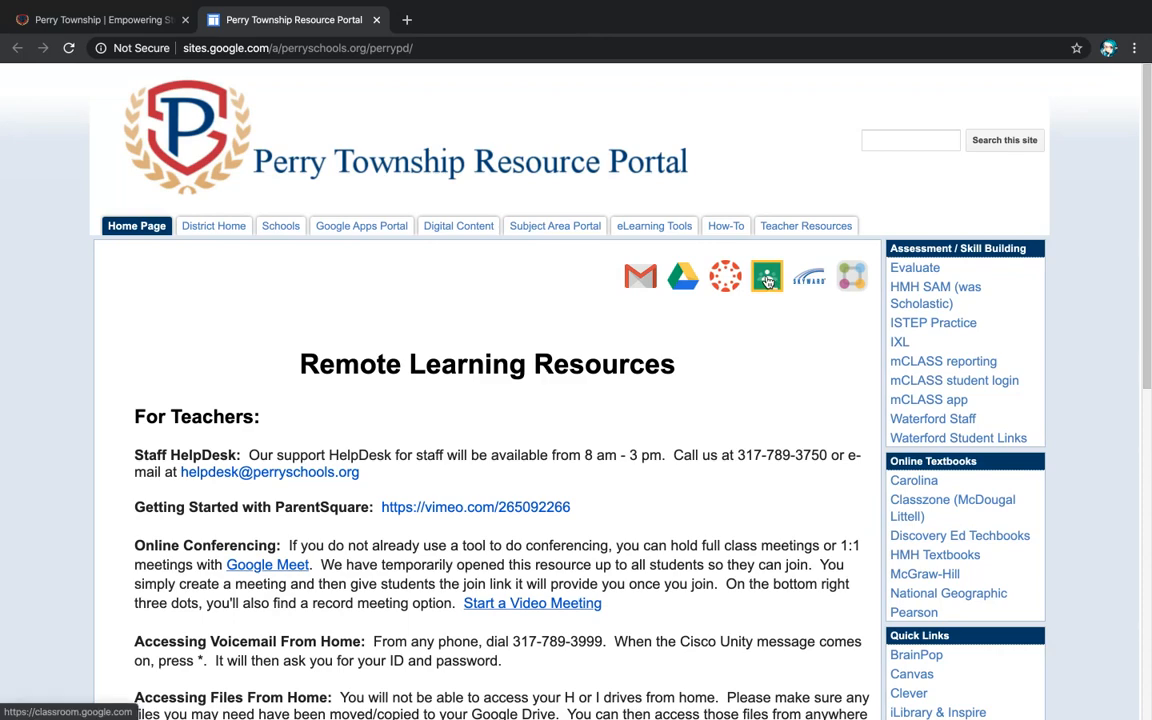
Step: Launch Google Classroom from the portal and enter the Harry Potter class
click(768, 278)
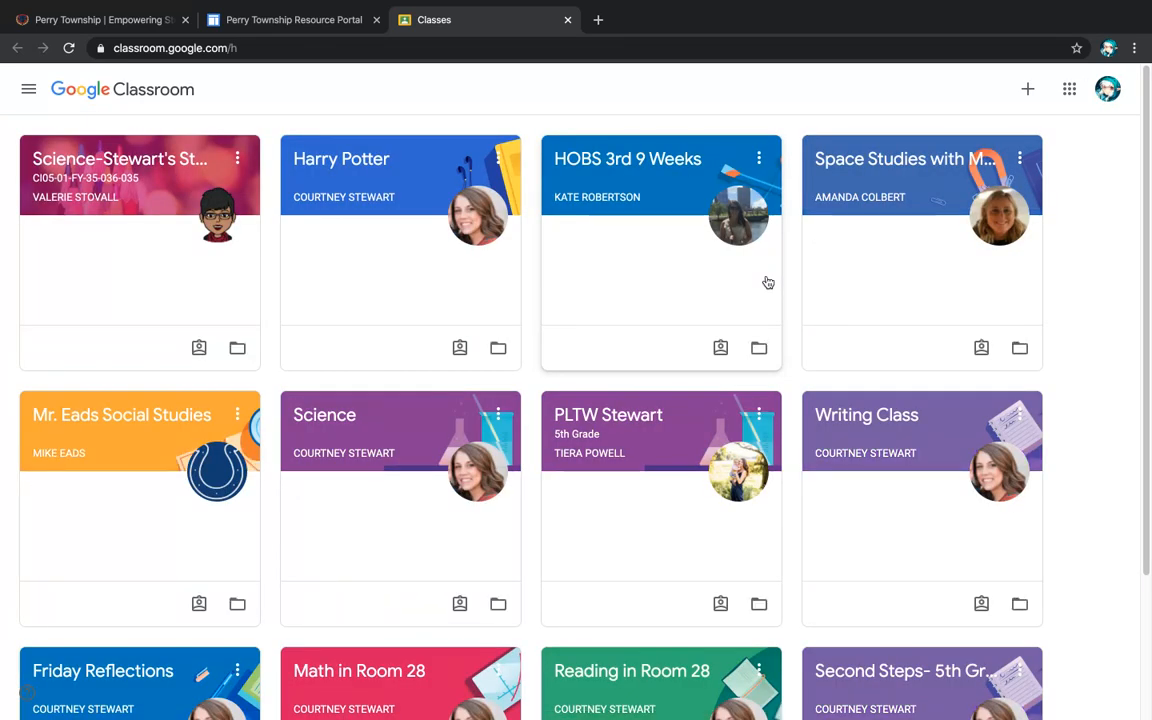
mouse_move(482, 294)
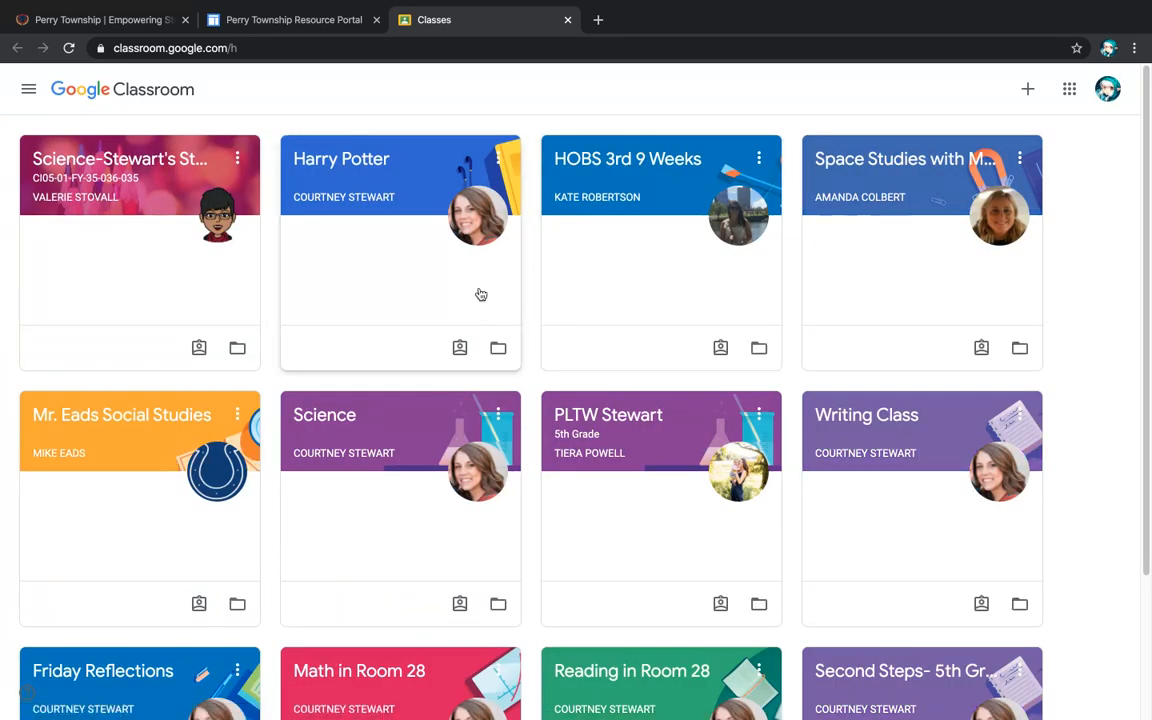
mouse_move(740, 458)
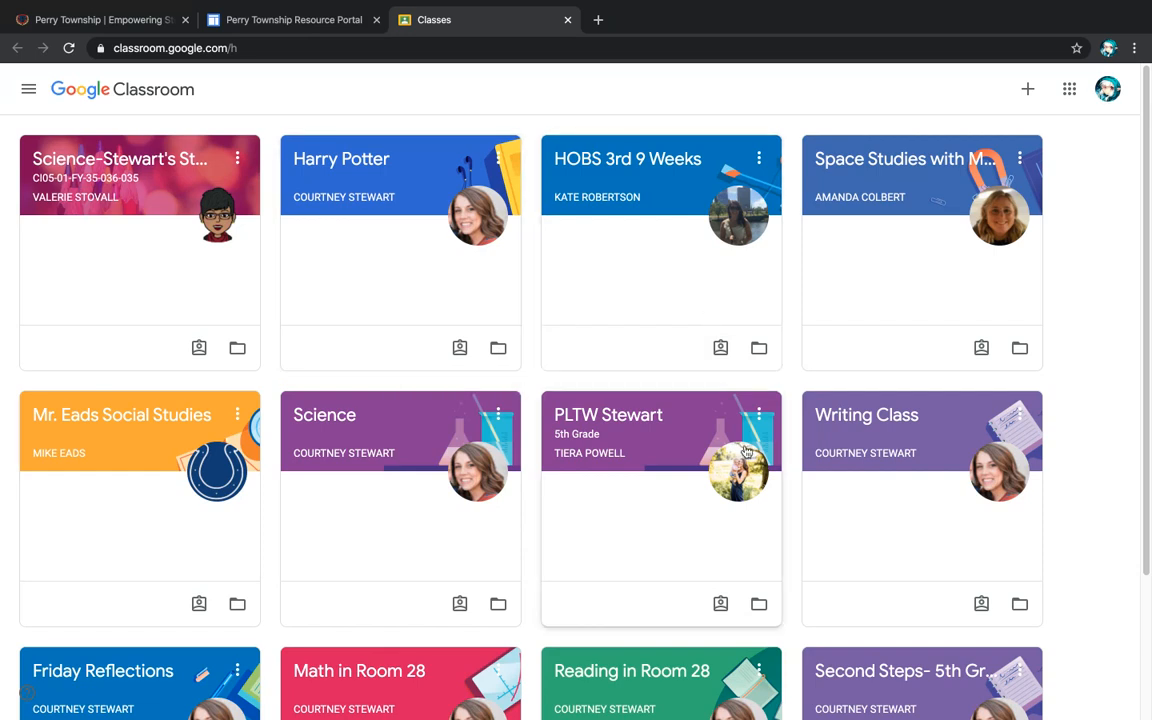
mouse_move(412, 216)
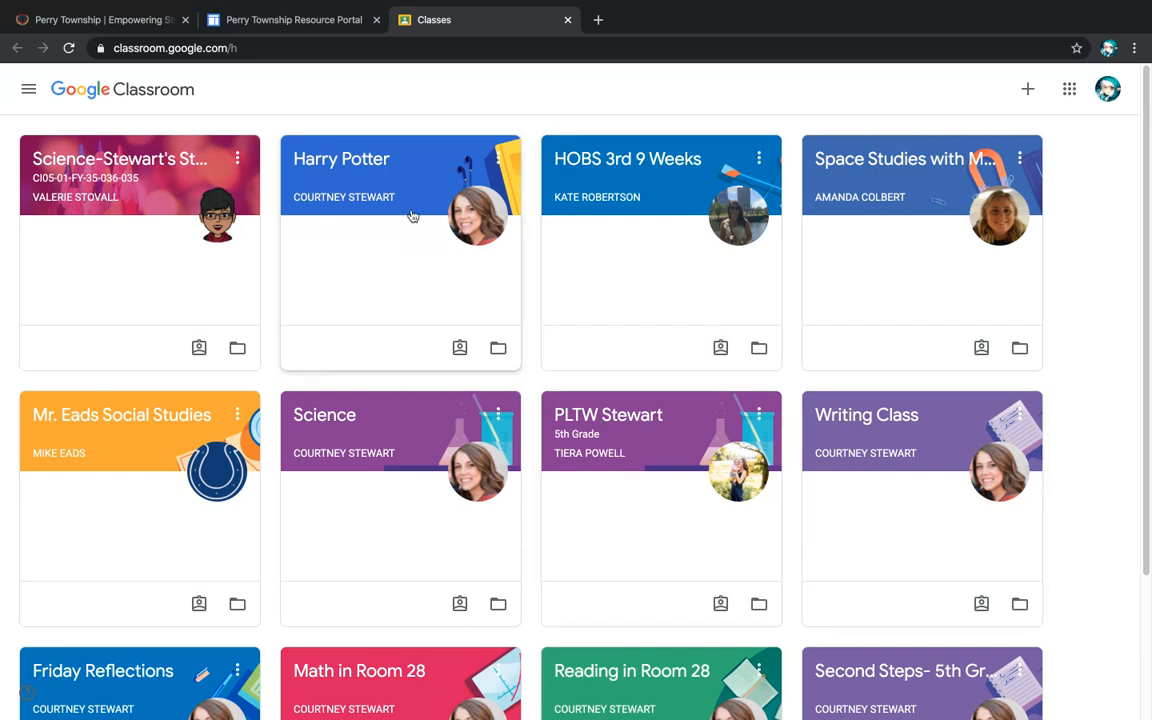
mouse_move(352, 160)
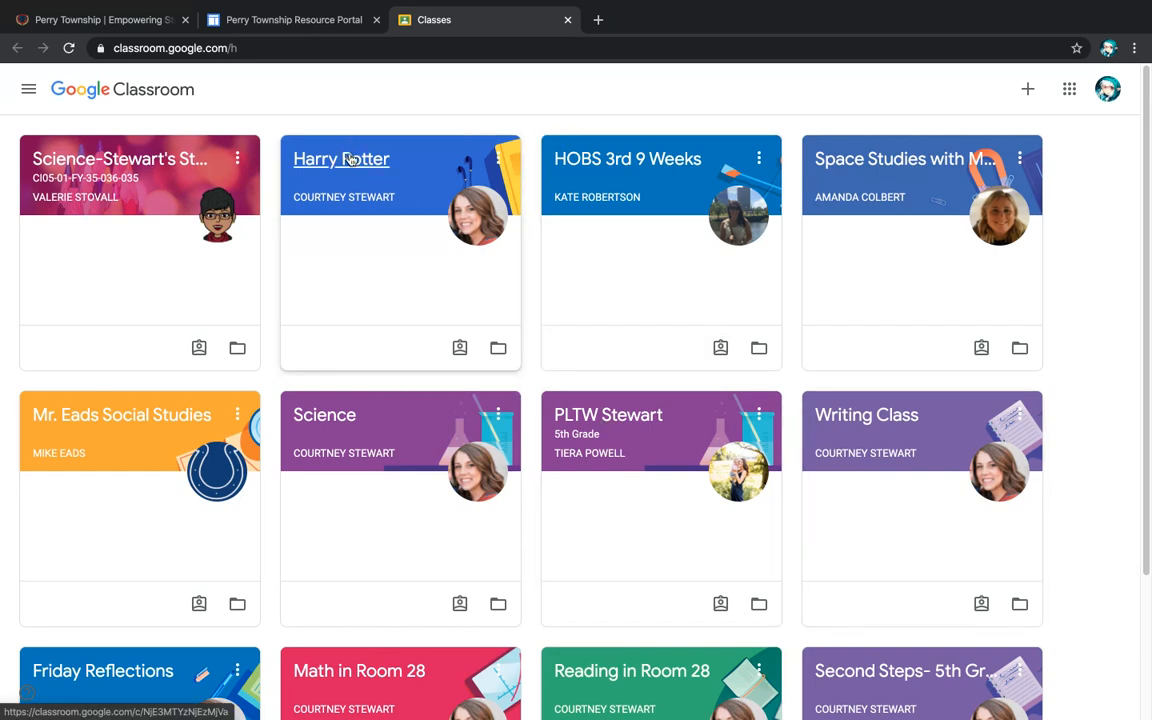
click(340, 160)
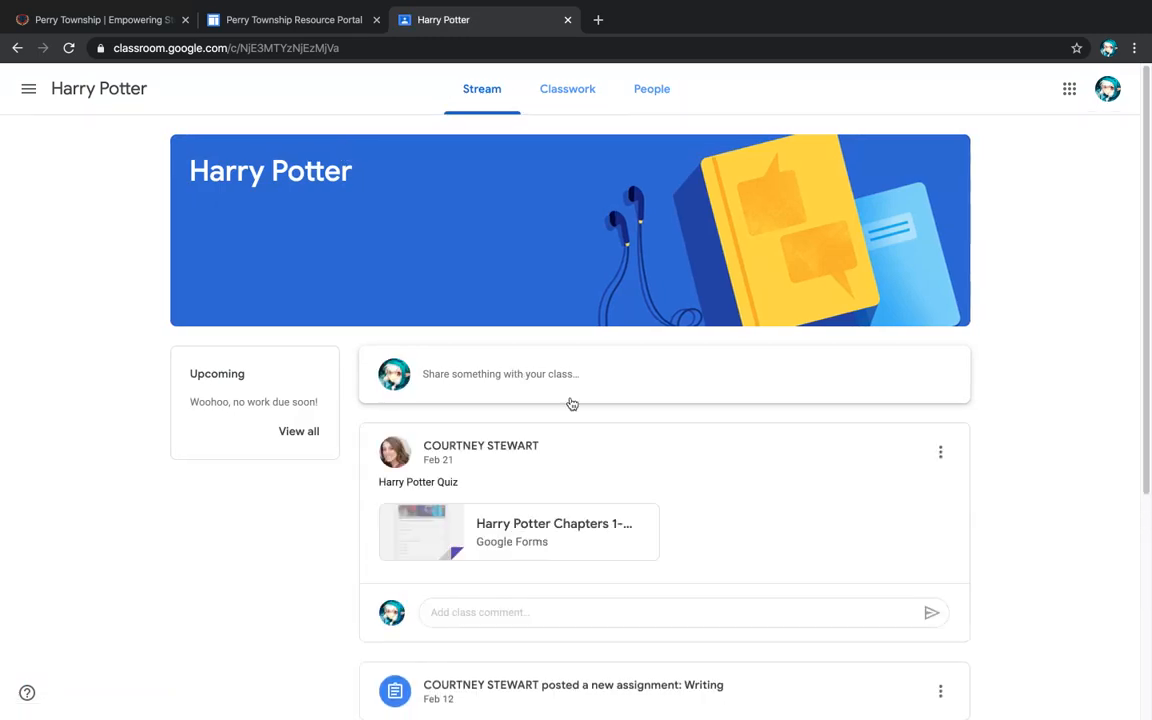
mouse_move(408, 504)
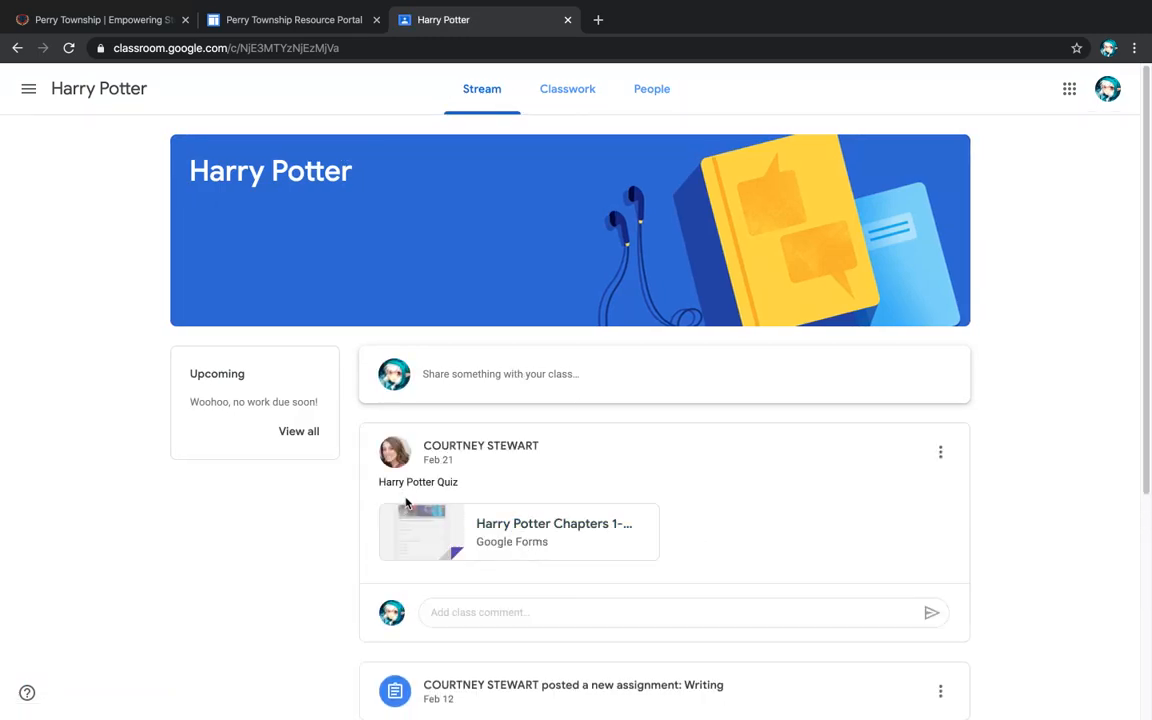
mouse_move(554, 588)
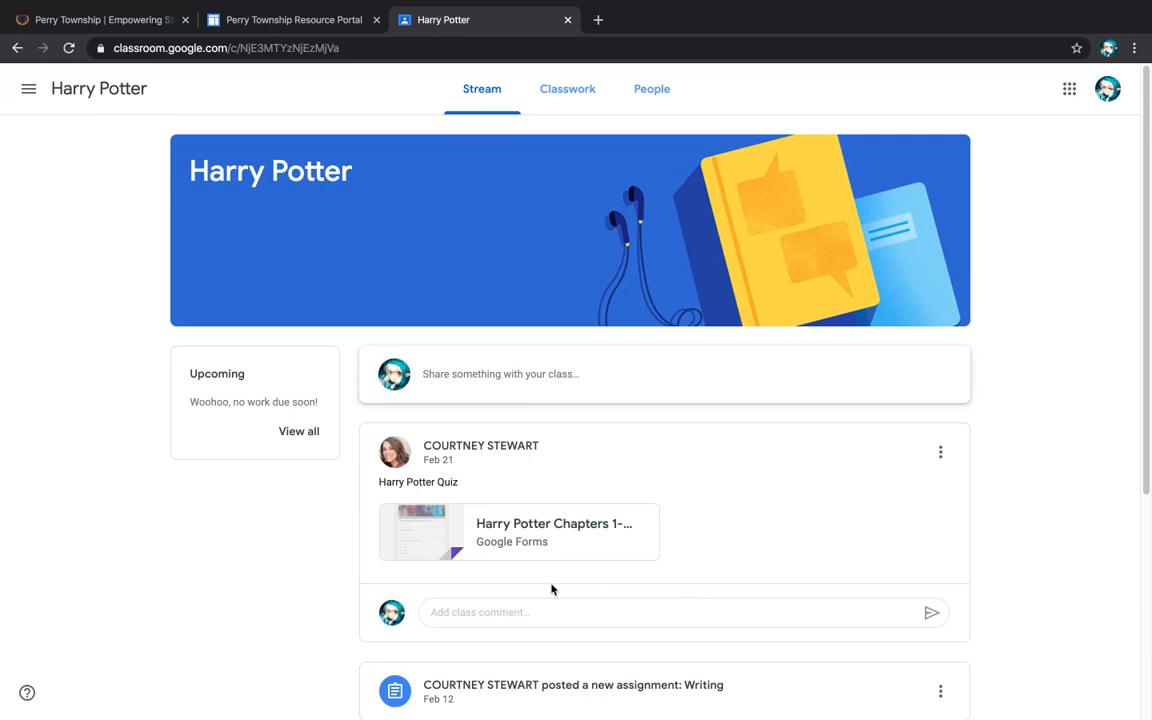
Step: Scroll the Harry Potter class Stream of quizzes and assignments, then close Classroom
scroll(down, 3)
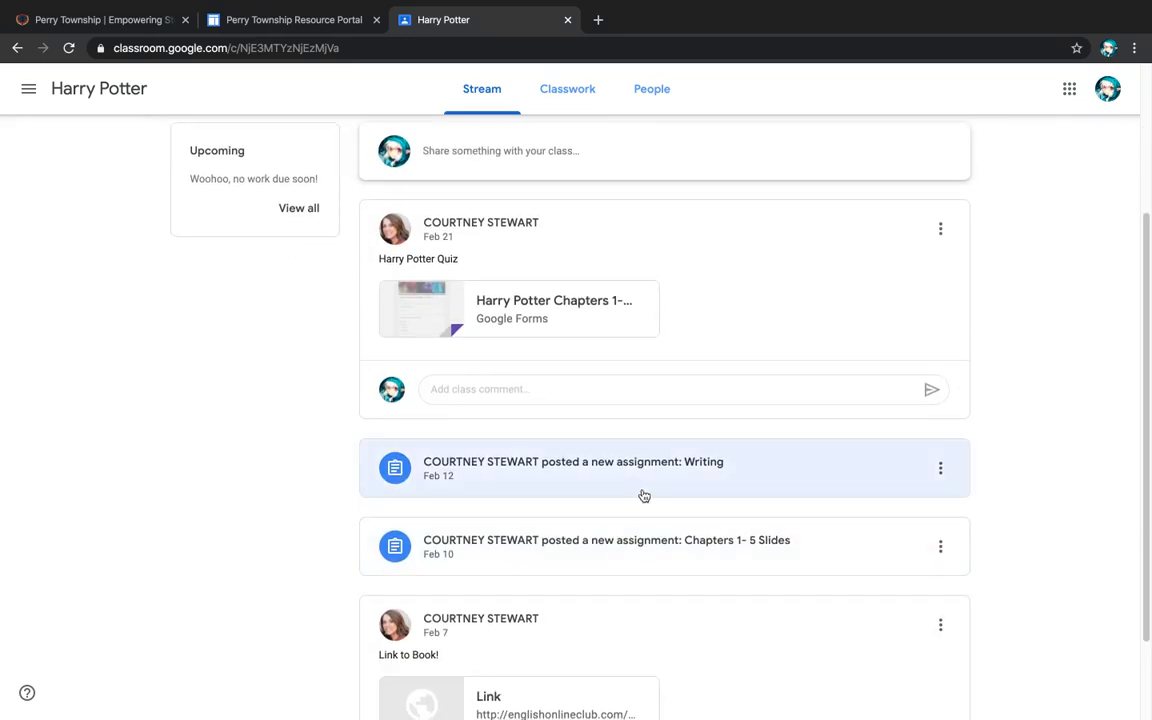
mouse_move(624, 556)
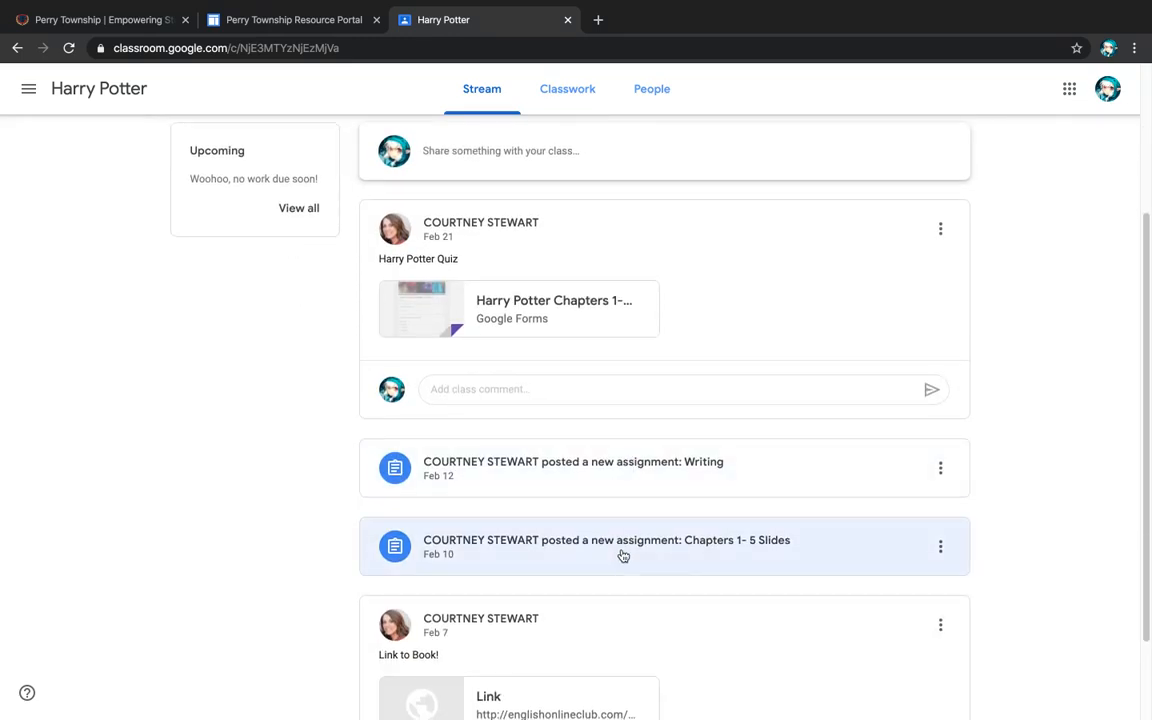
scroll(down, 3)
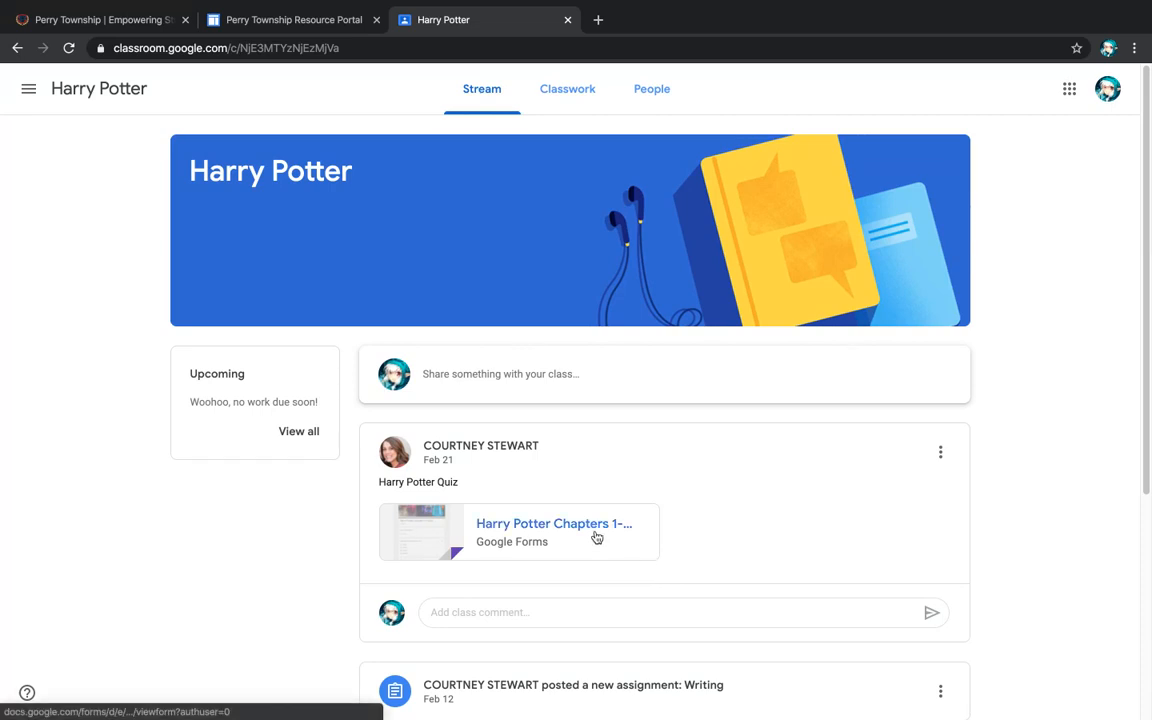
scroll(down, 3)
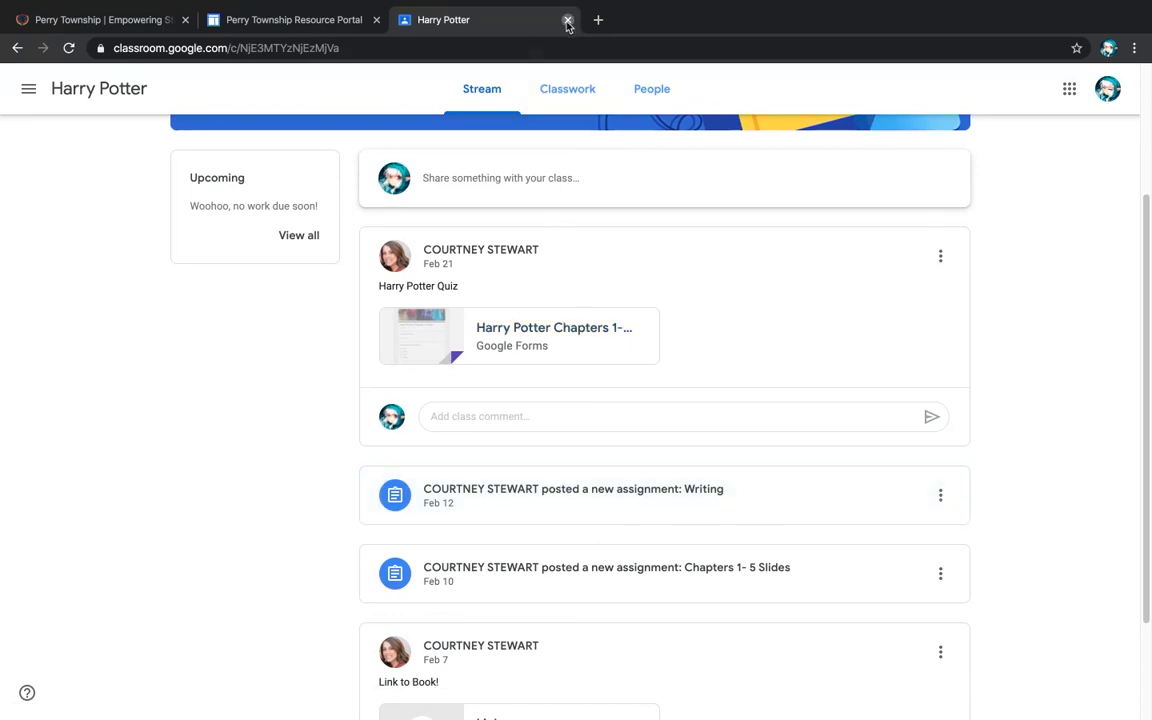
click(564, 20)
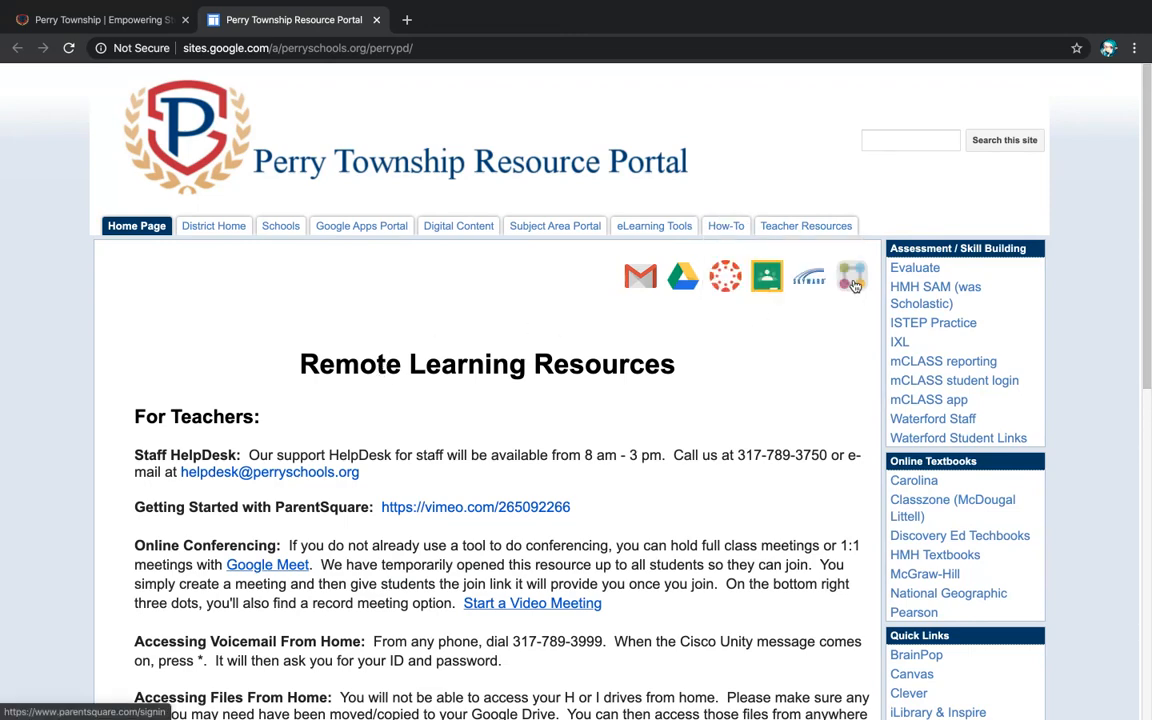
Step: Sign into ParentSquare with Google, view the Mary Bryan Elementary posts, then close it
click(846, 276)
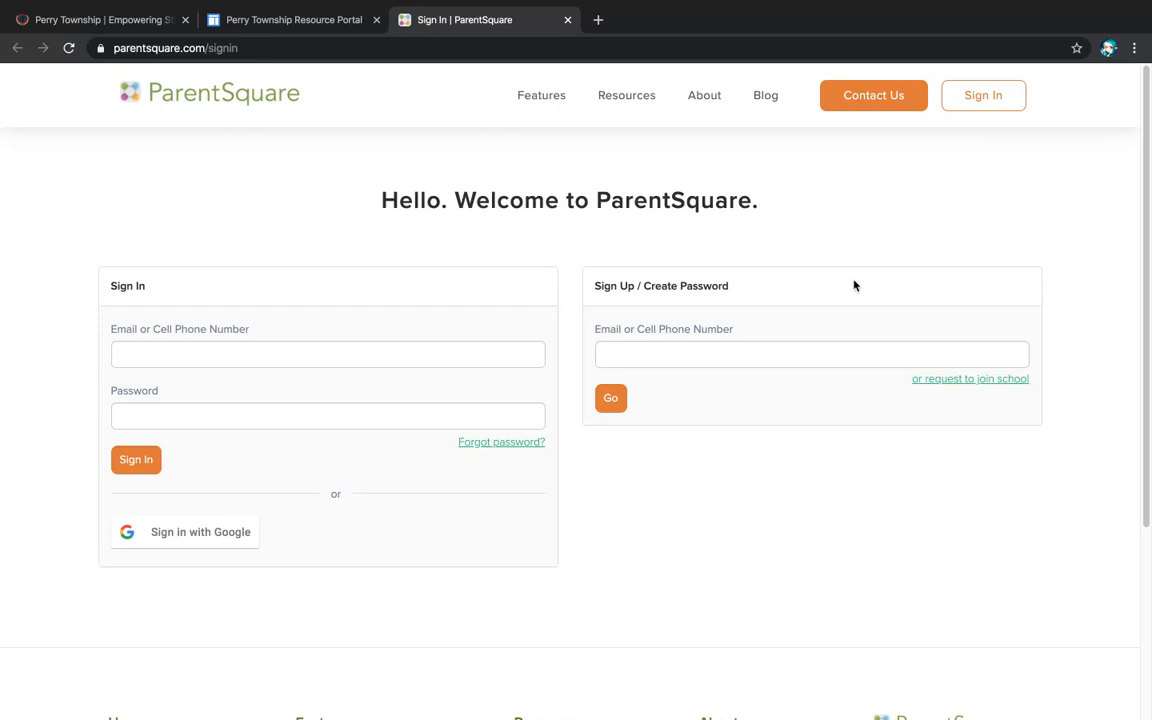
mouse_move(268, 608)
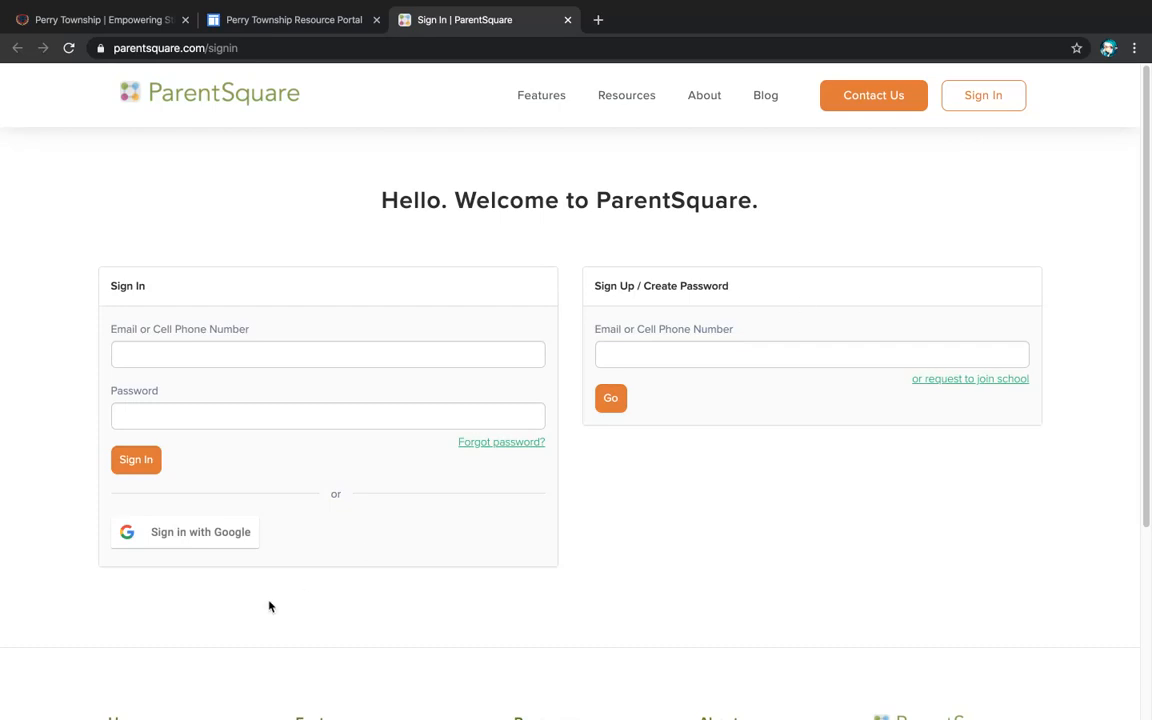
mouse_move(204, 392)
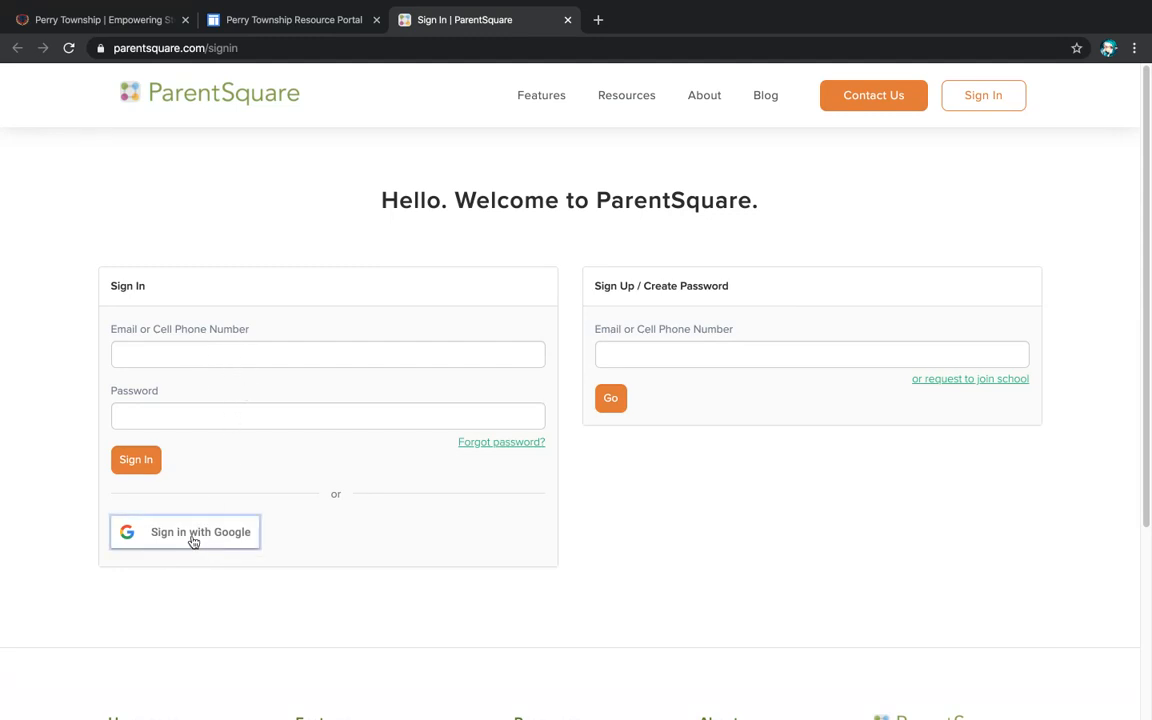
click(184, 532)
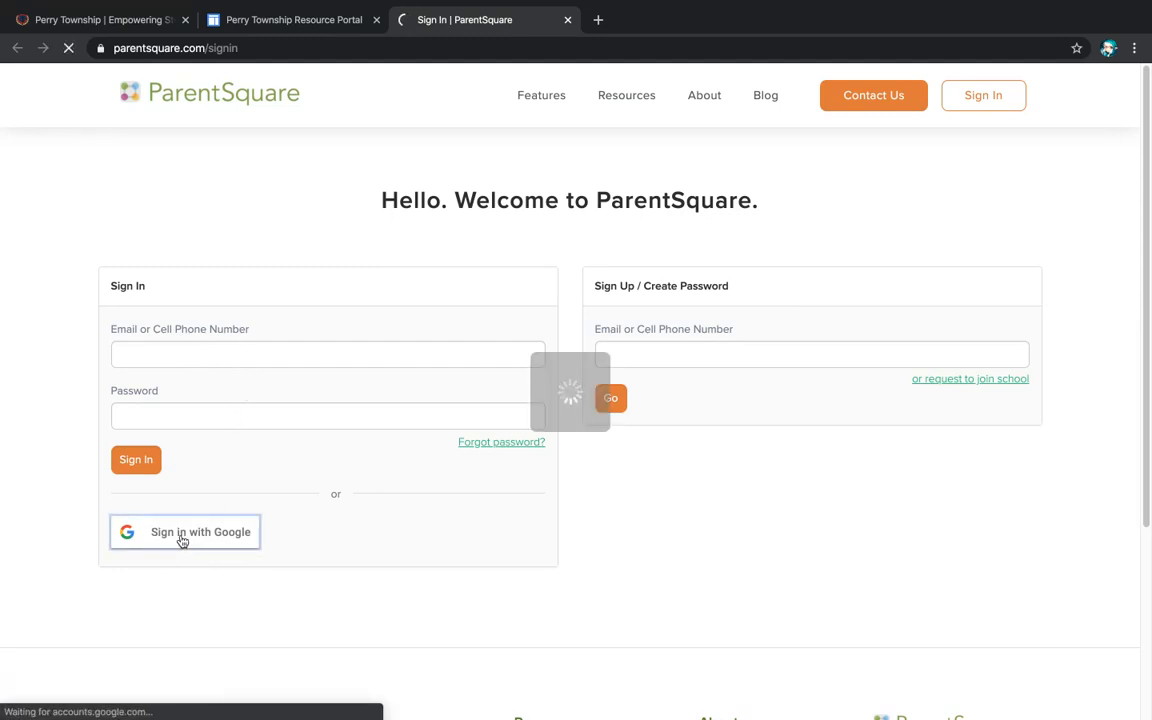
click(184, 532)
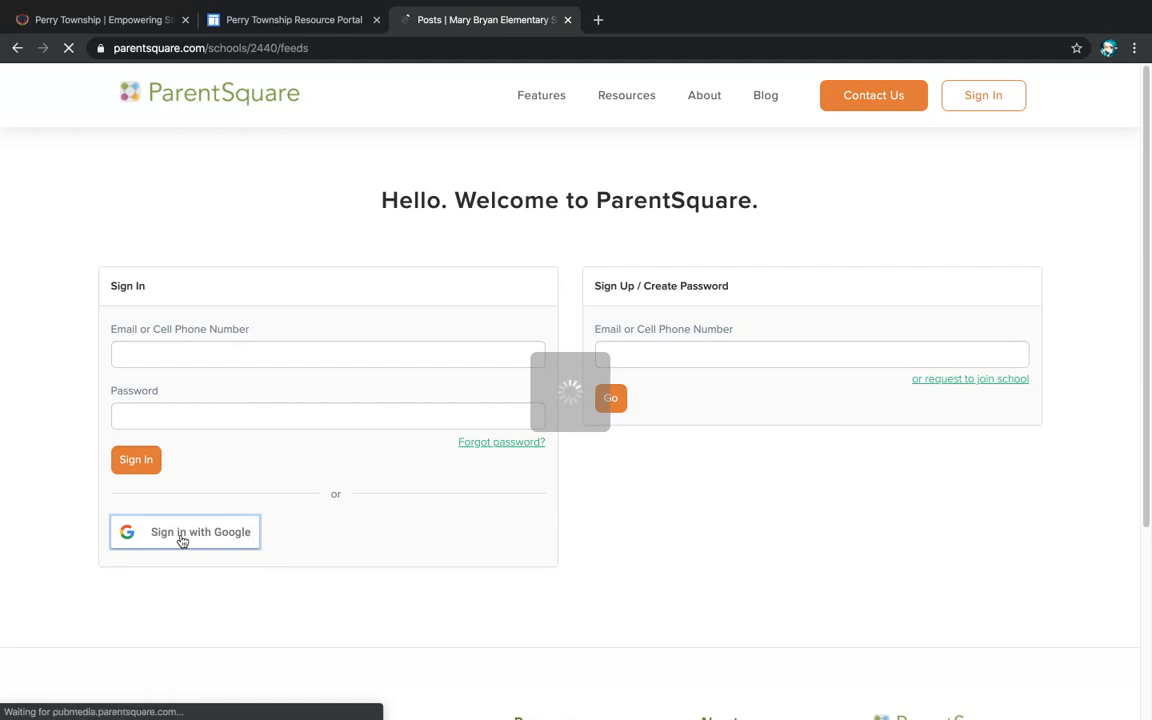
click(184, 532)
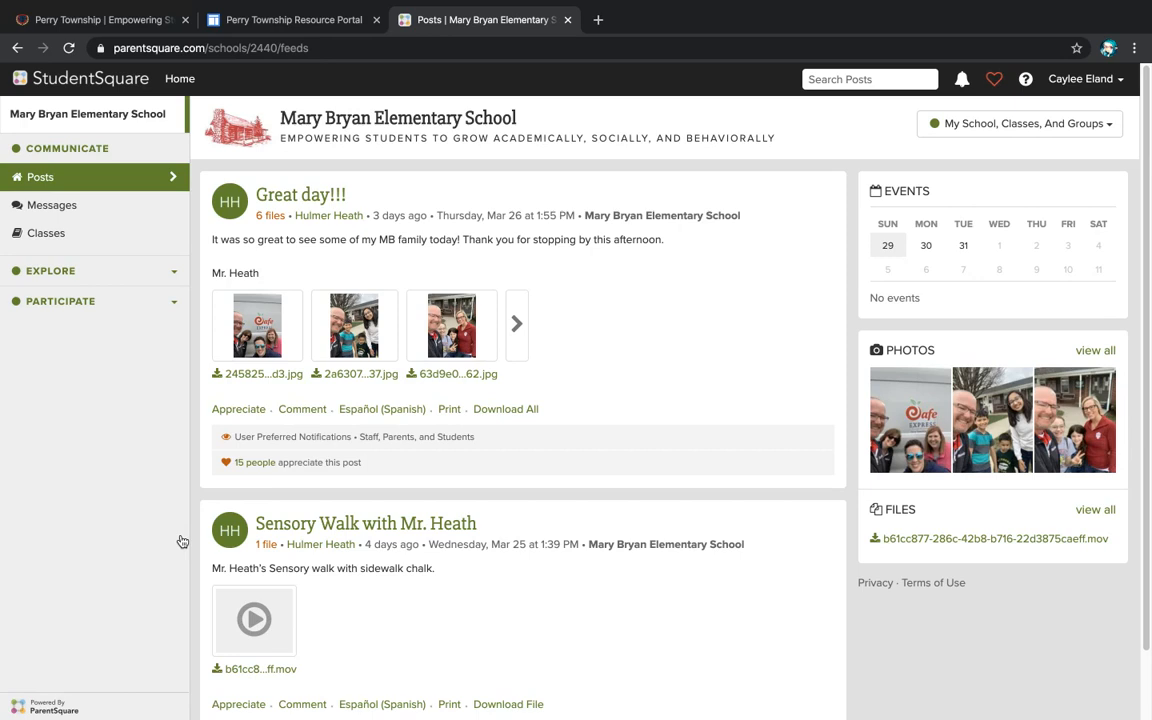
mouse_move(292, 376)
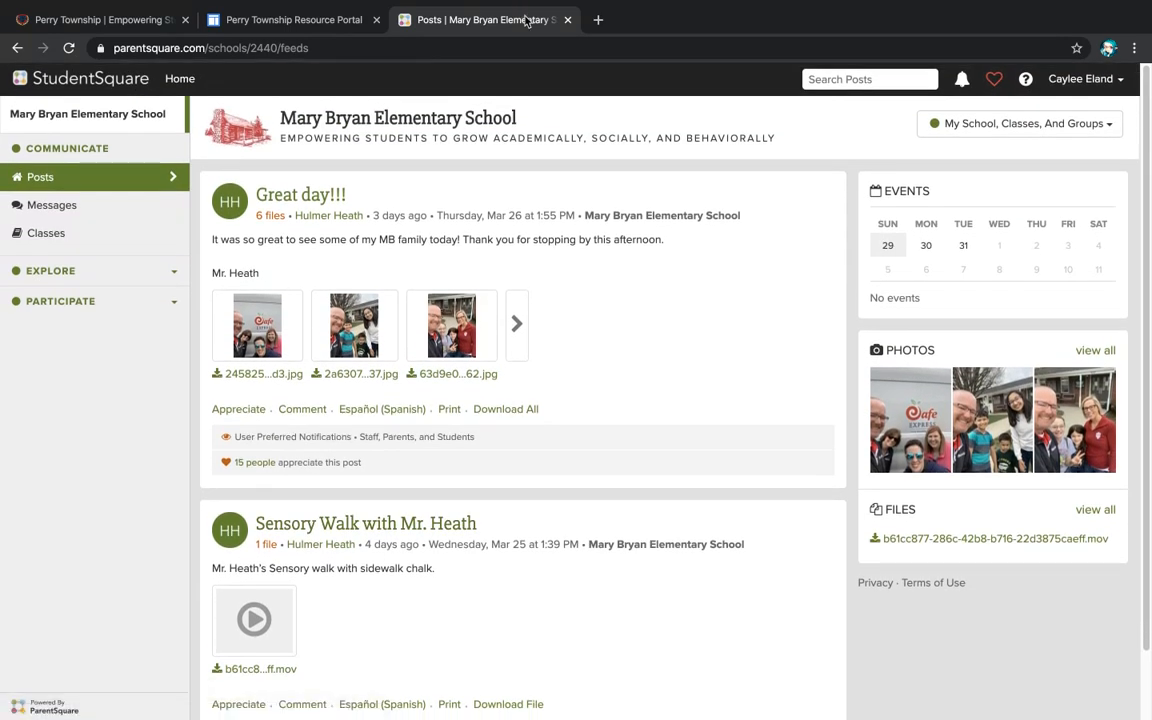
mouse_move(524, 22)
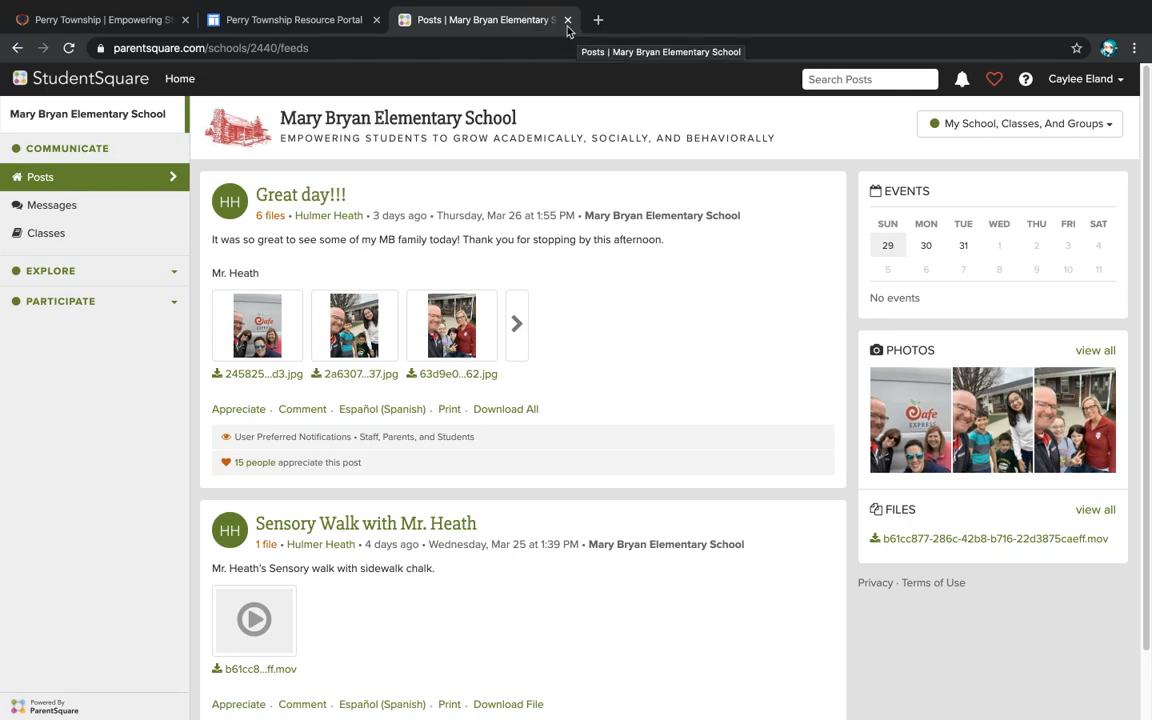
click(566, 20)
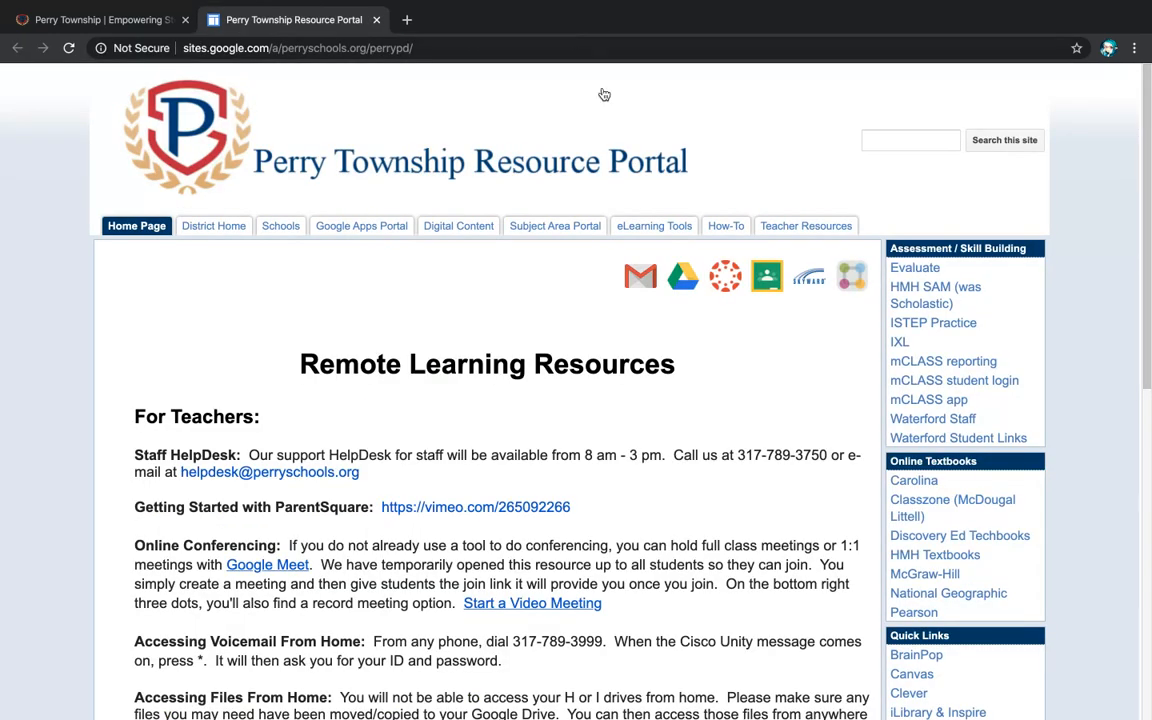
Step: Launch IXL from Quick Links and sign in with the student username 49... and password
click(724, 224)
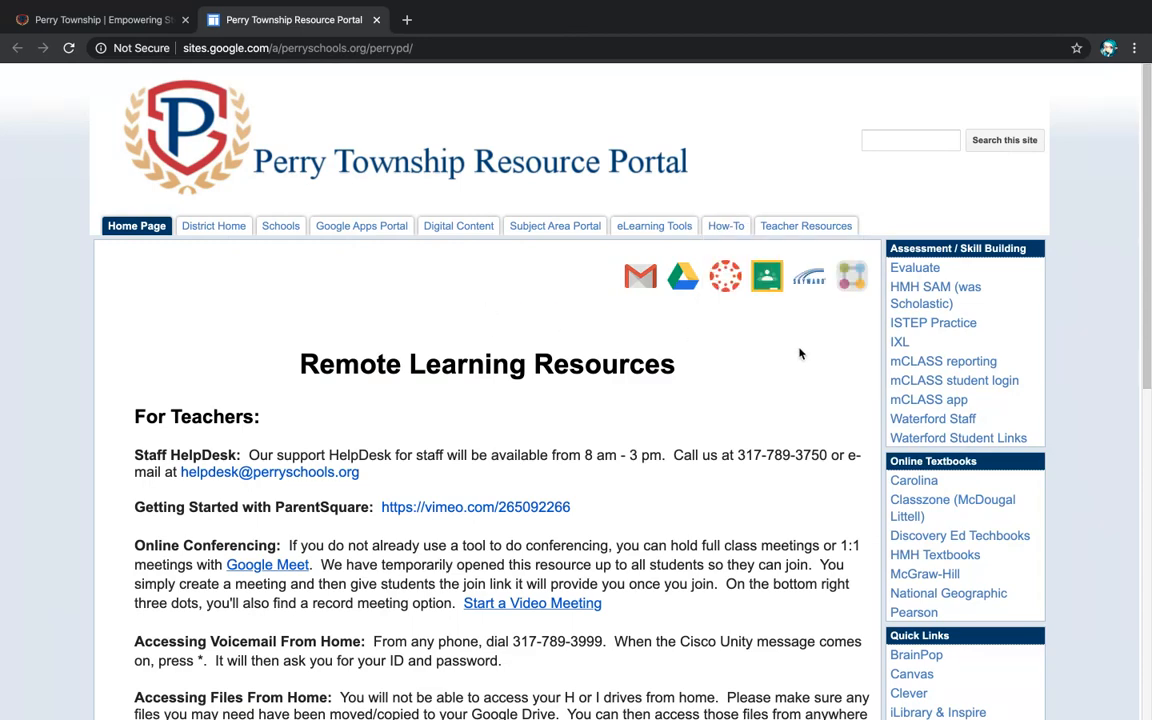
mouse_move(864, 486)
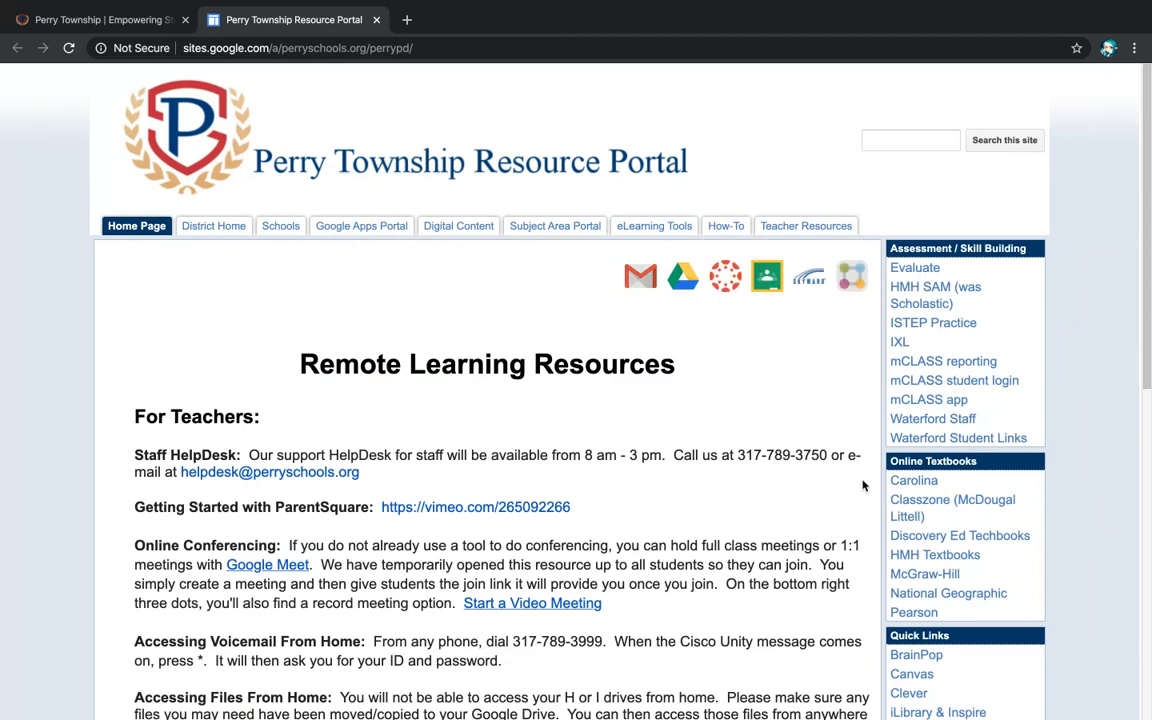
scroll(down, 3)
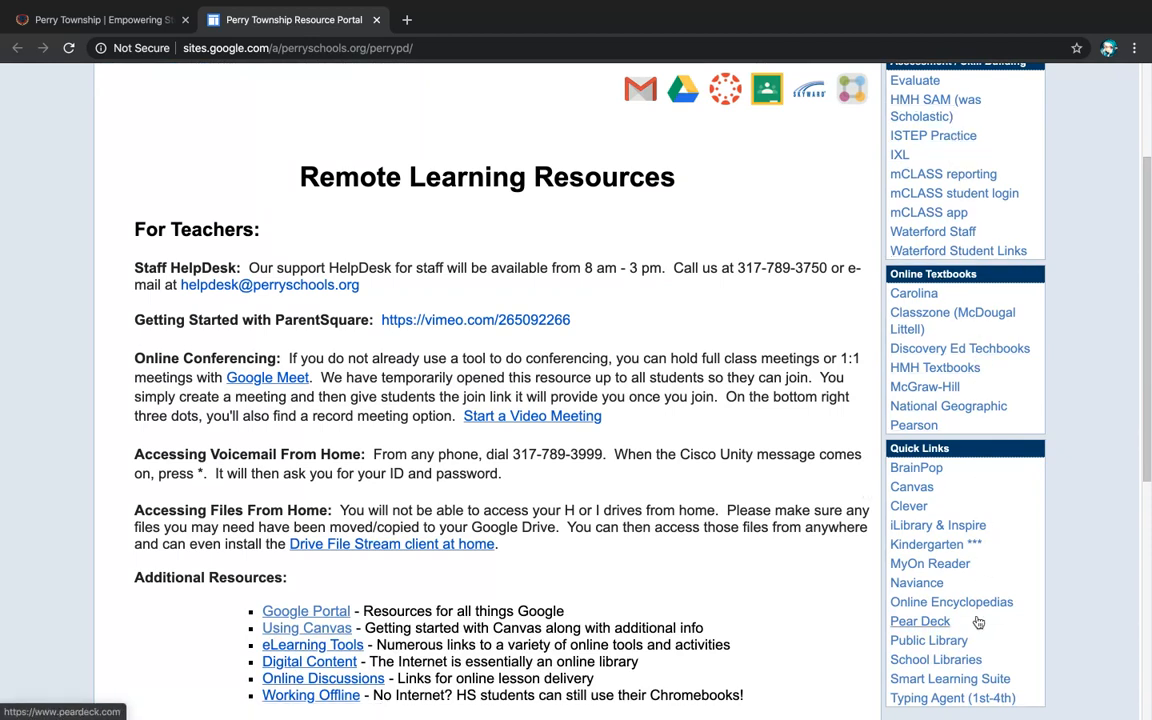
mouse_move(900, 154)
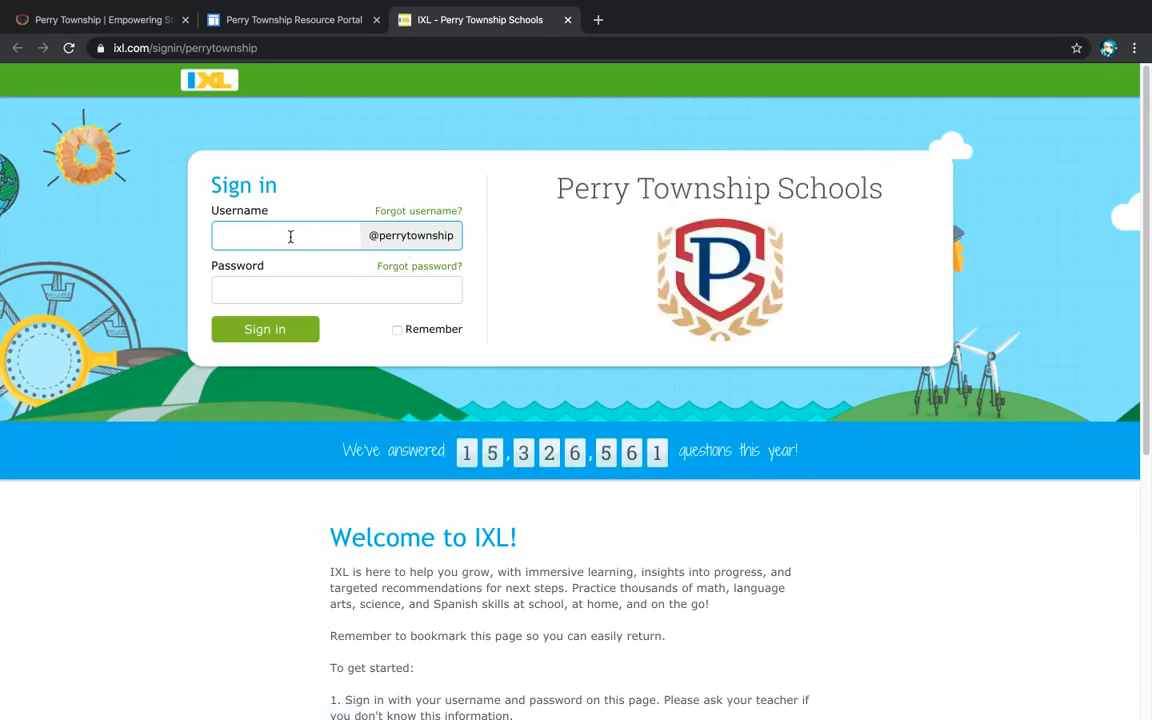
text(494244)
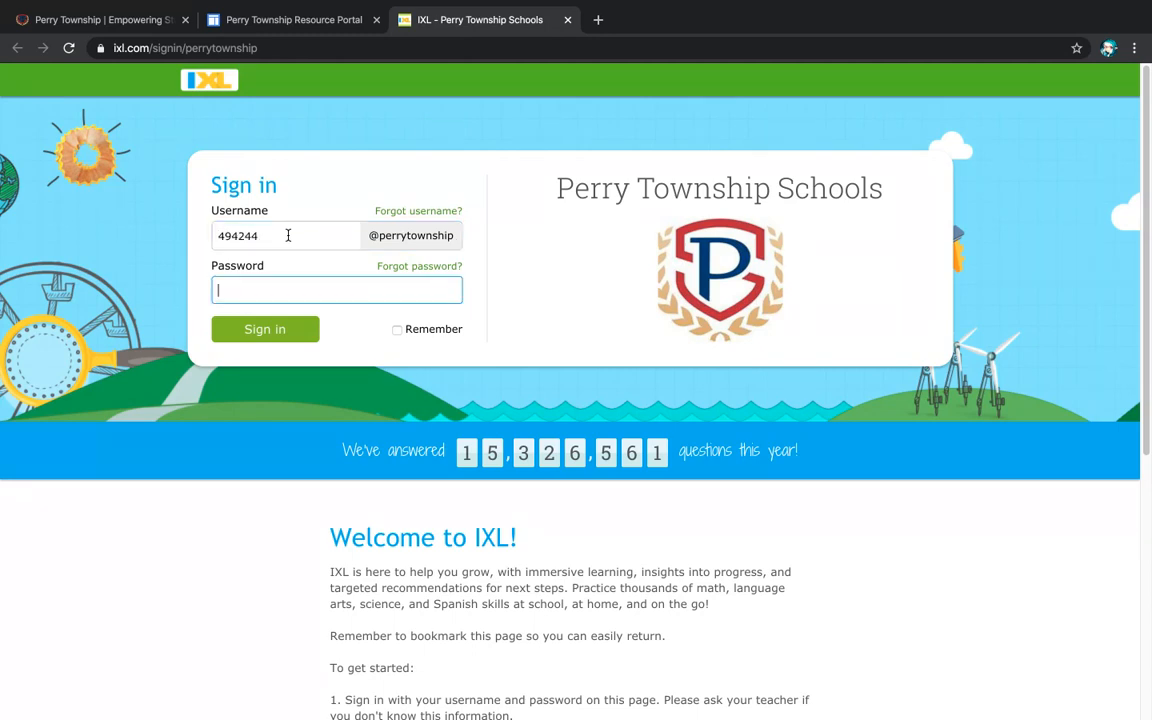
text(••)
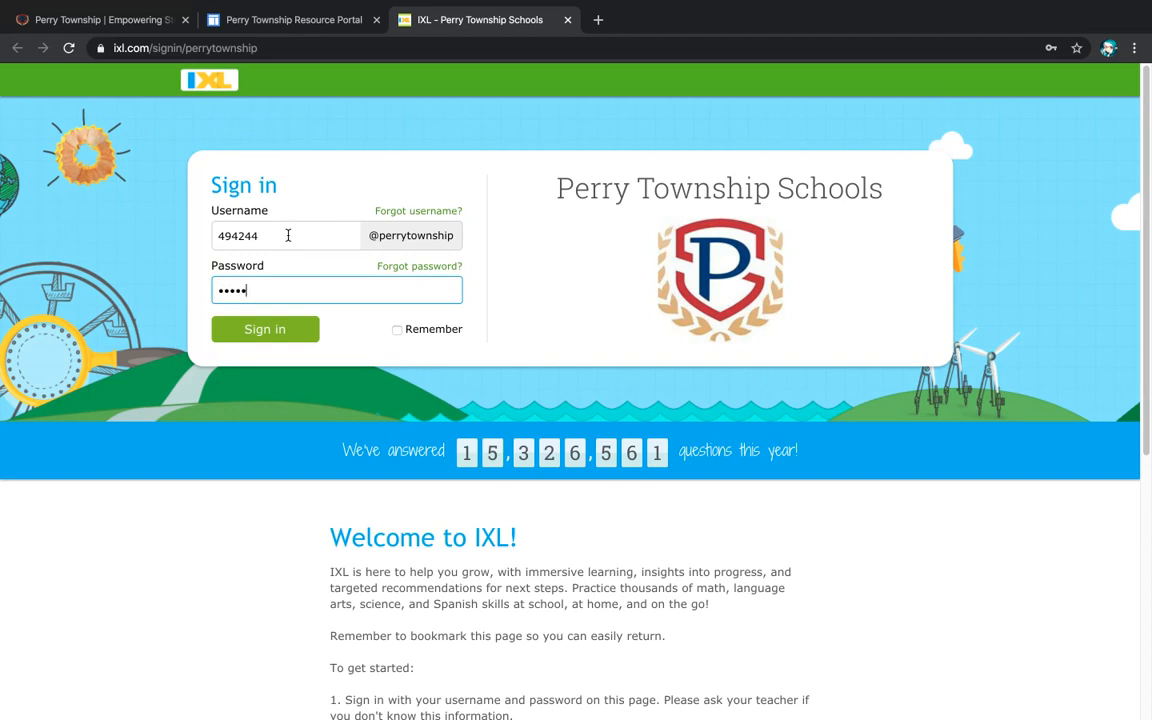
click(264, 328)
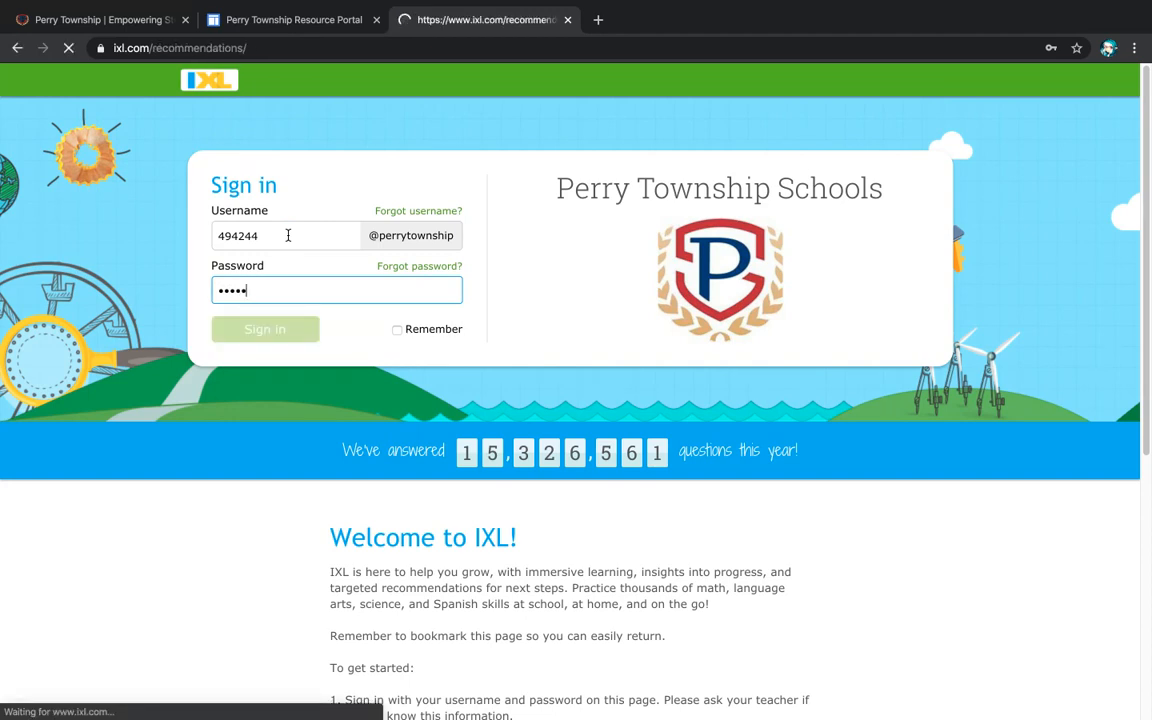
Step: Switch from IXL's fourth grade Math skill list to the Language arts list
click(264, 328)
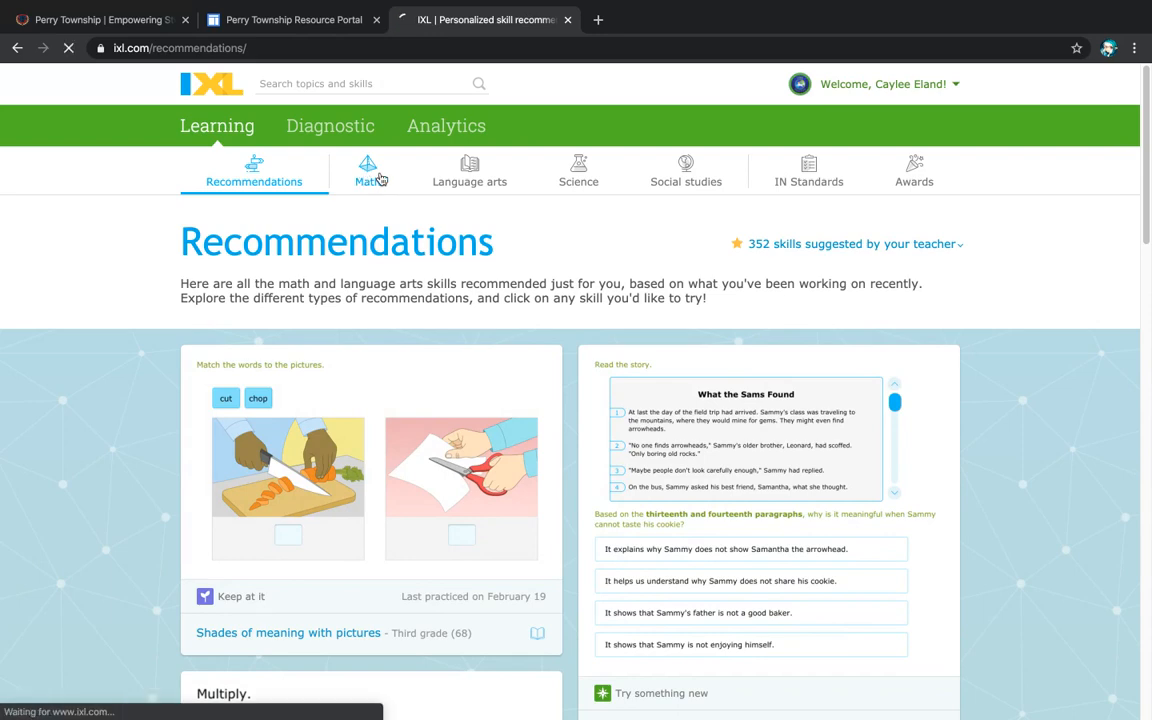
click(368, 170)
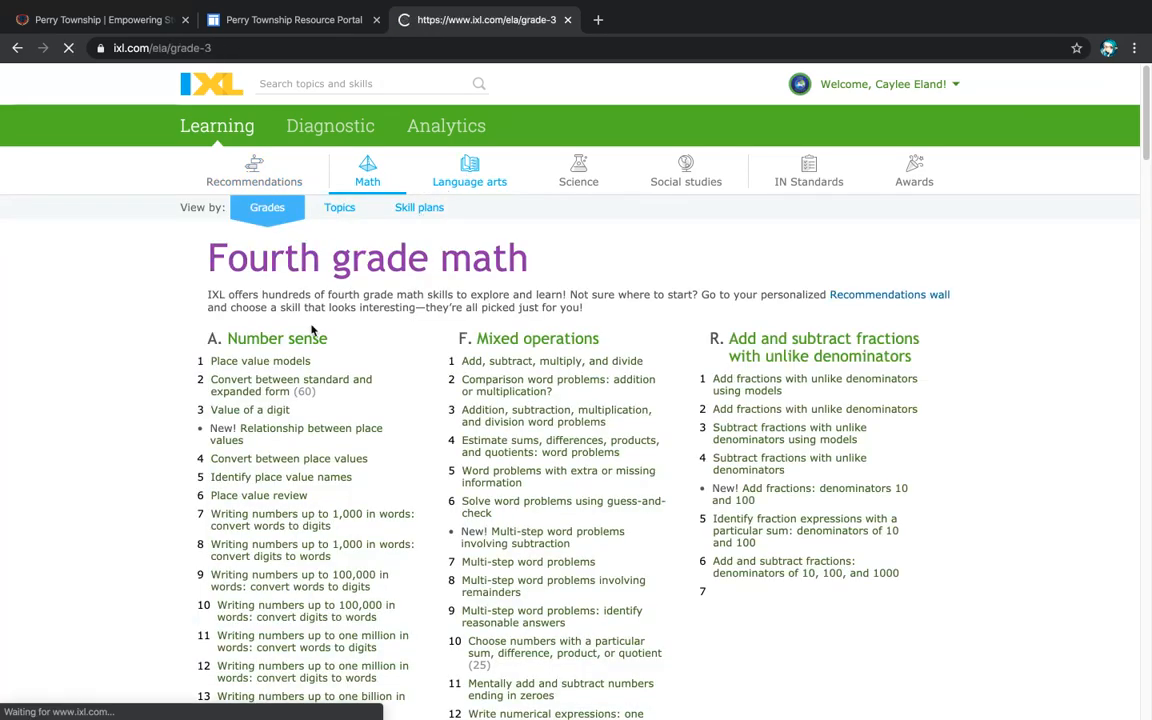
click(468, 168)
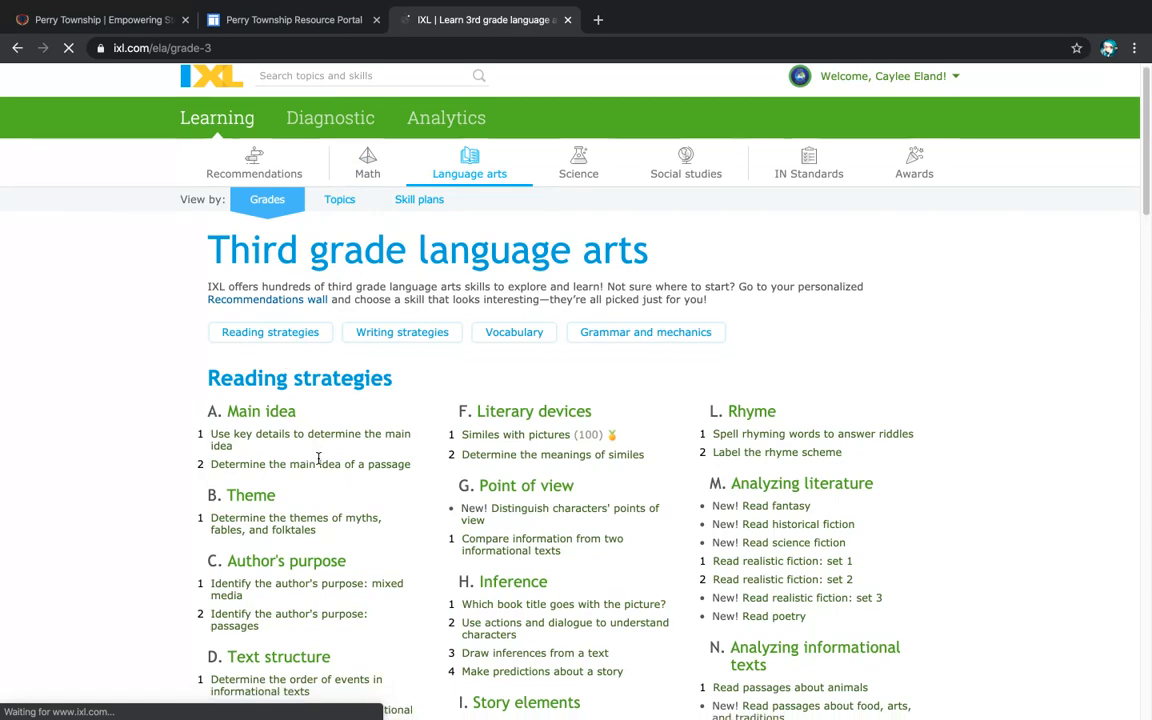
Step: Scroll through the third grade language arts skills before returning to the portal tab
scroll(down, 3)
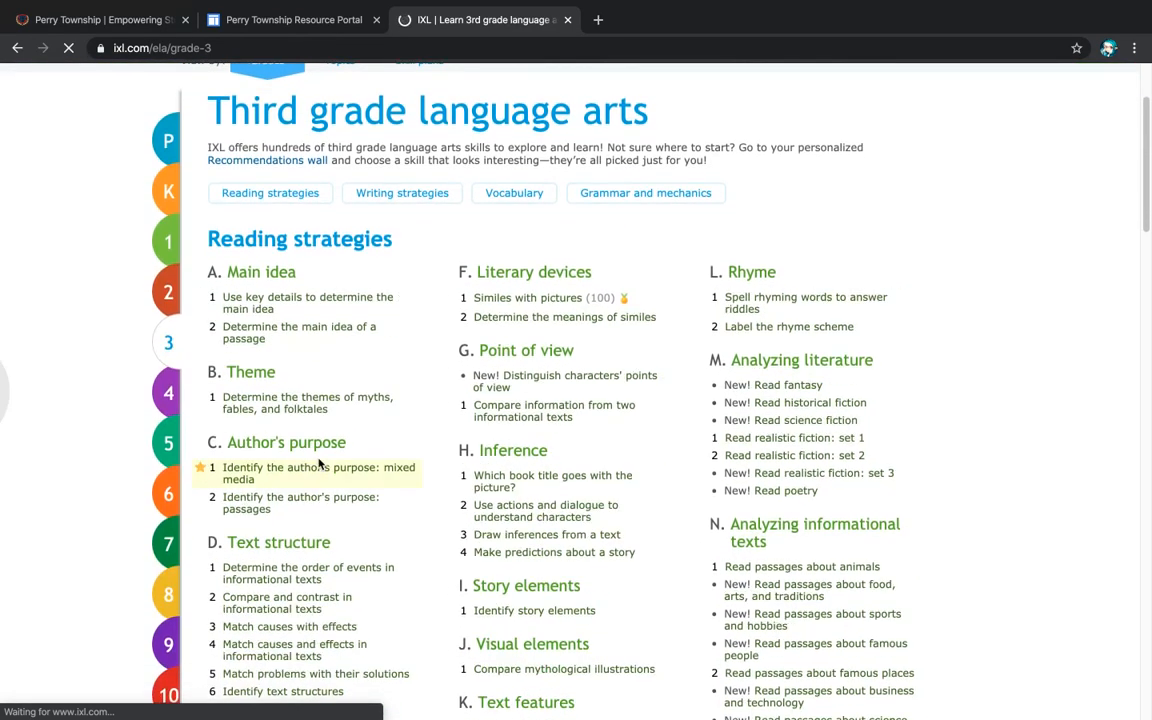
mouse_move(372, 420)
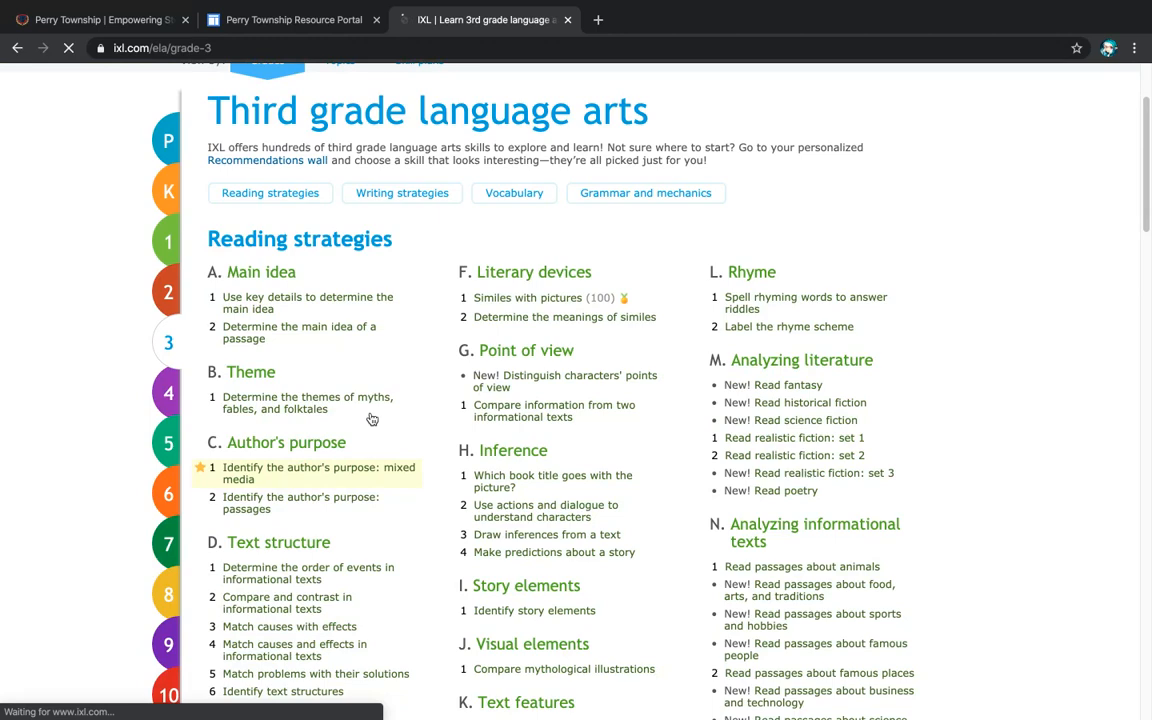
scroll(down, 3)
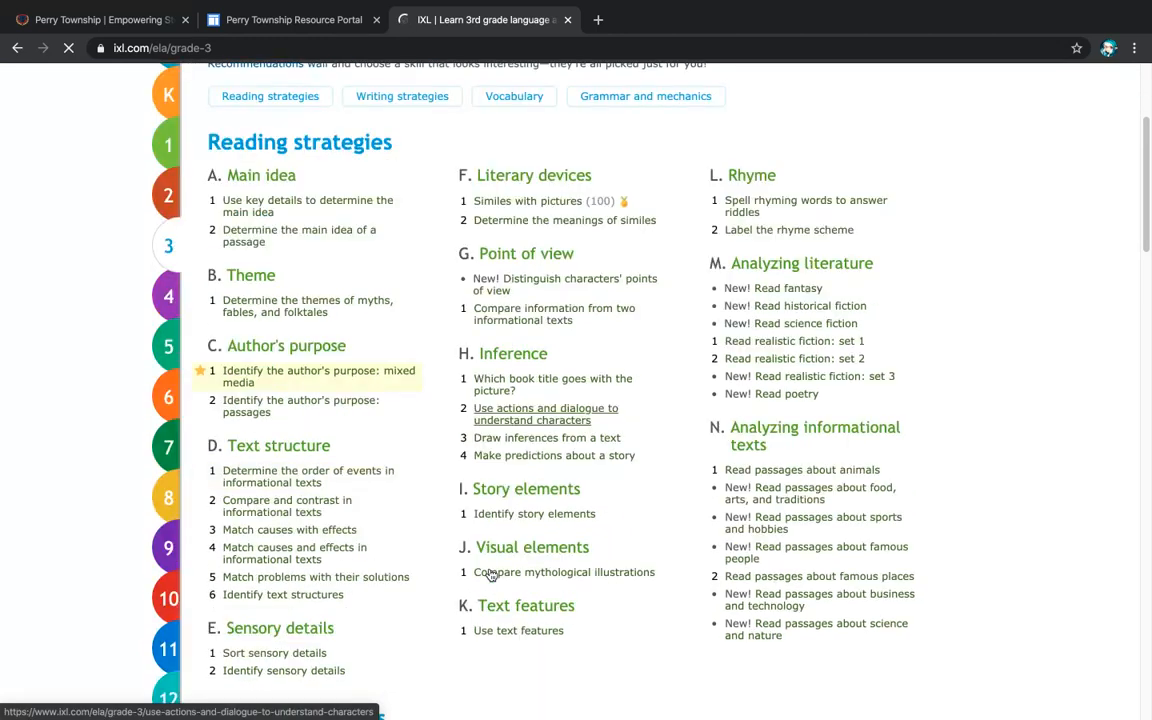
scroll(down, 3)
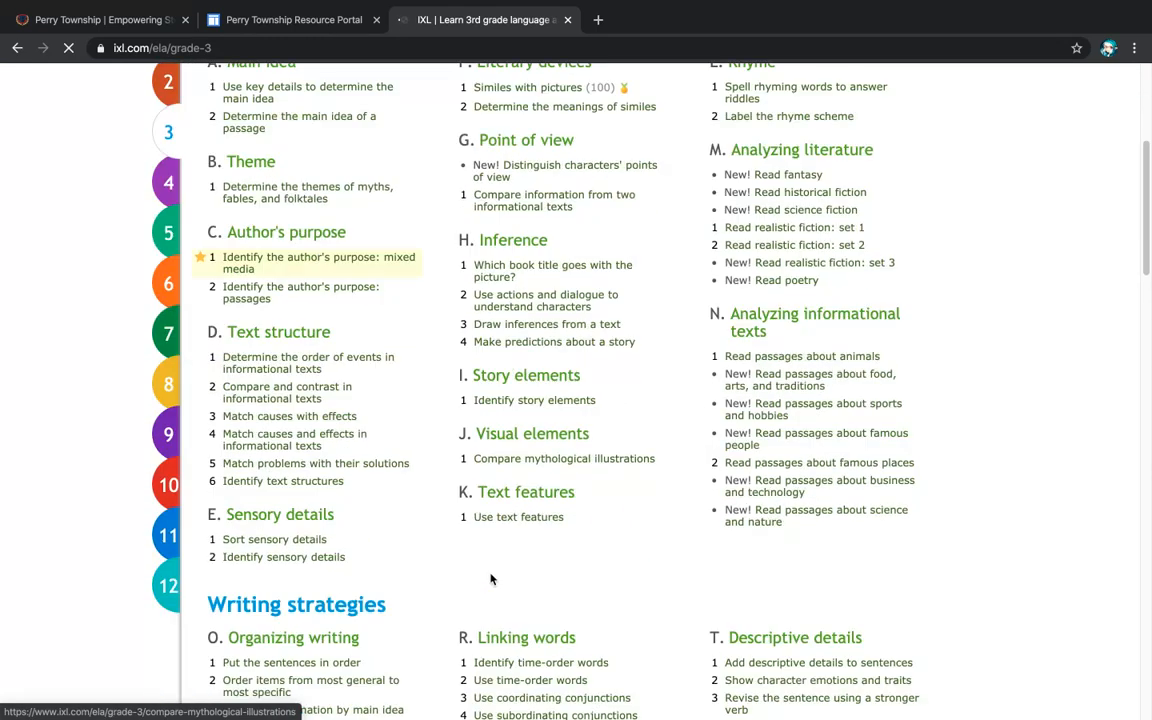
mouse_move(436, 666)
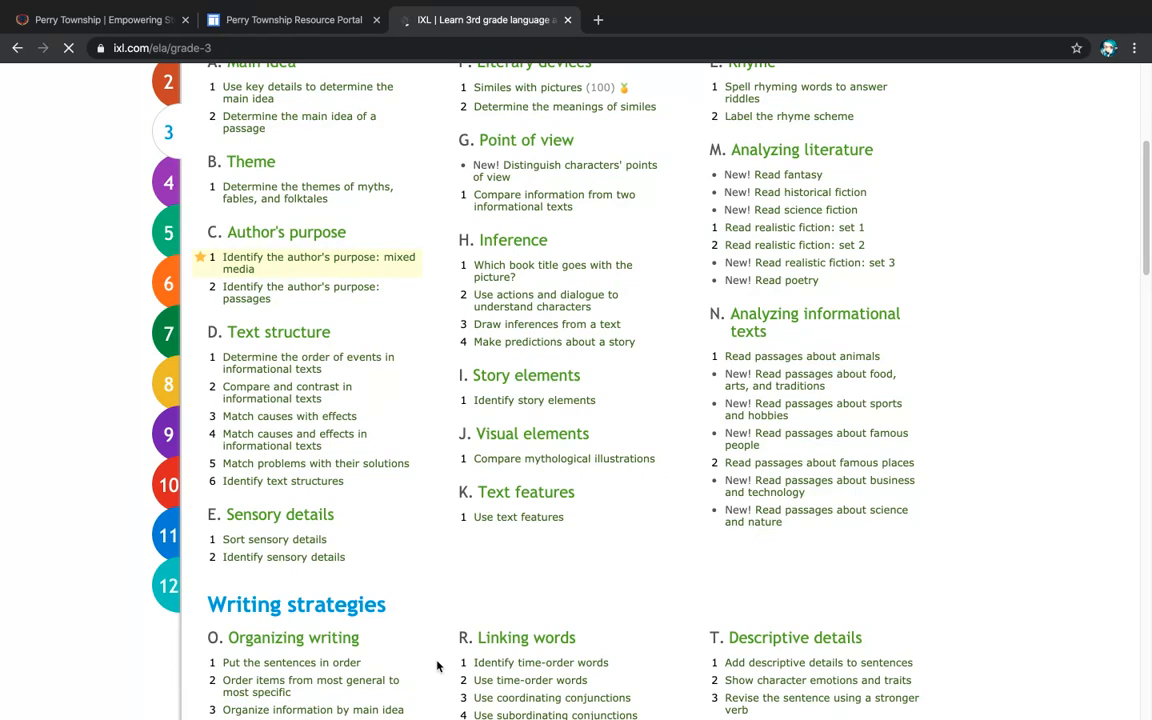
scroll(down, 3)
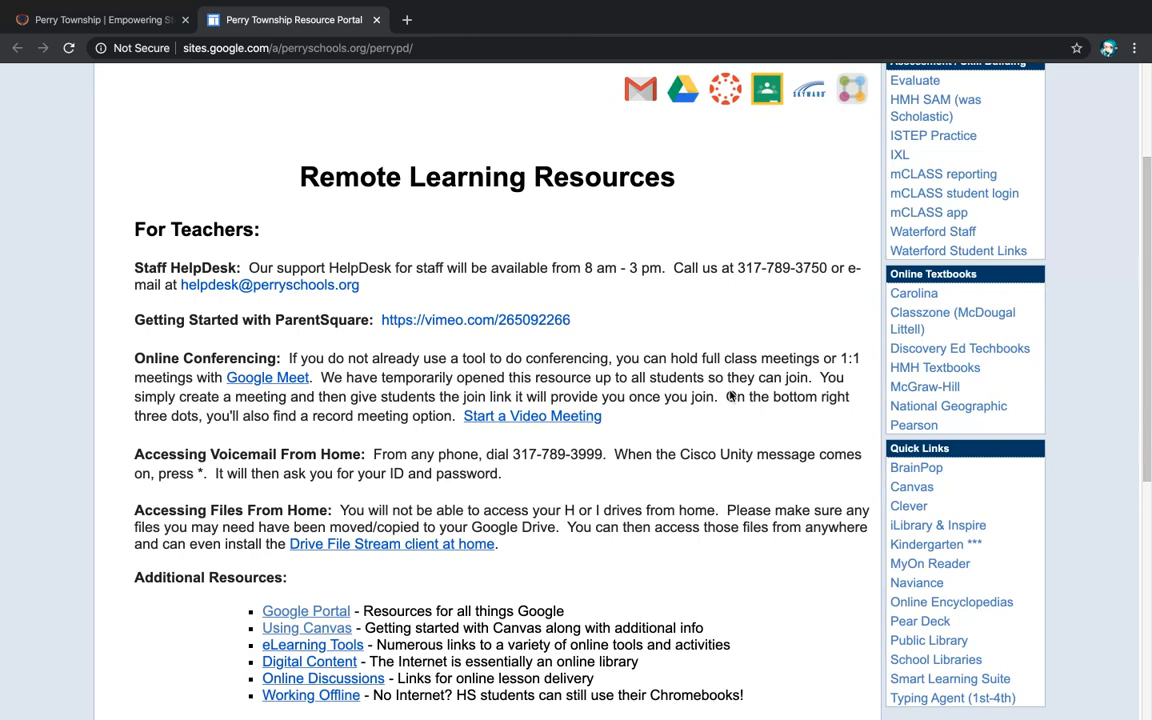
mouse_move(934, 396)
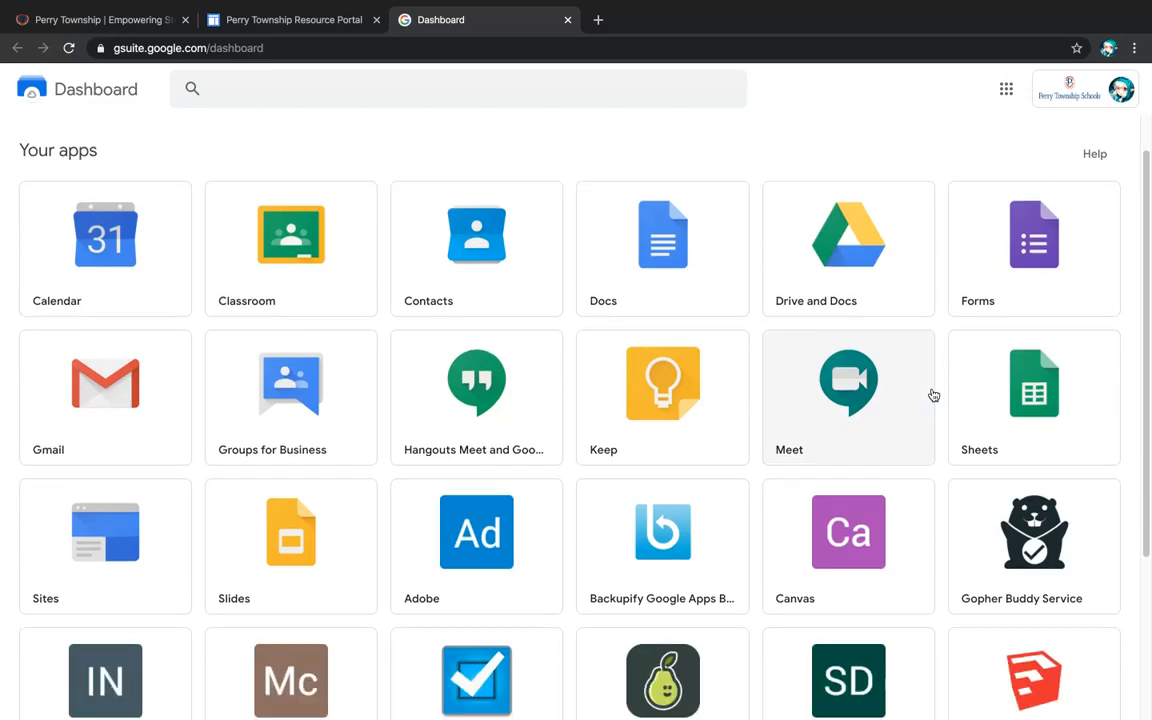
Step: Launch McGraw-Hill Education from the dashboard and open Everyday Mathematics Grade 5
scroll(down, 3)
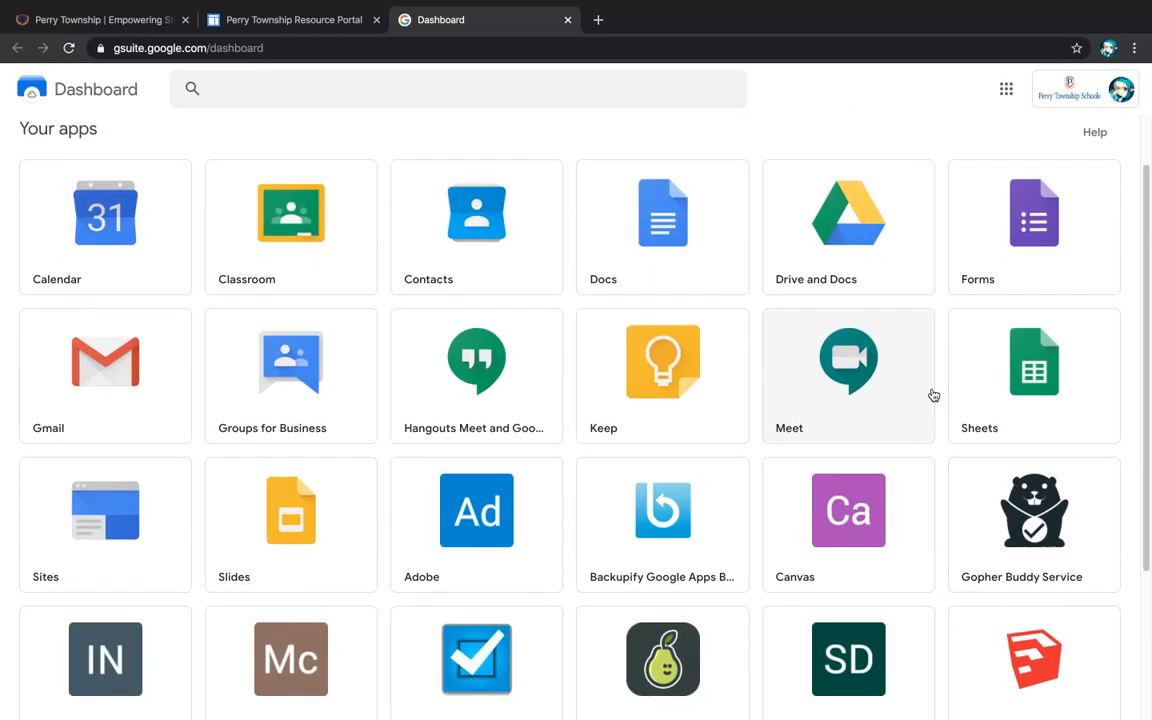
scroll(down, 3)
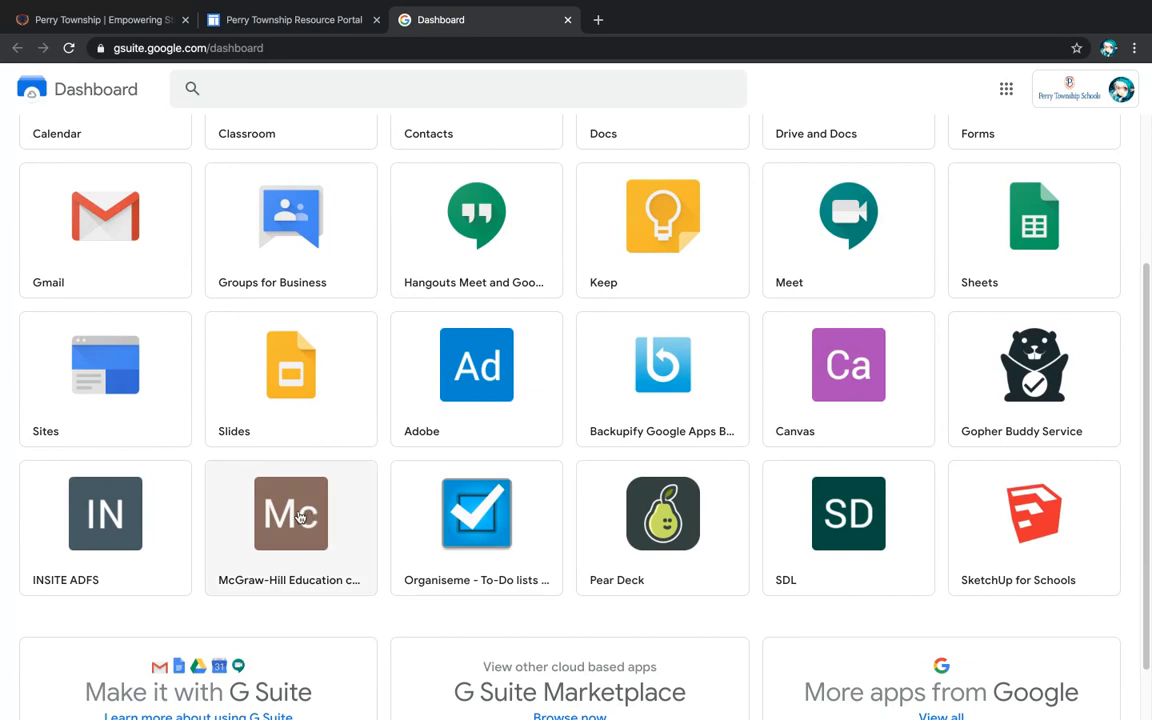
click(290, 512)
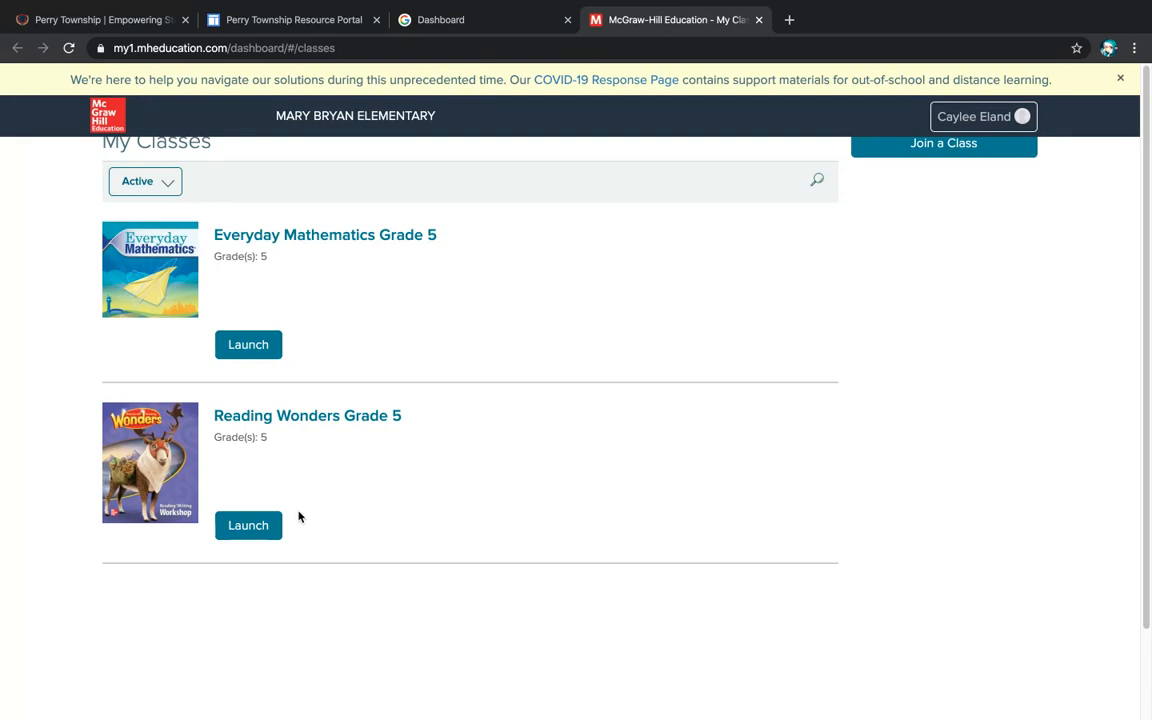
click(312, 240)
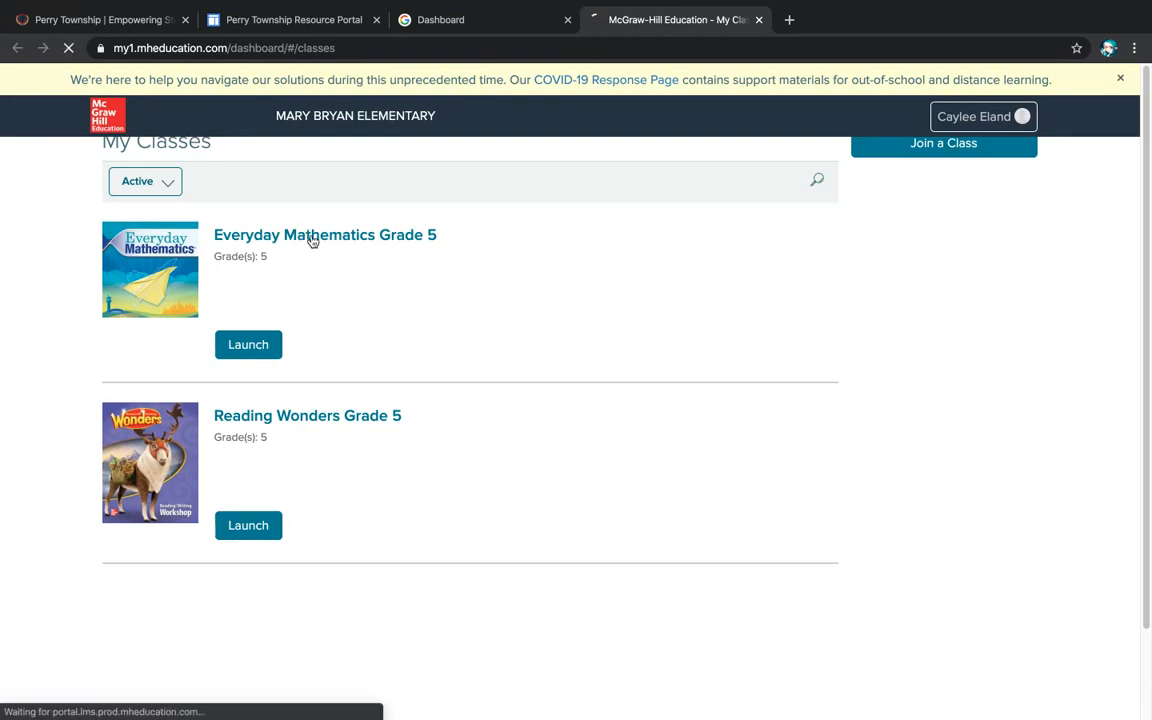
click(248, 344)
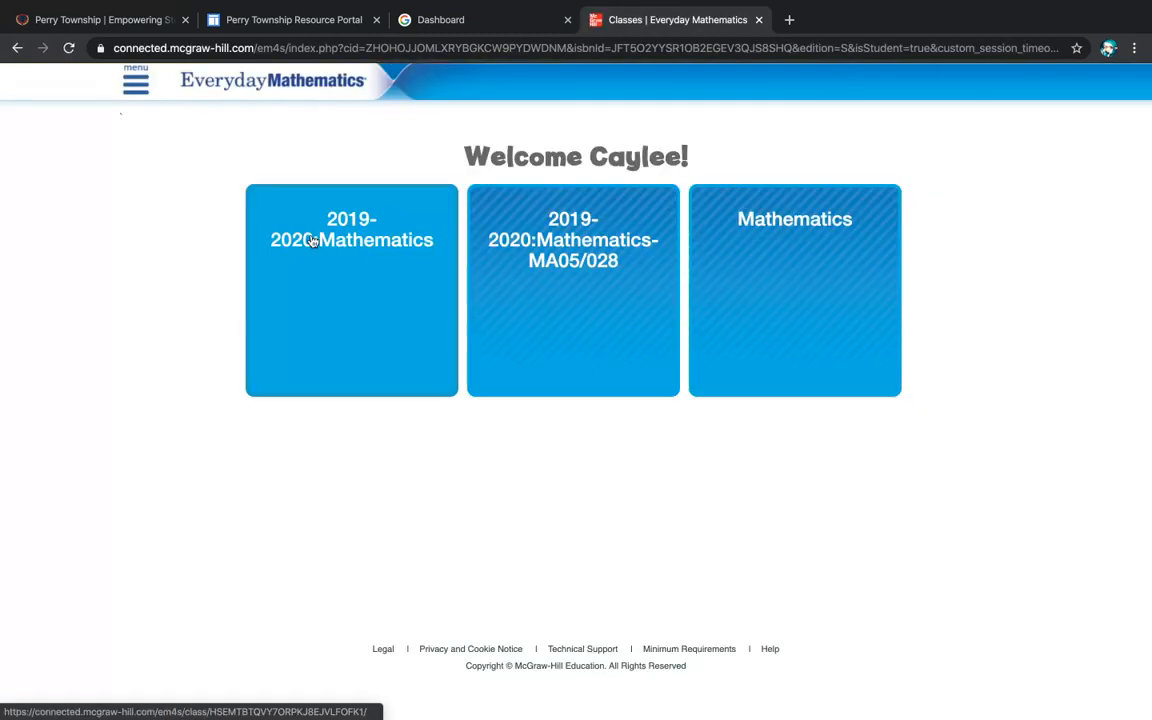
mouse_move(348, 244)
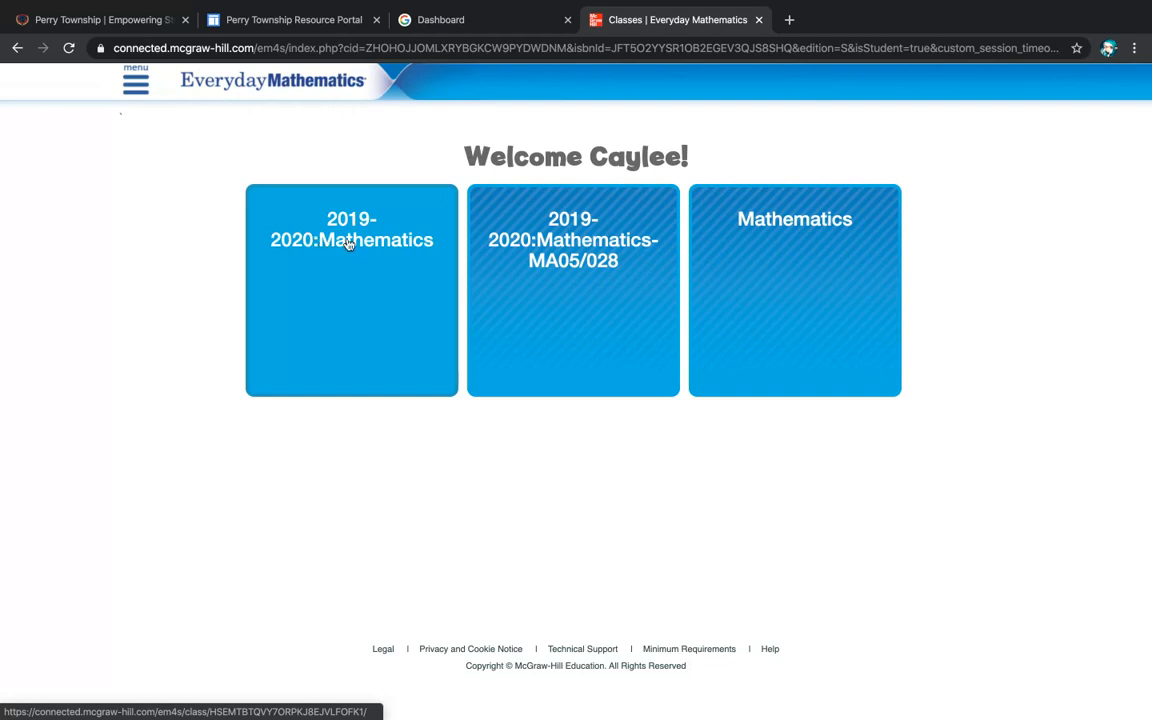
Step: Open the 2019-2020 Mathematics class and its EM Games Online list, then return to the portal
click(352, 240)
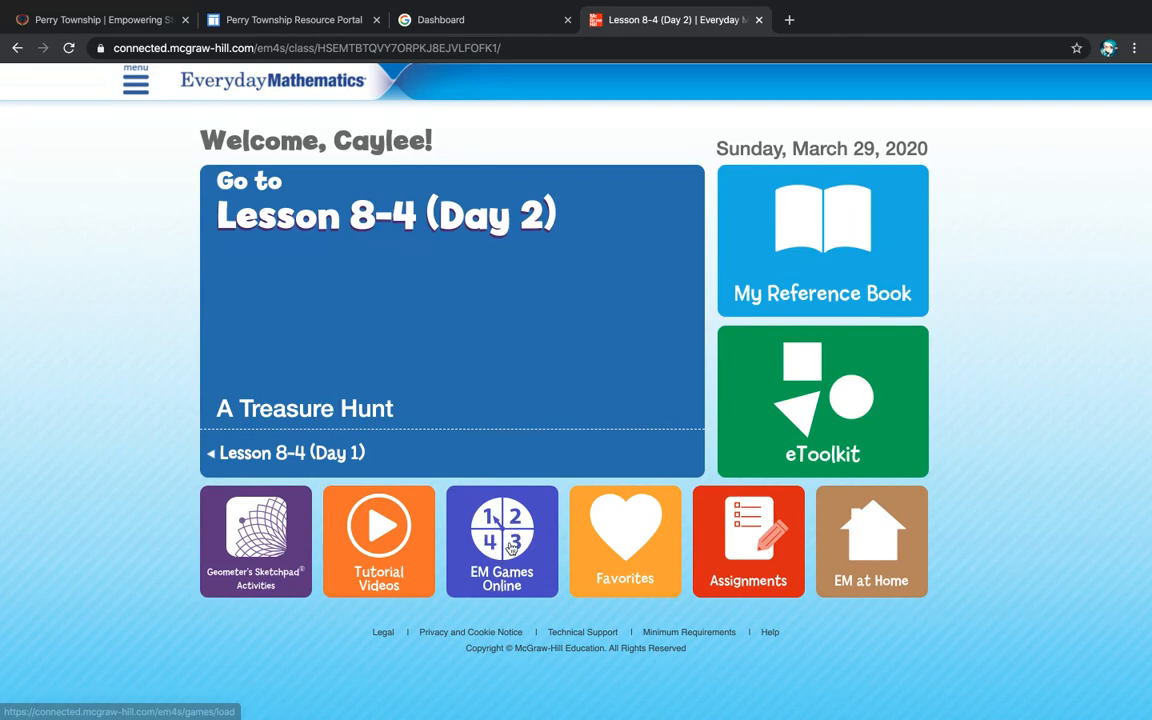
click(502, 540)
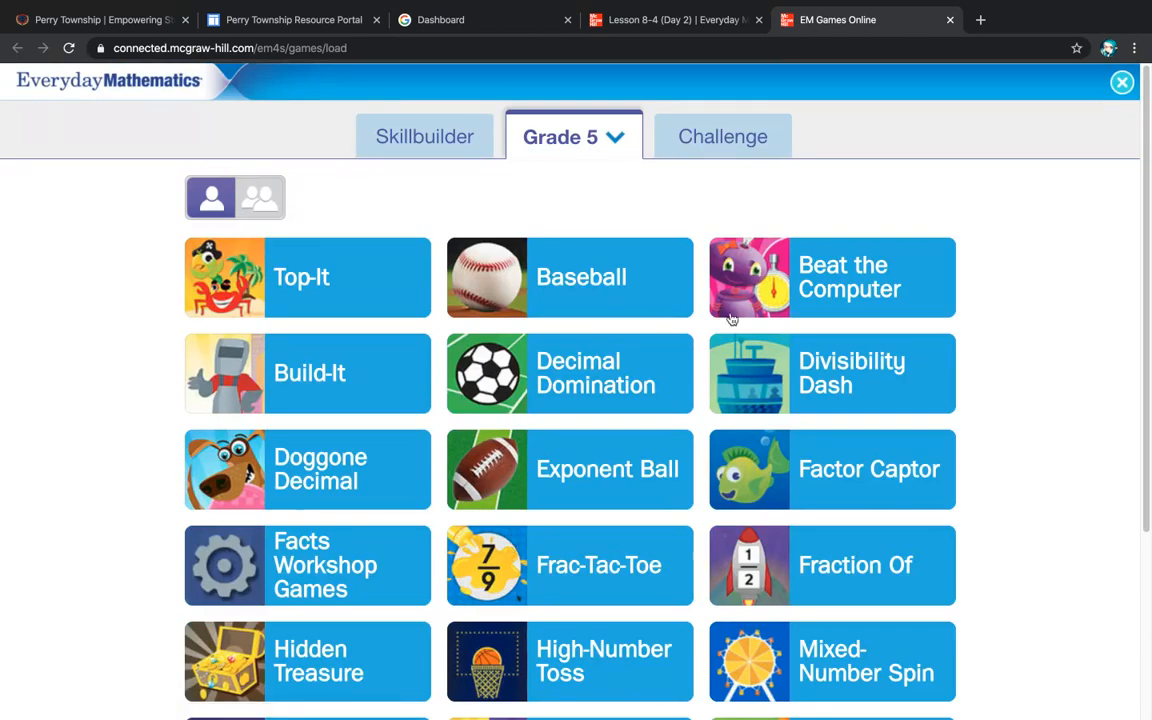
mouse_move(404, 528)
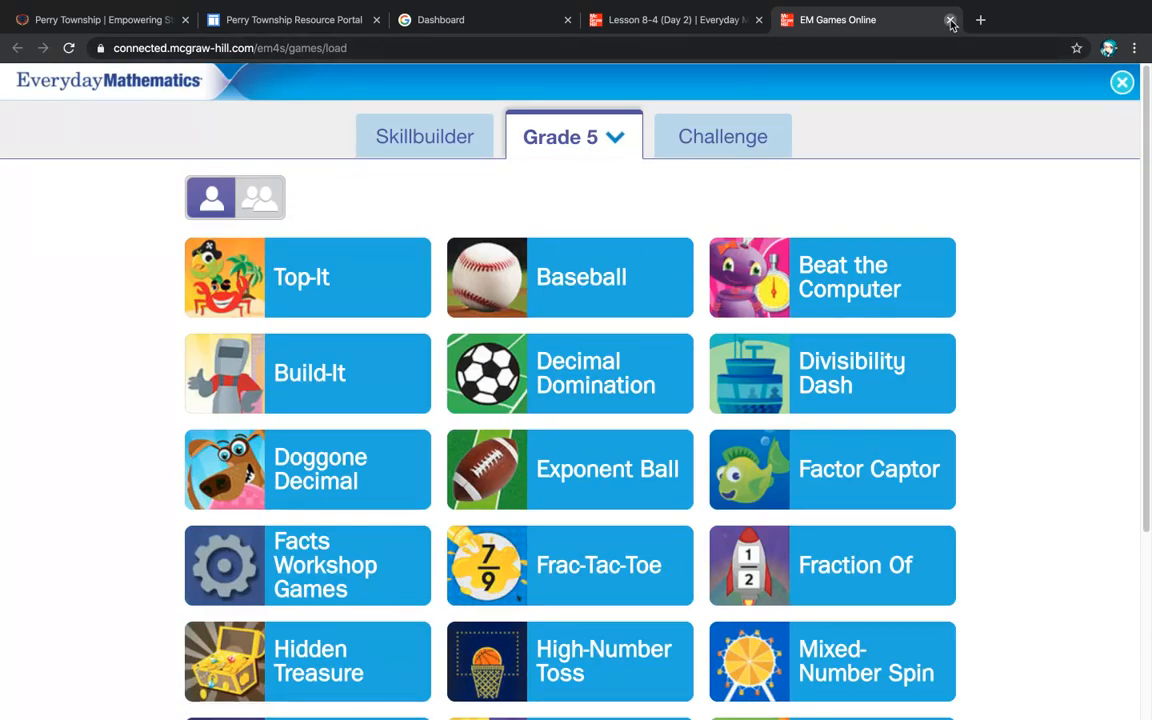
click(944, 20)
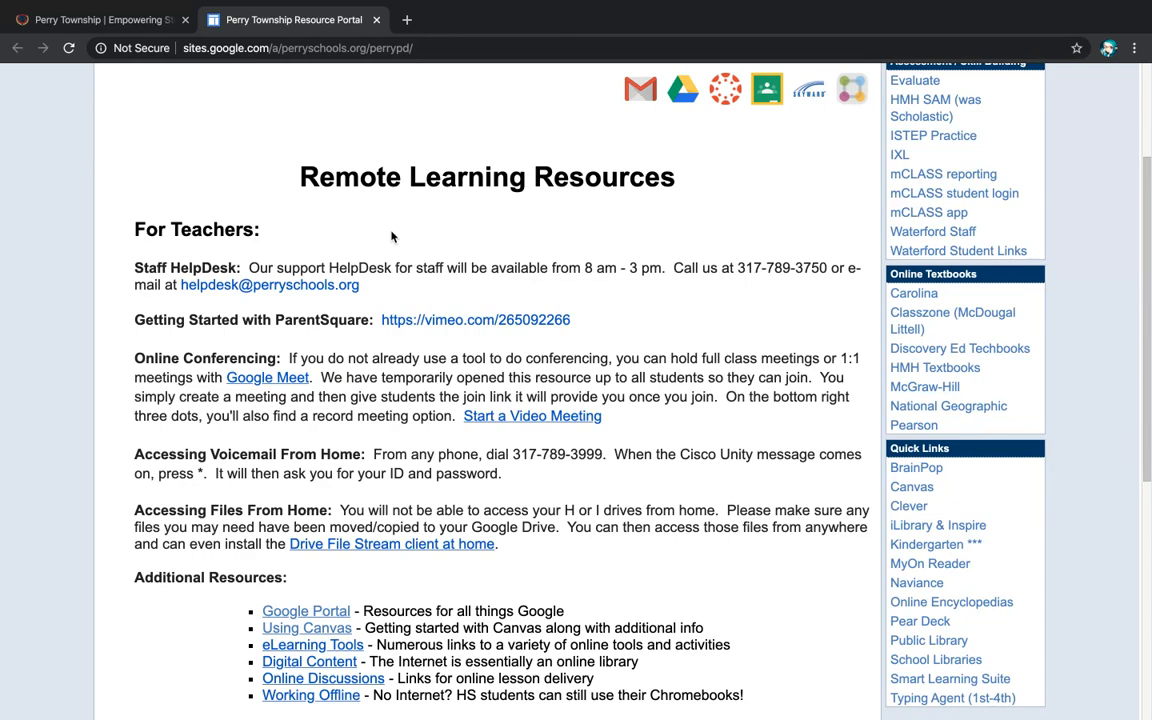
mouse_move(912, 388)
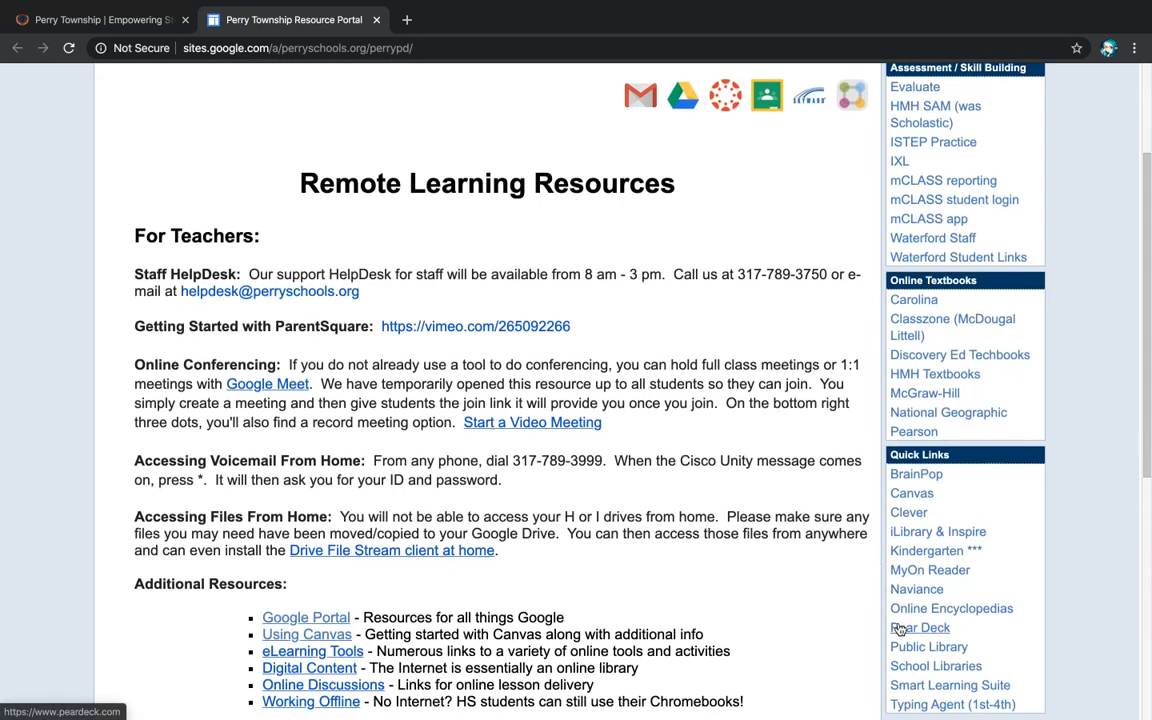
Step: Open Pear Deck from the quick links, reach the join-a-session code page, and close it
scroll(down, 3)
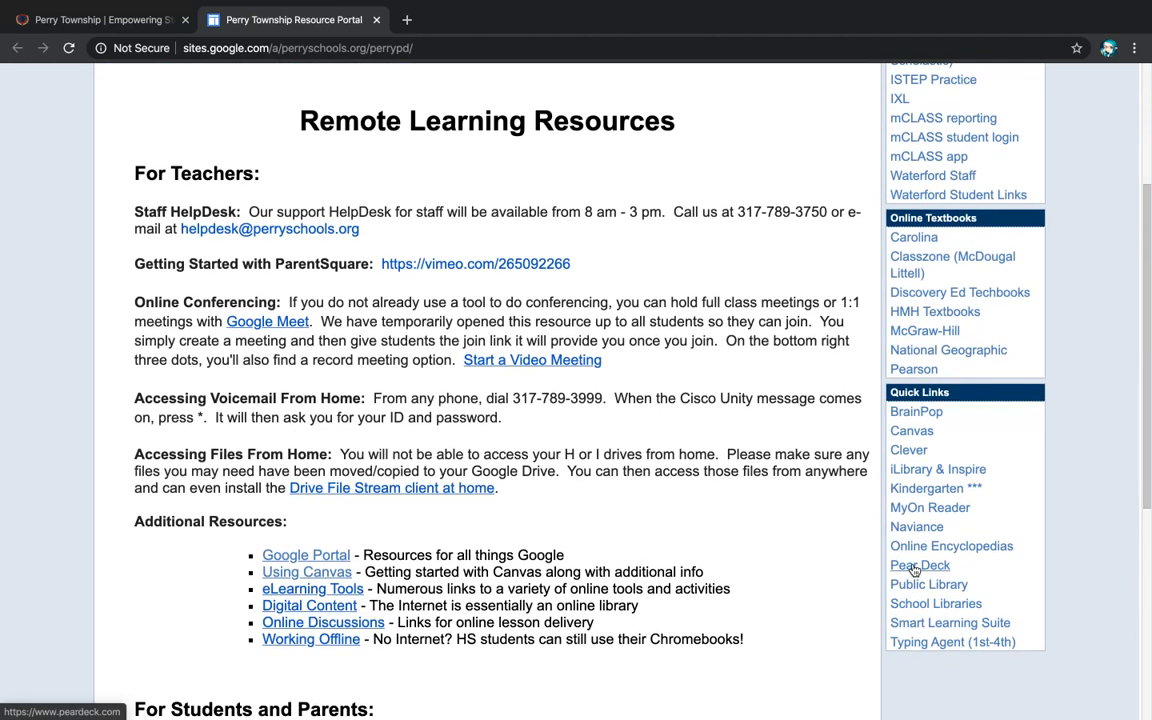
click(918, 564)
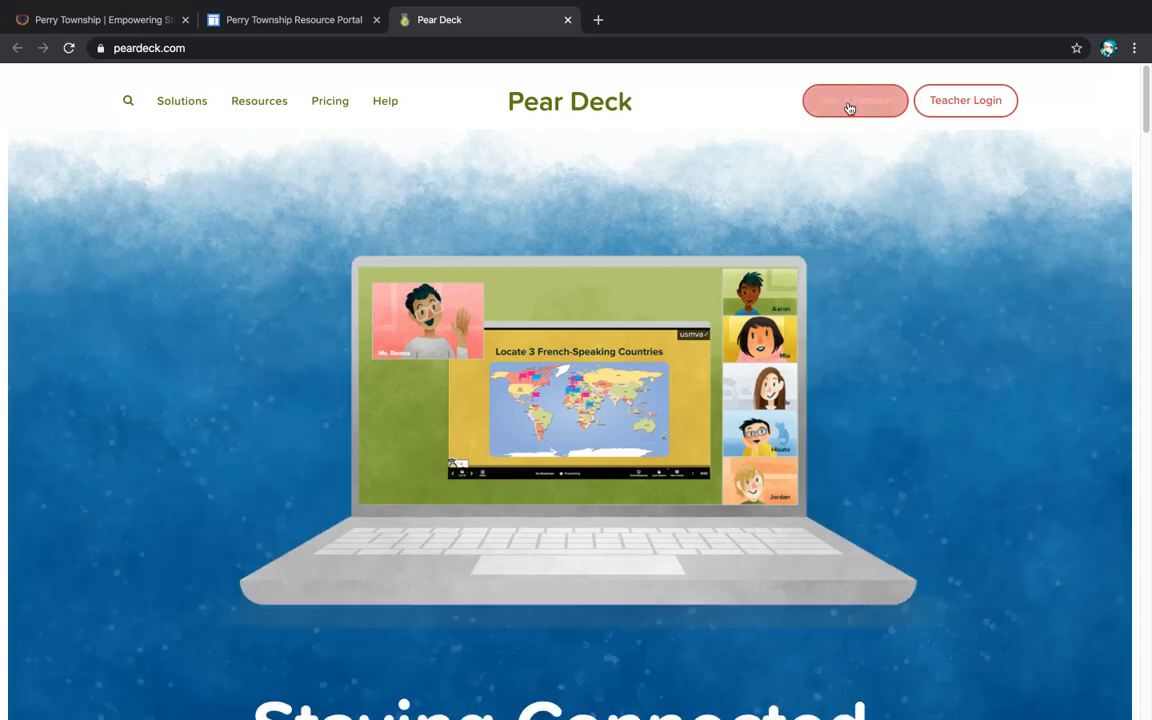
mouse_move(850, 108)
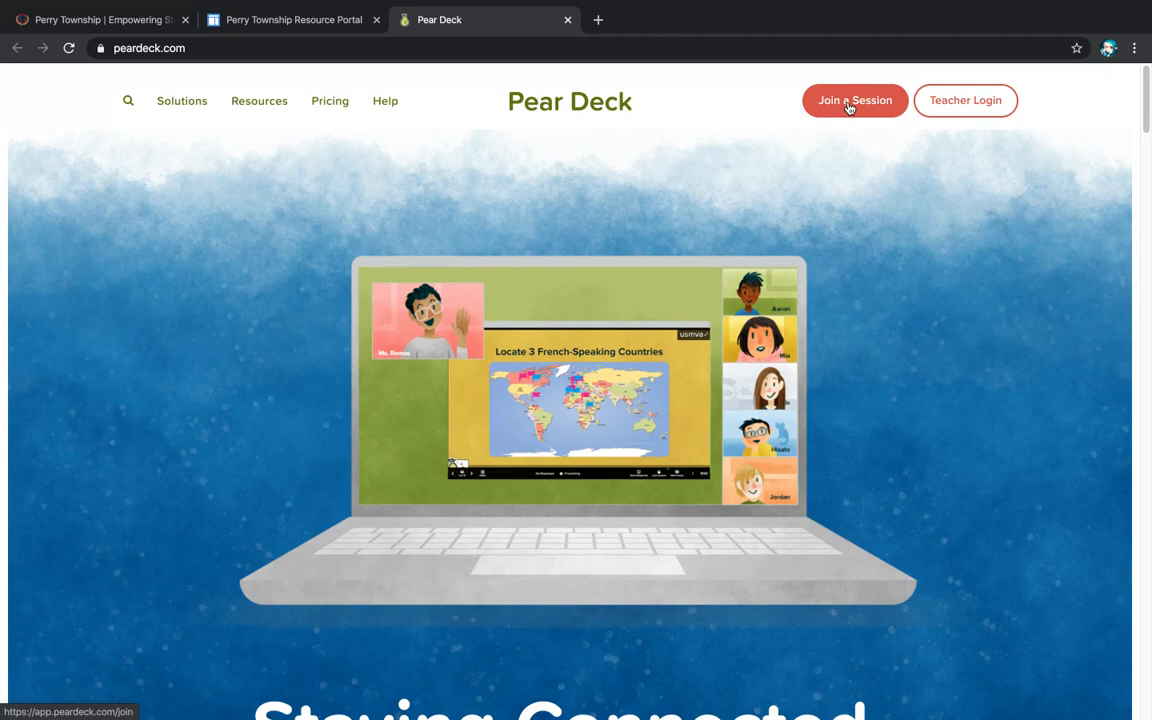
click(856, 100)
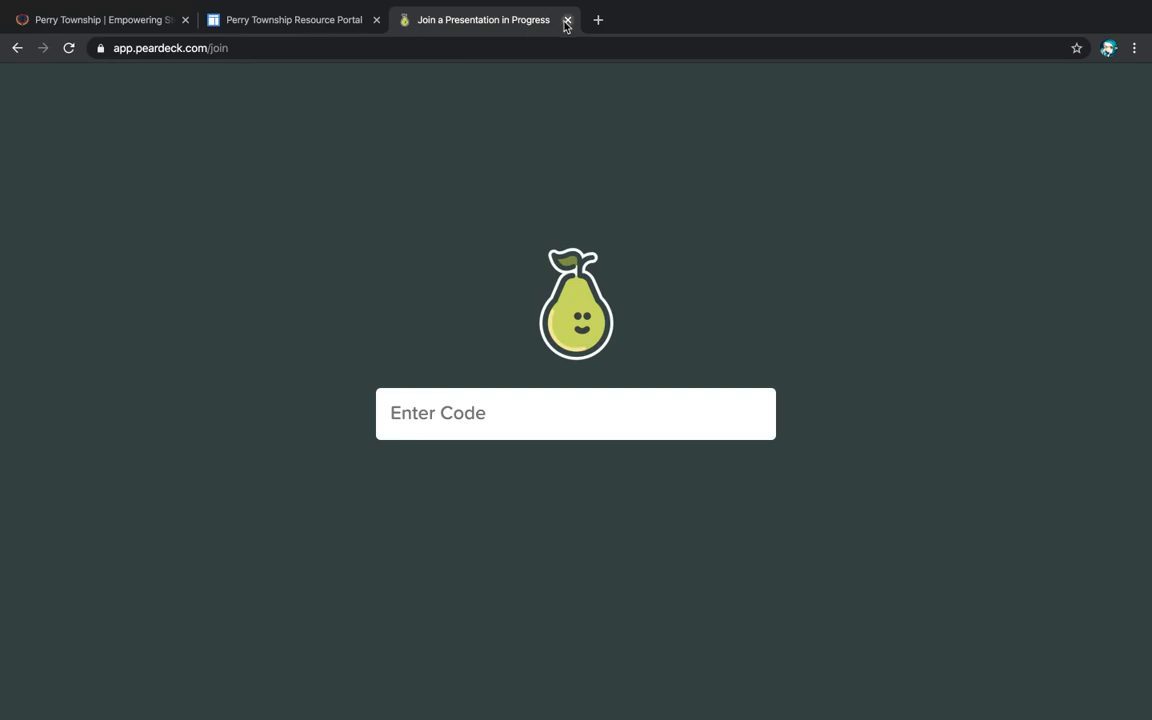
click(568, 20)
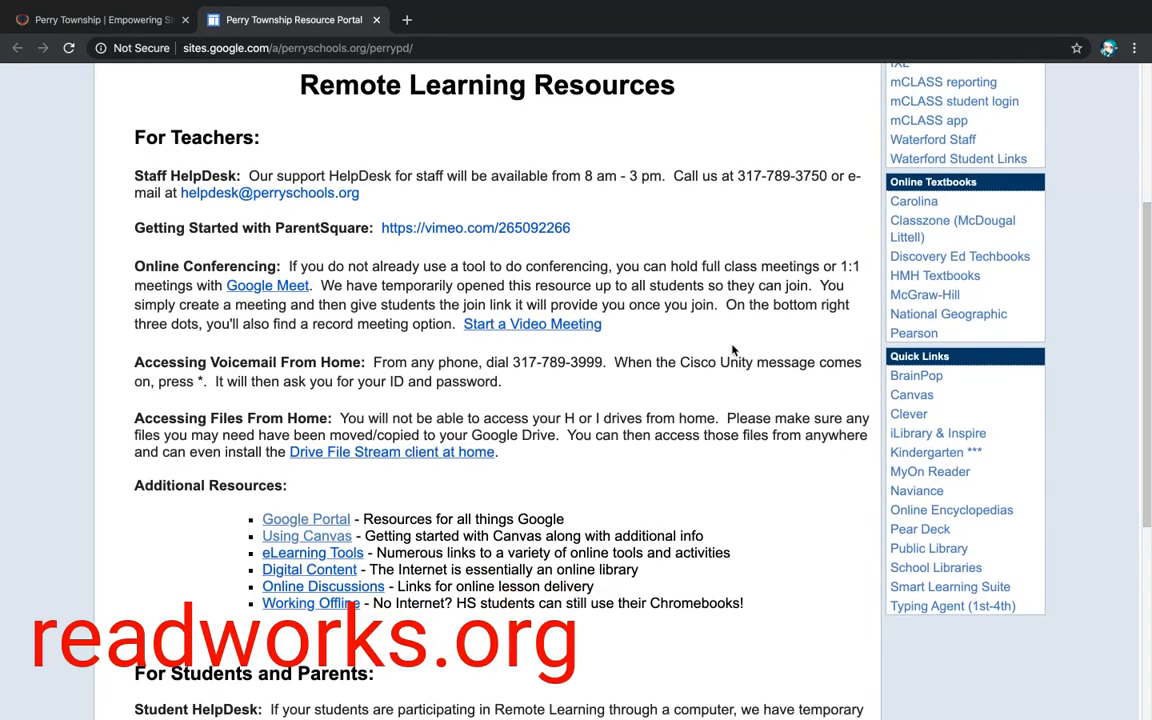
Step: Go to readworks.org and reach the ReadWorks student login
scroll(up, 3)
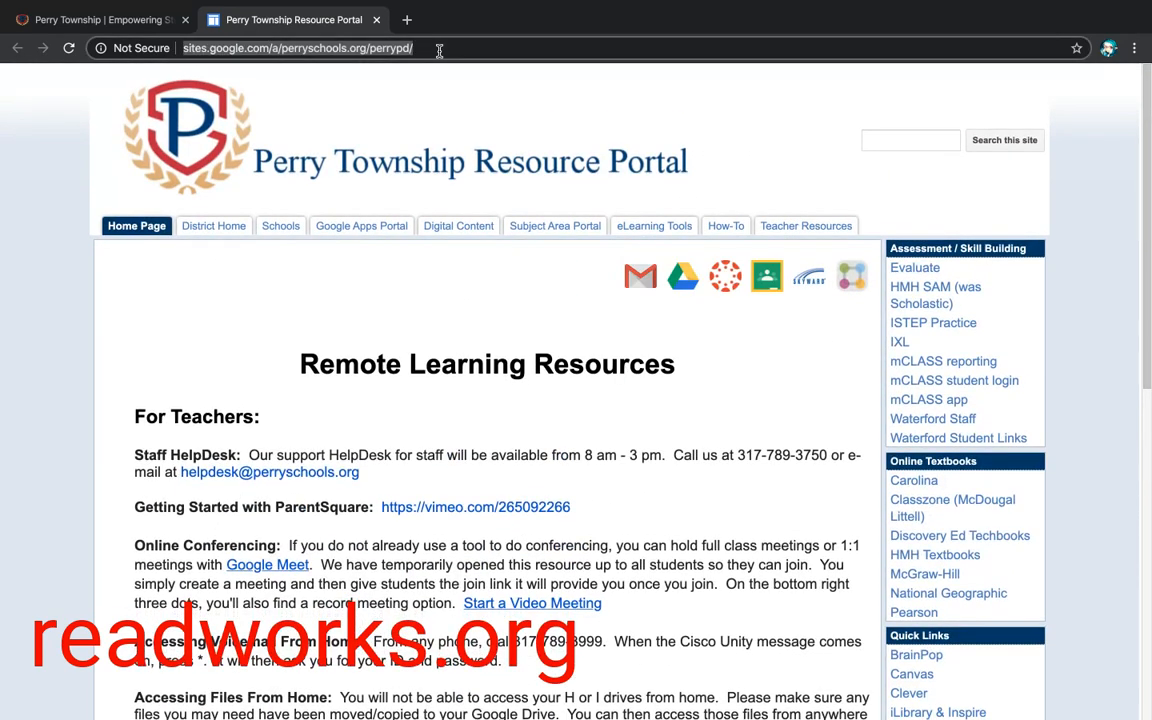
text(reardword)
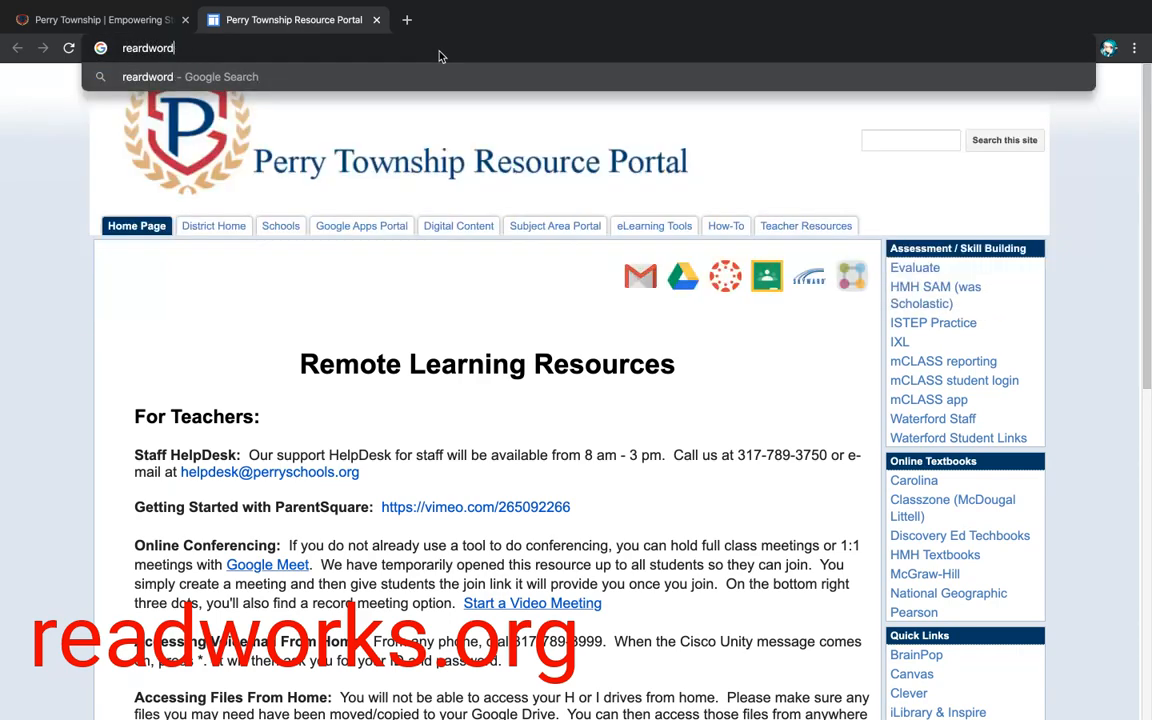
text(readworks.org)
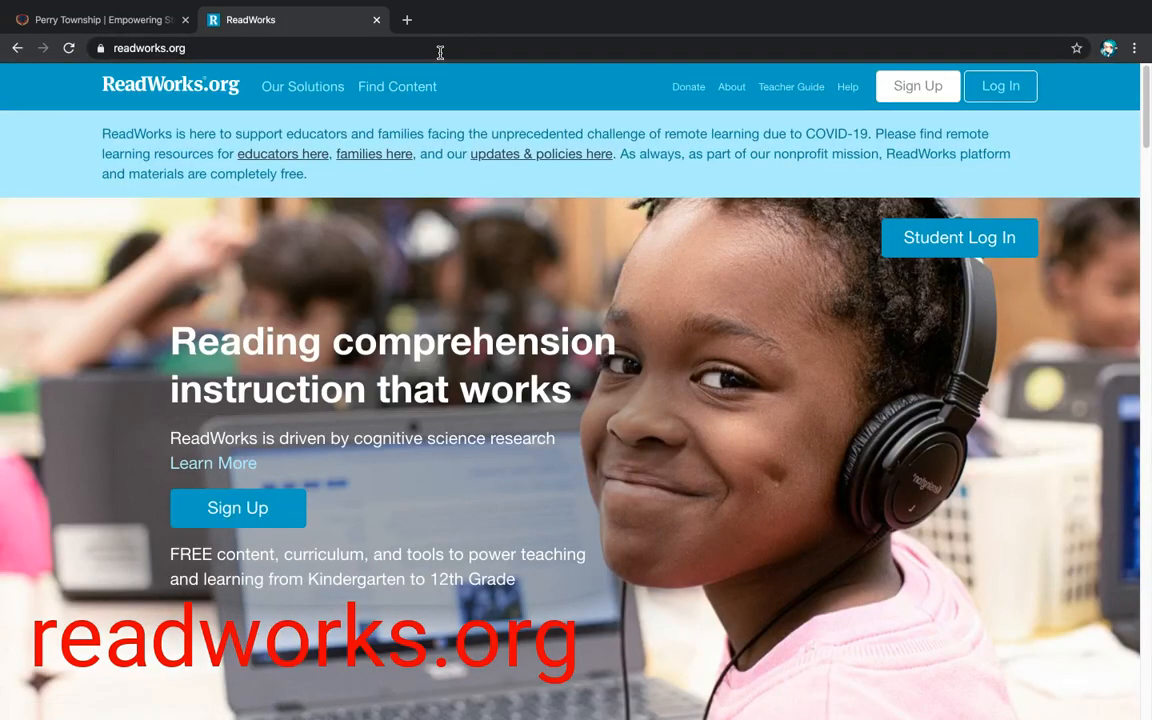
click(960, 236)
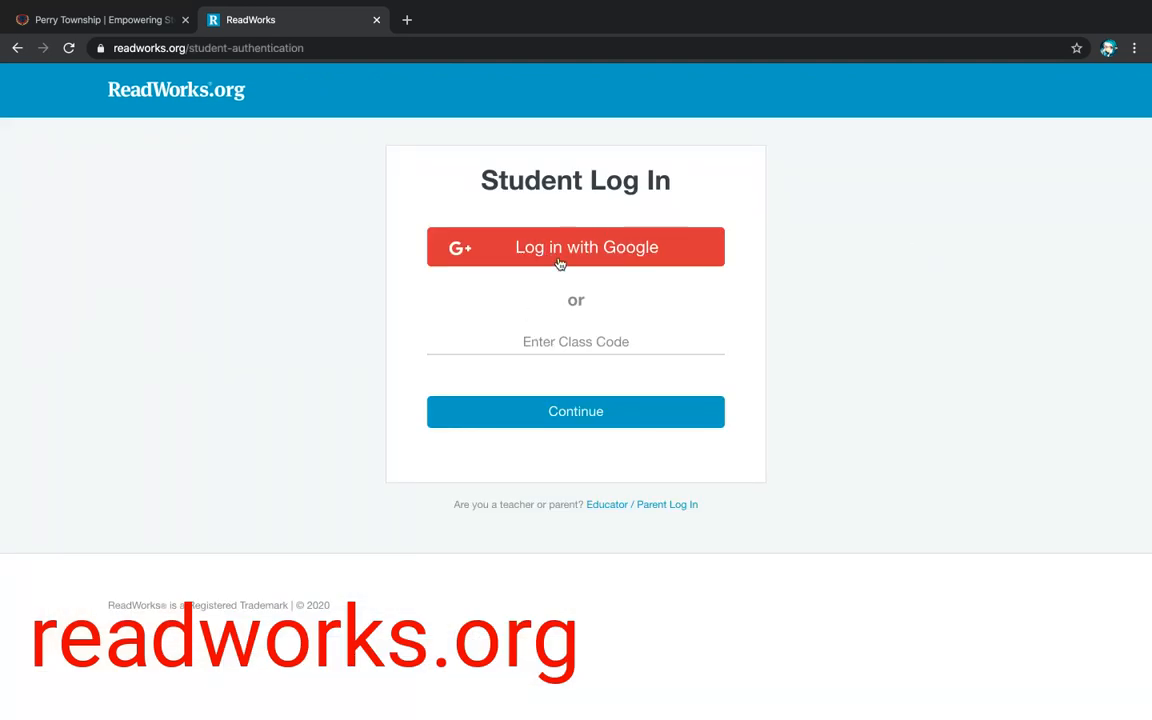
Step: Sign into ReadWorks with the student Google account, dismiss the class-code prompt, and close the site
click(576, 248)
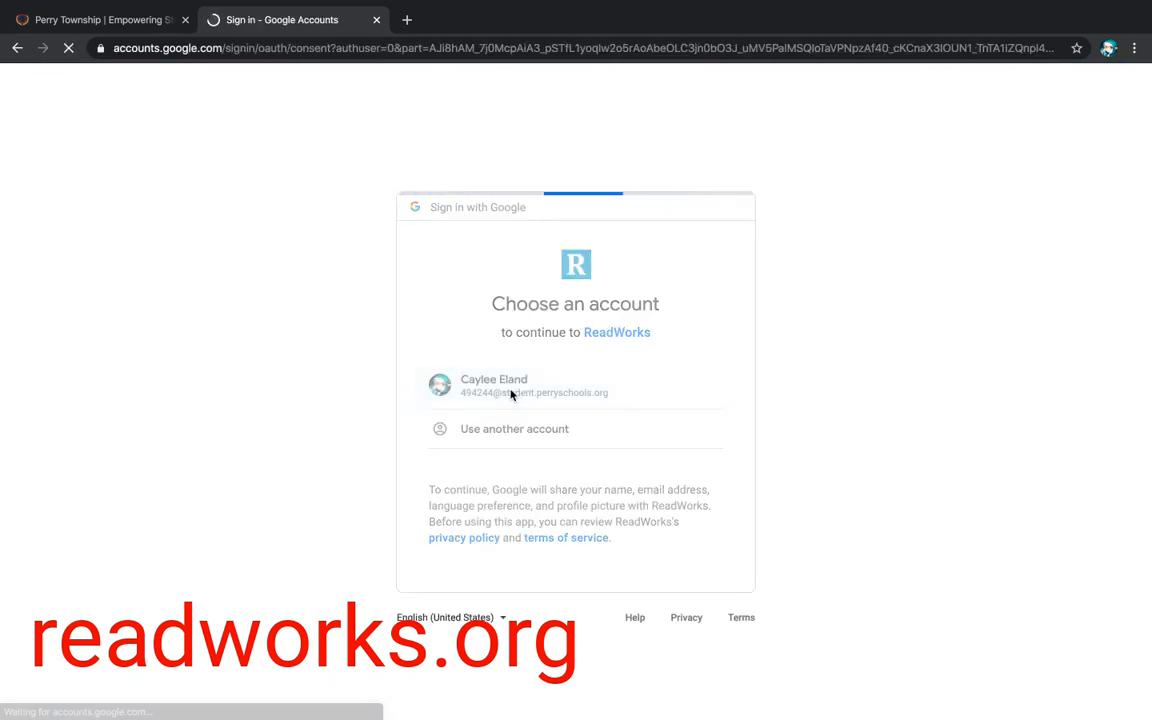
click(524, 384)
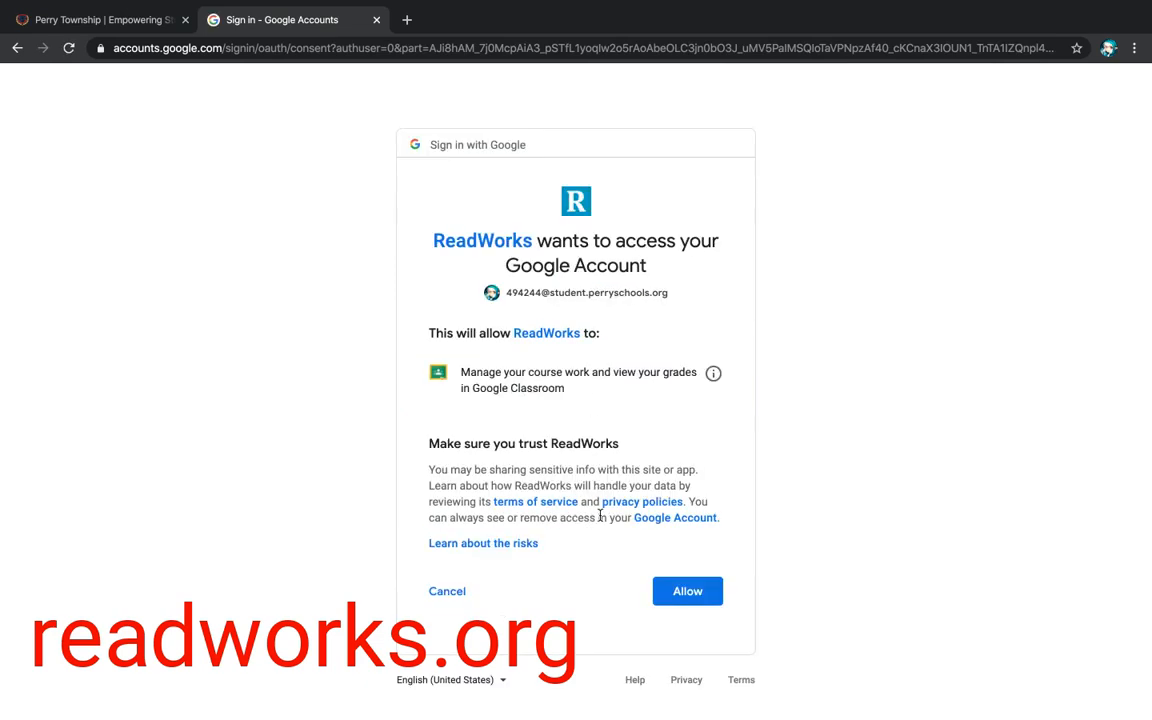
click(688, 592)
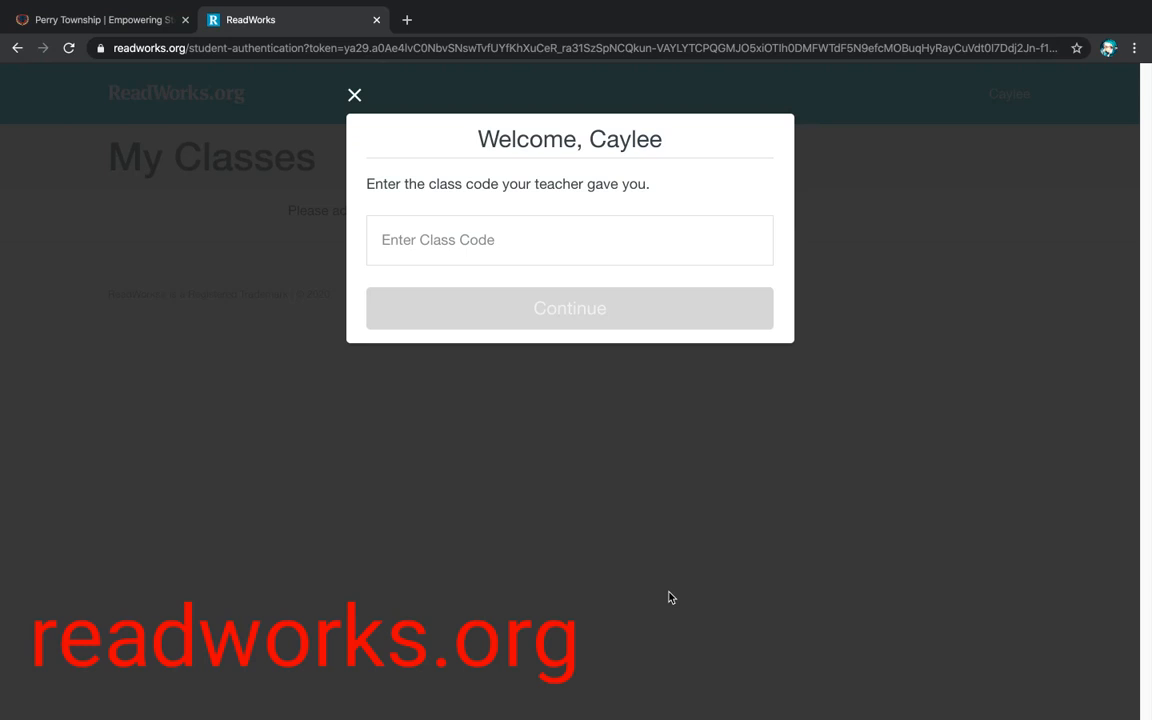
mouse_move(670, 592)
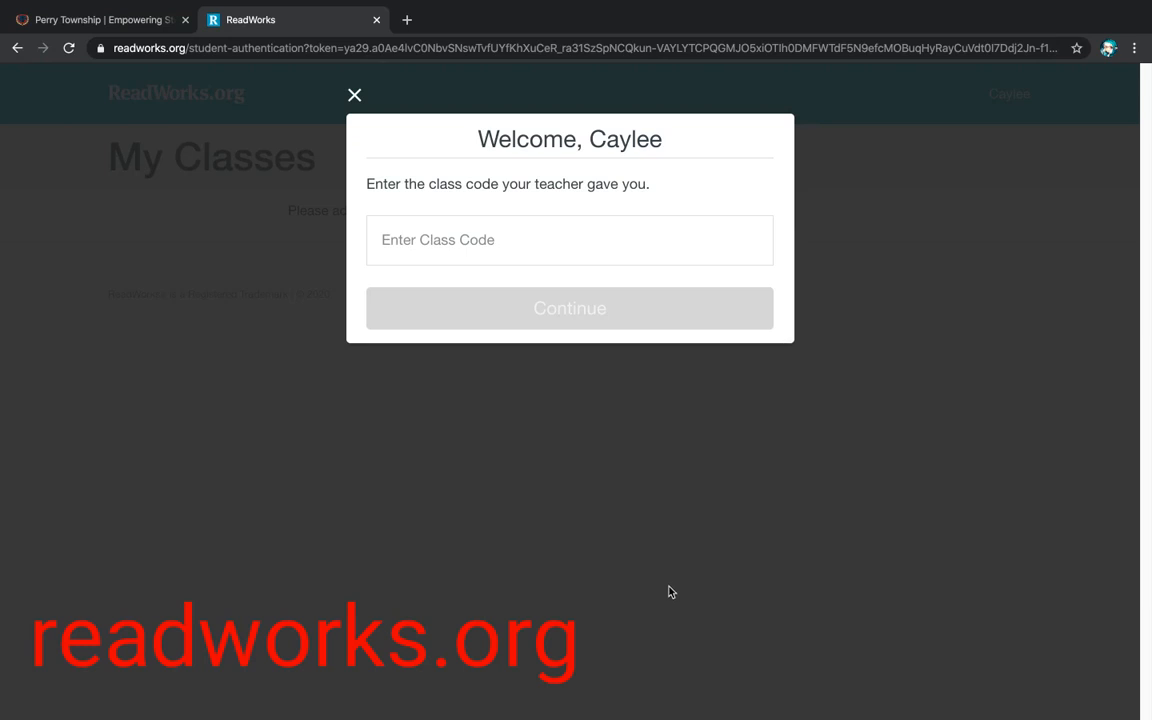
click(356, 96)
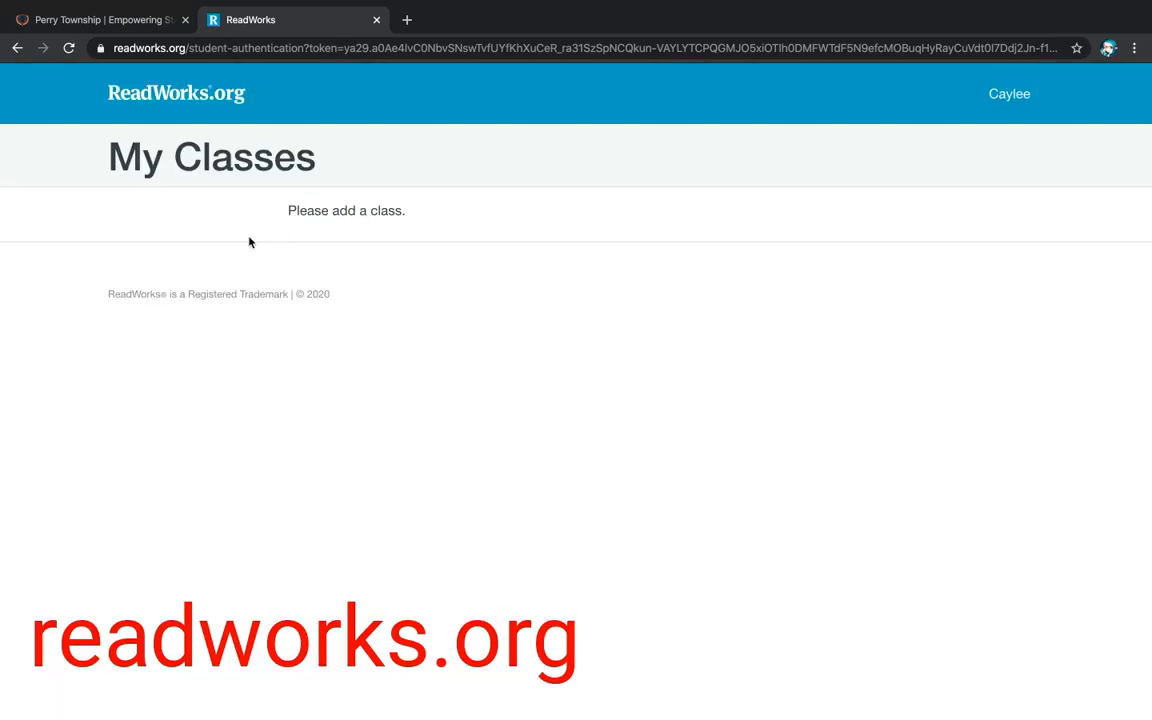
mouse_move(384, 198)
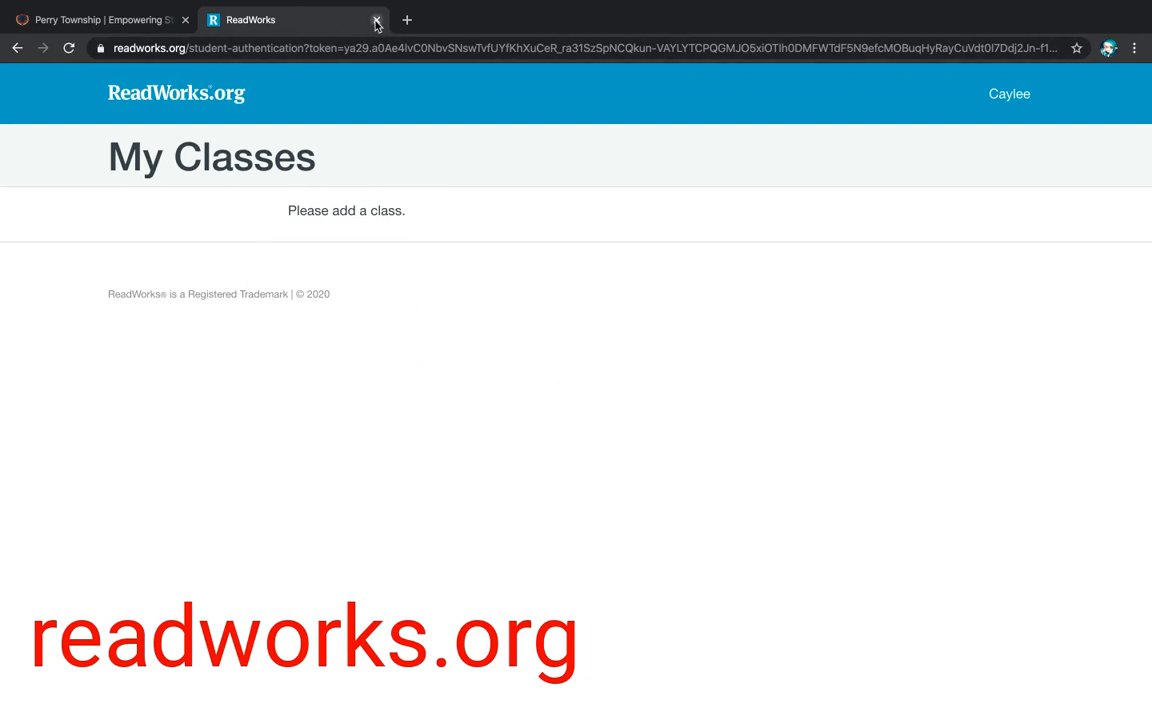
click(372, 20)
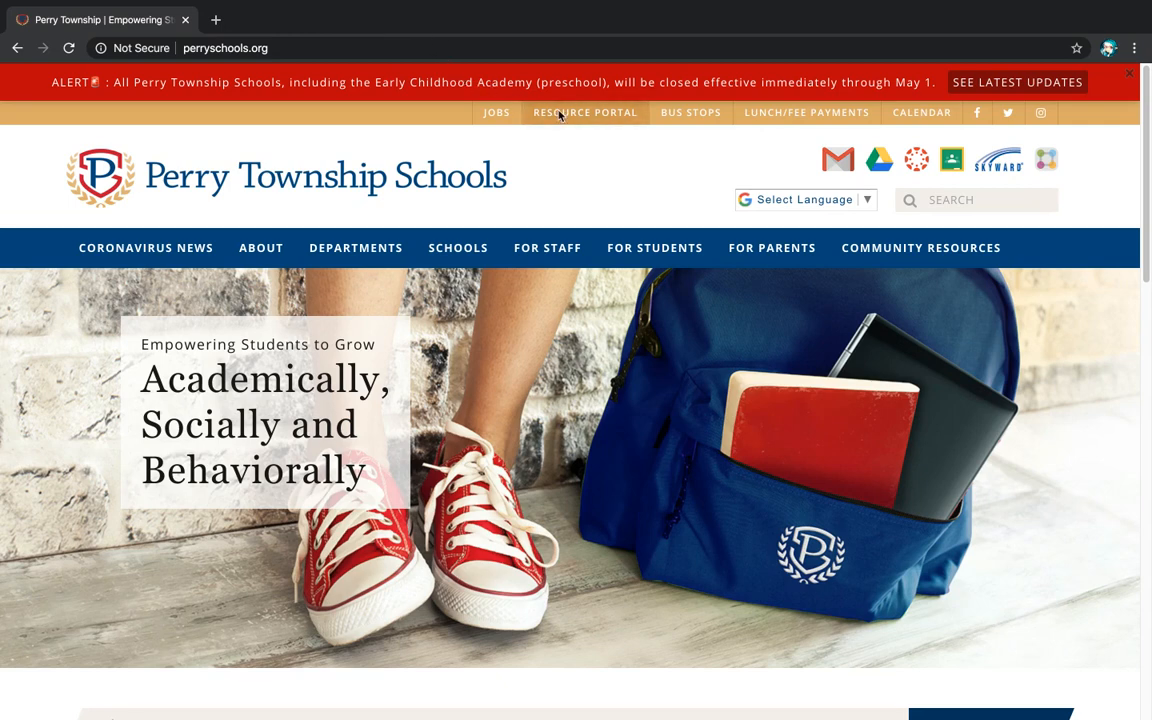
Step: Open the district resource portal and launch BrainPOP Jr. from the Clever quick link
click(584, 112)
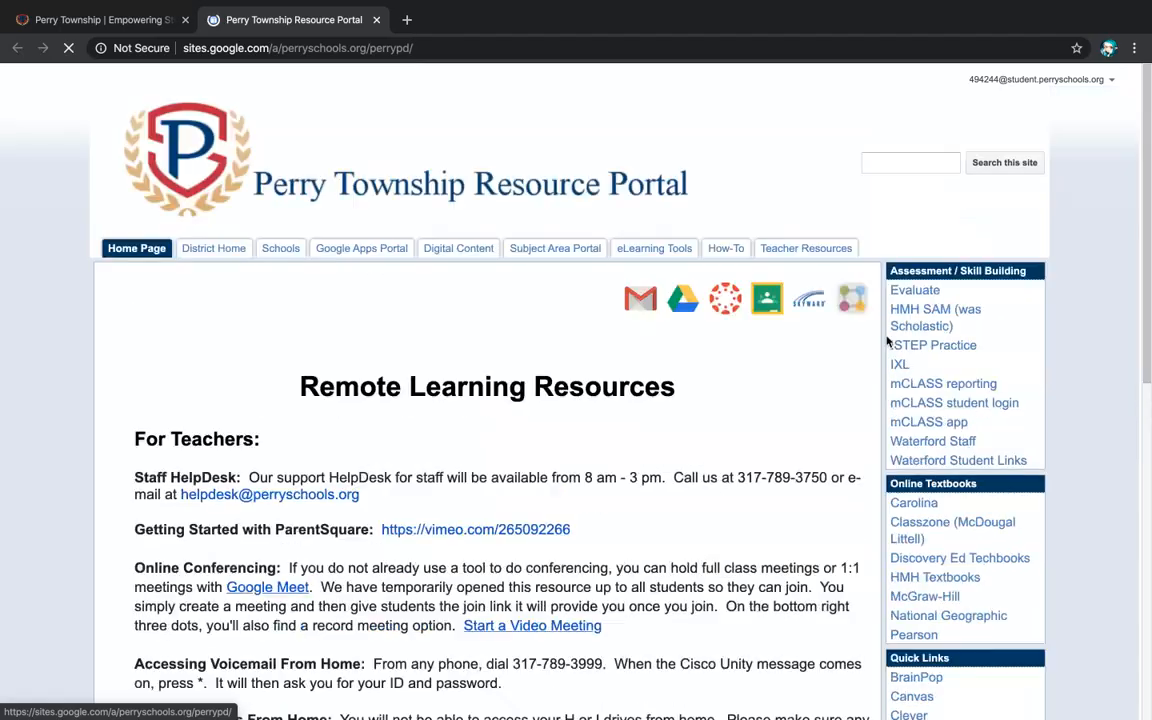
scroll(down, 3)
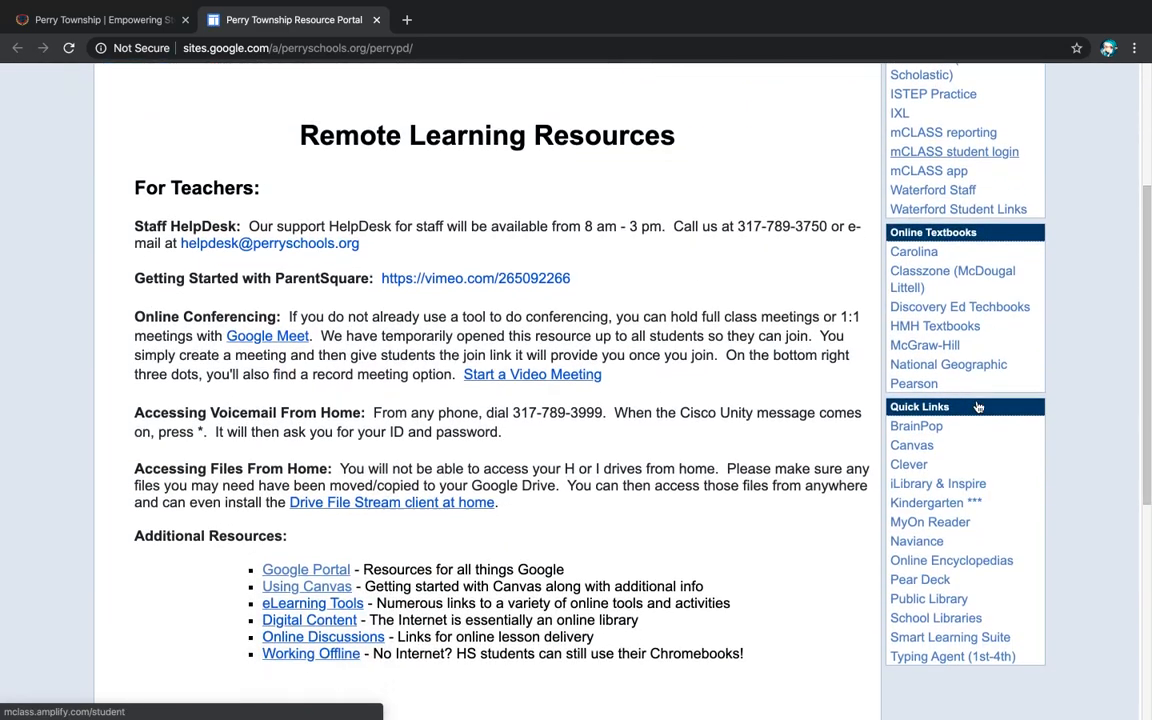
scroll(down, 3)
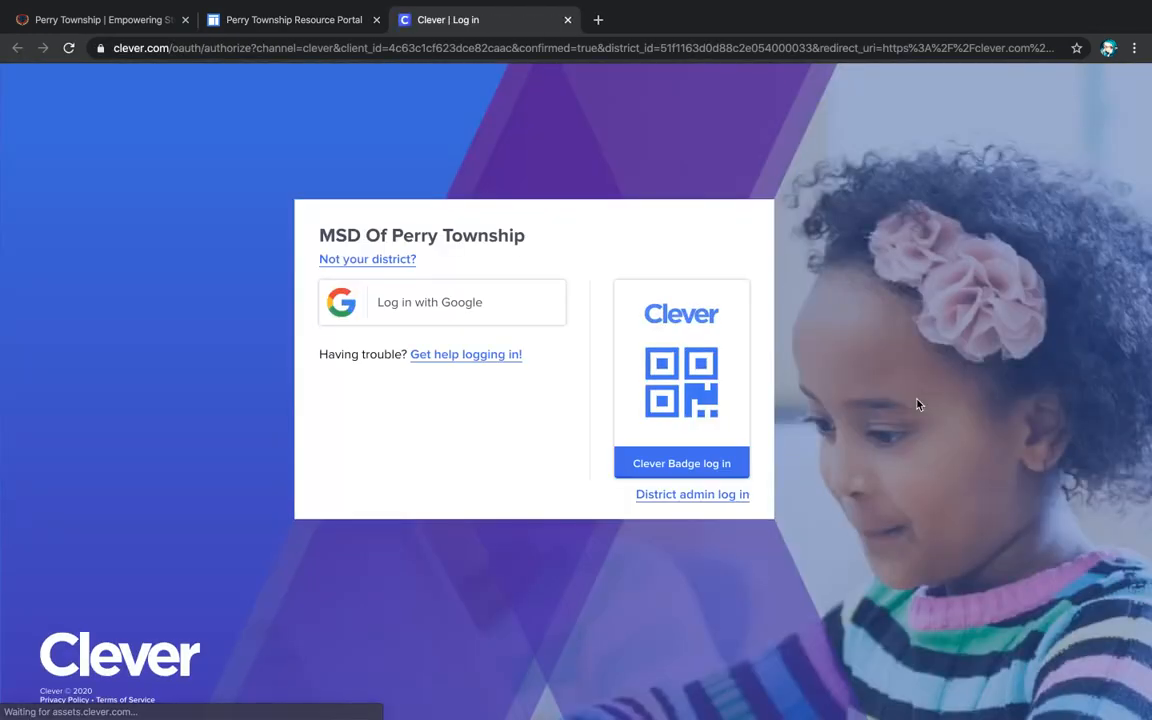
mouse_move(670, 376)
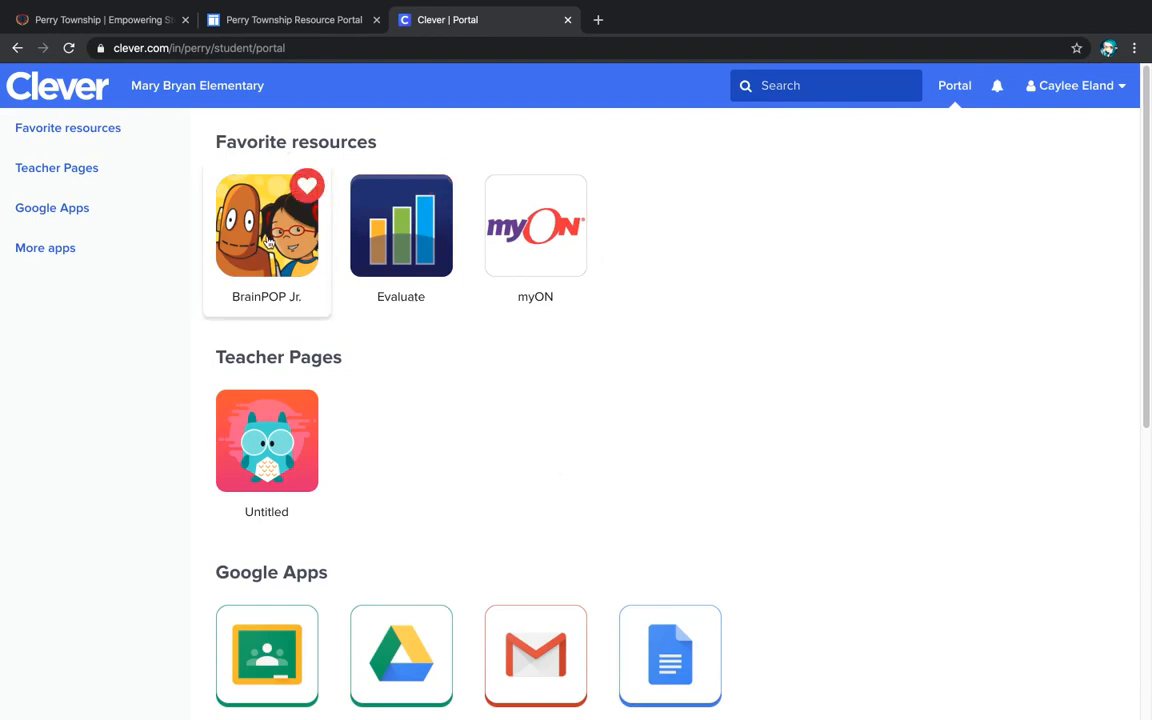
mouse_move(288, 244)
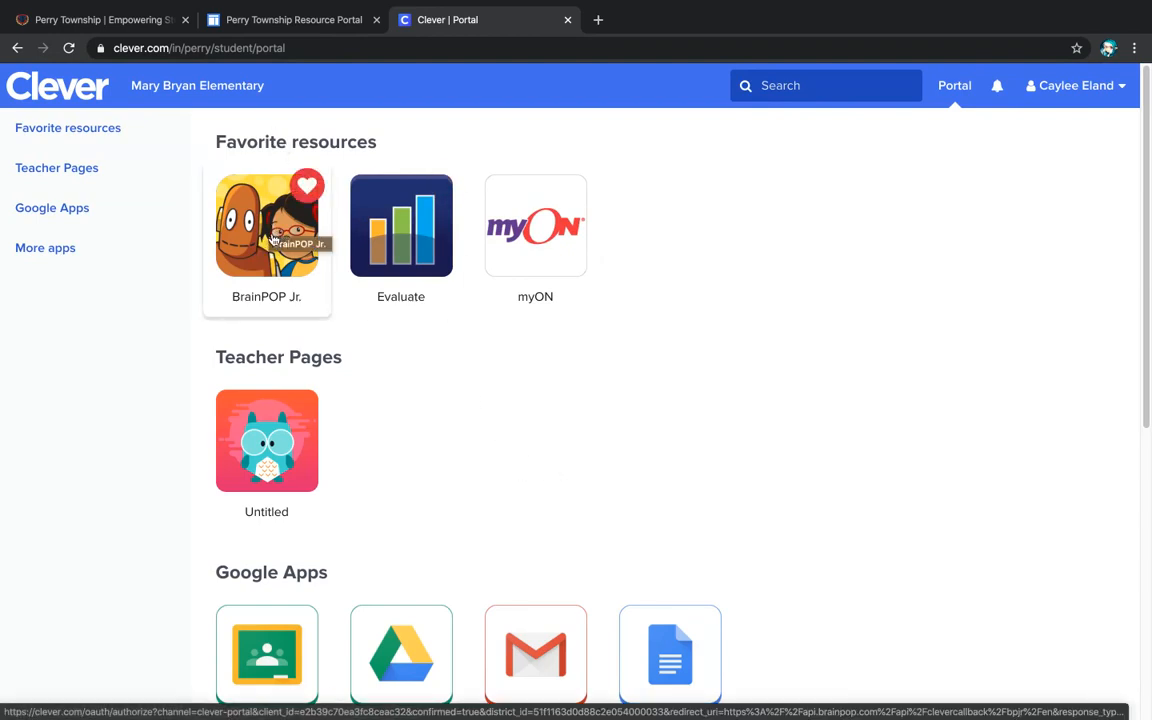
click(266, 224)
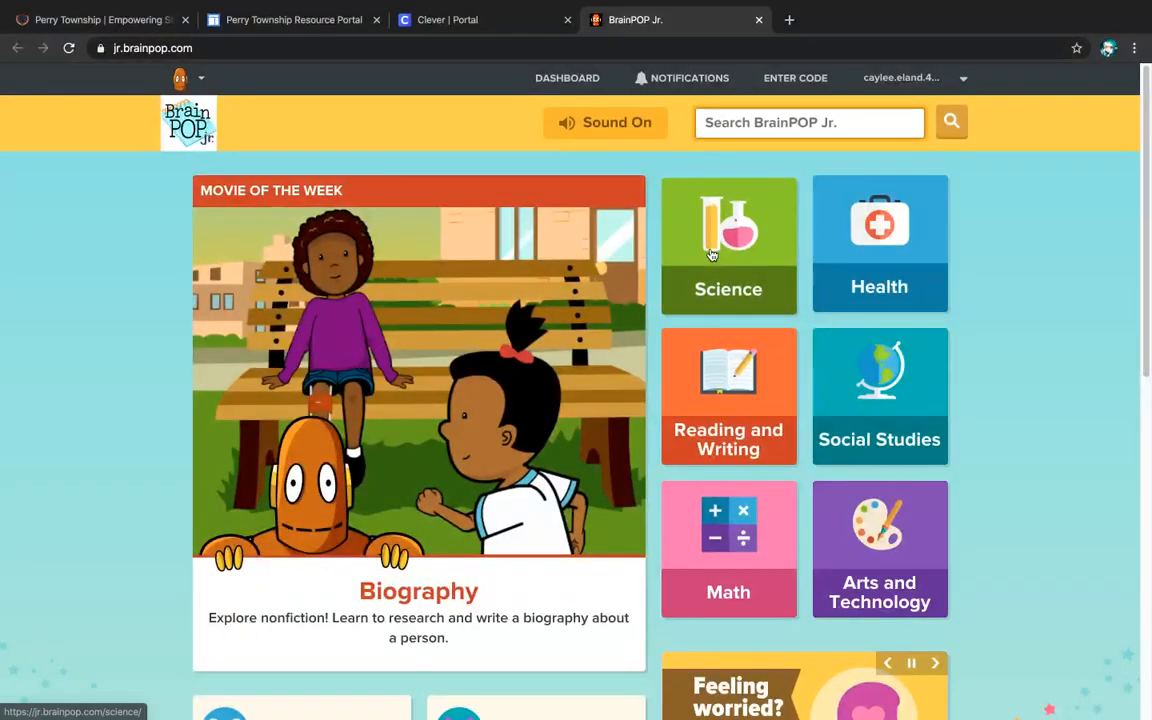
Step: Open BrainPOP Jr.'s Reading and Writing topics and the Facts and Opinions lesson
scroll(down, 3)
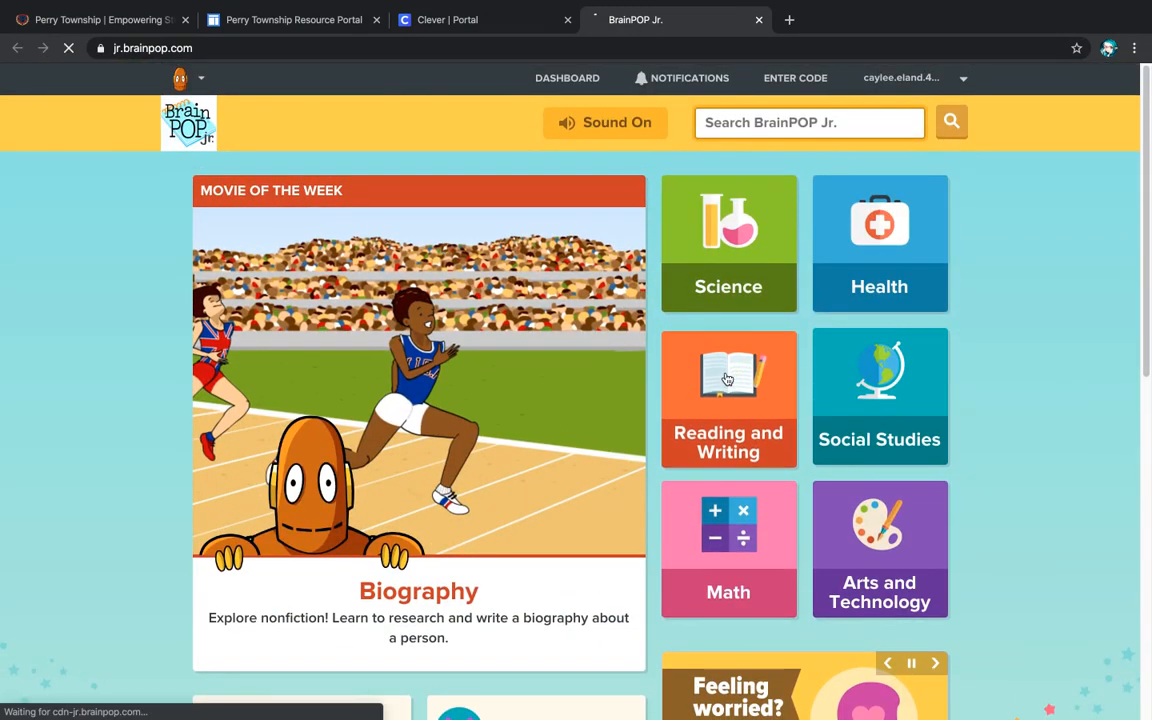
click(728, 396)
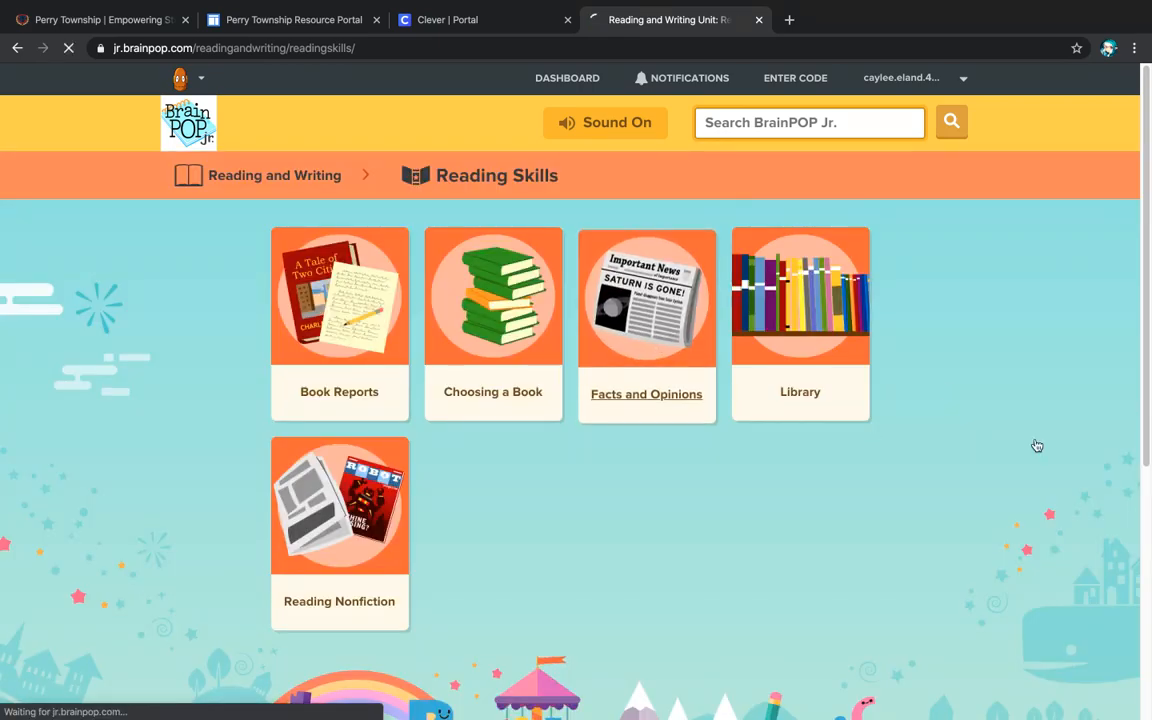
click(646, 296)
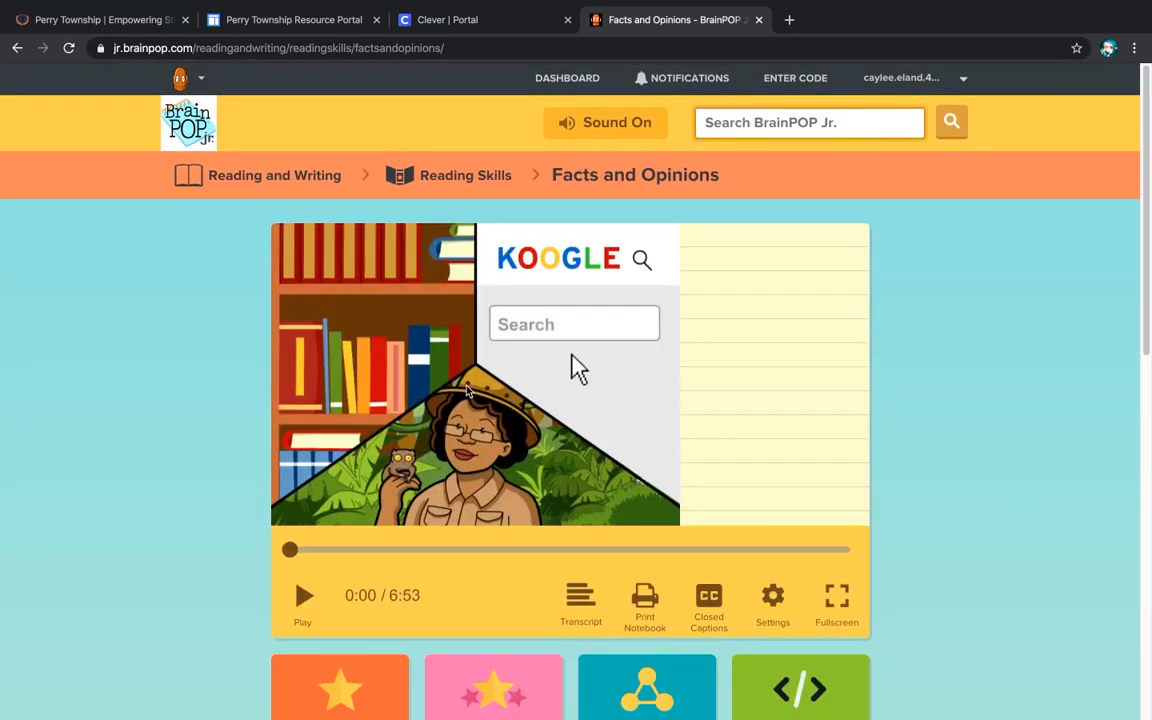
scroll(down, 3)
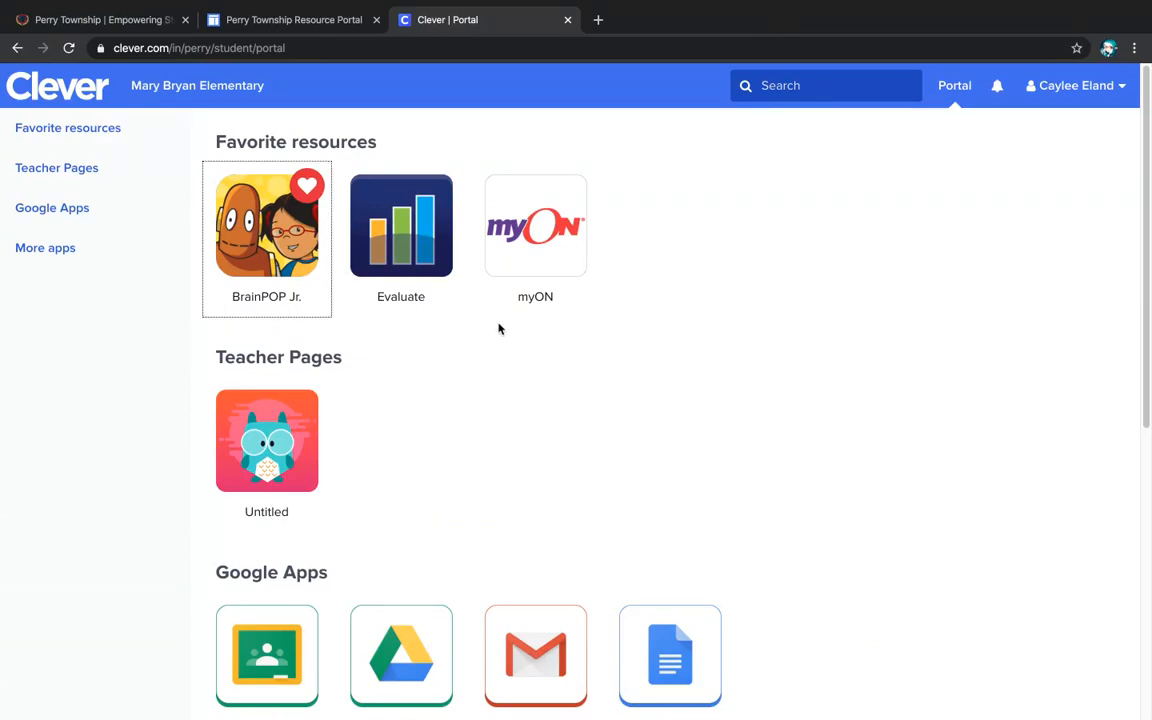
Step: Open myON from Clever, review its reading dashboard, go back, and close the Clever portal
click(536, 224)
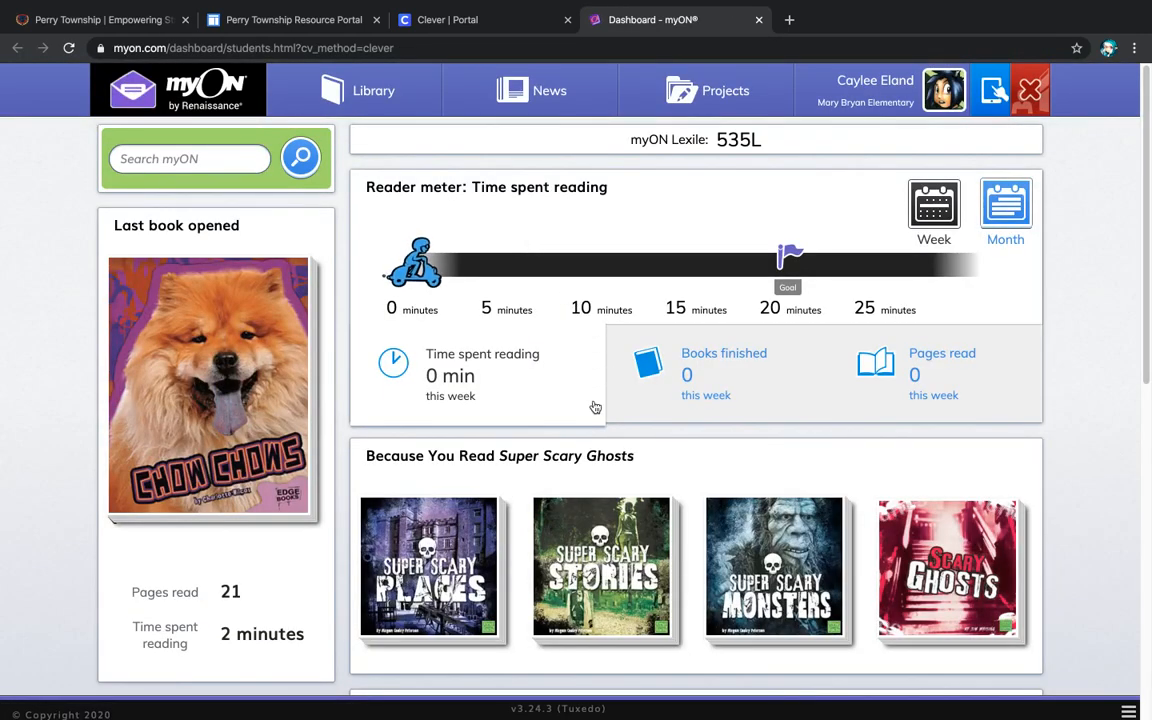
scroll(down, 3)
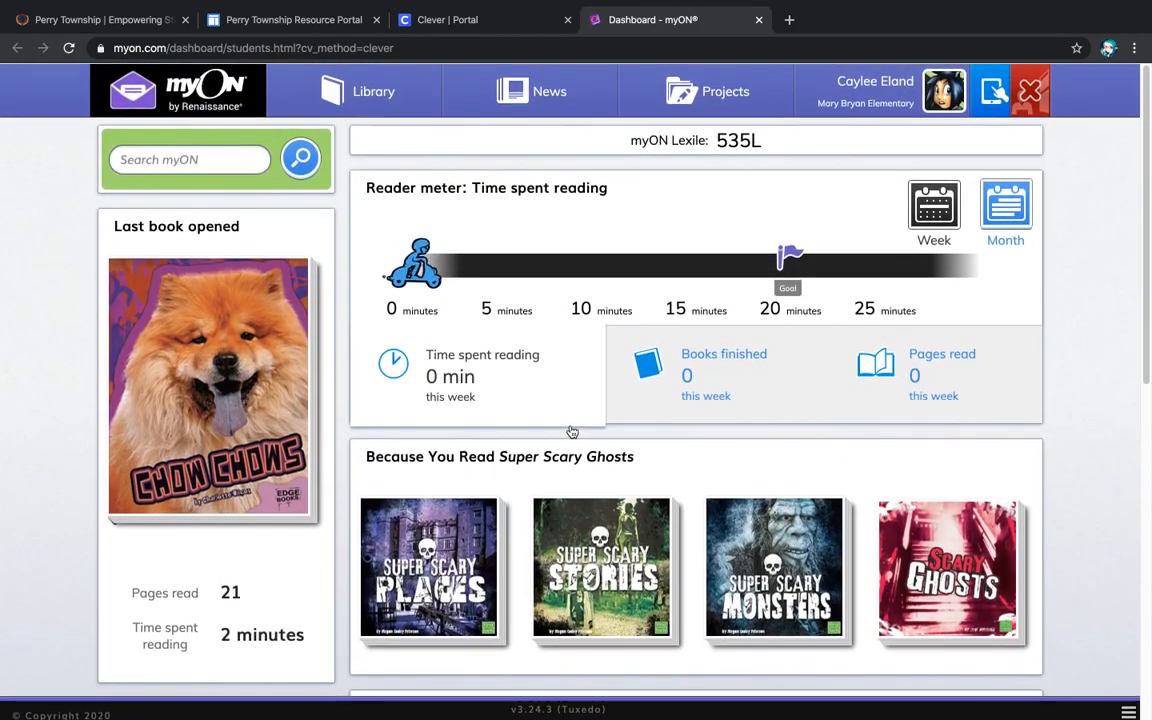
scroll(down, 3)
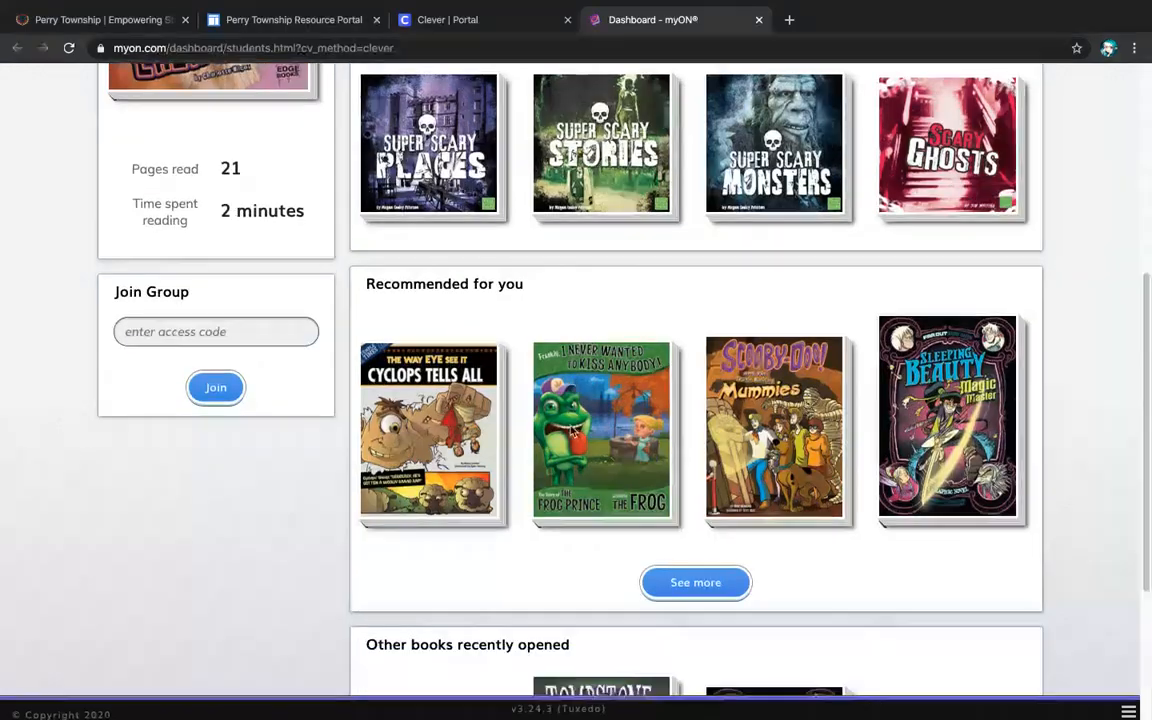
scroll(down, 3)
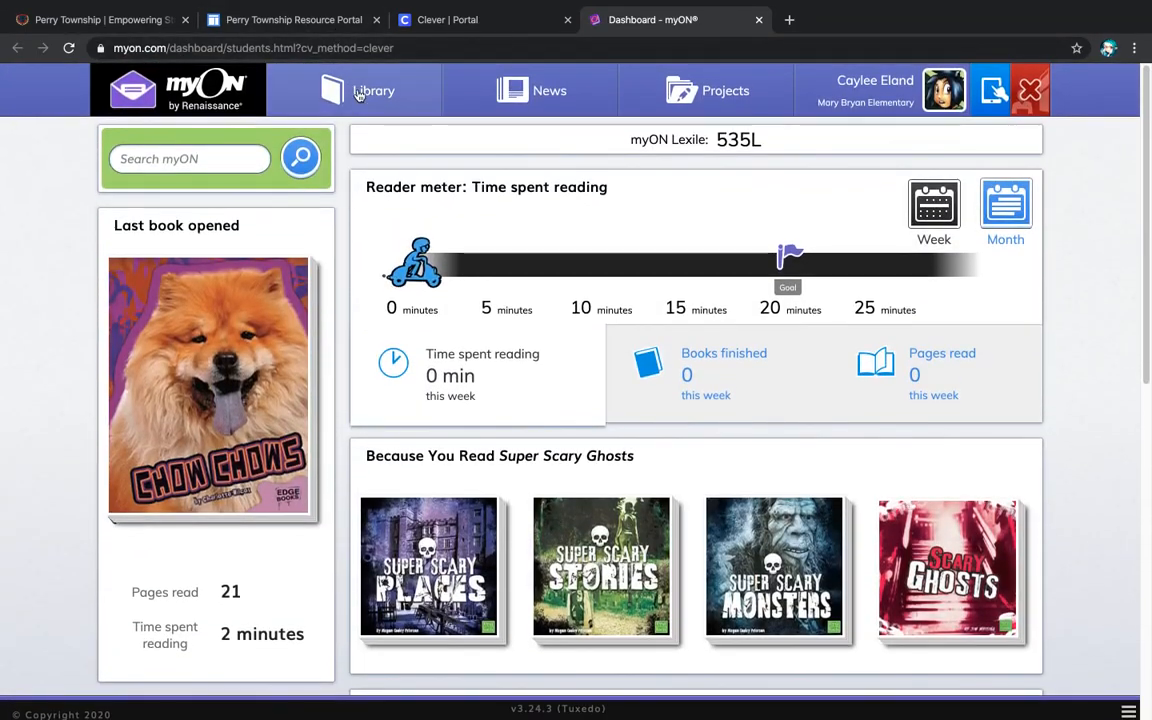
click(372, 90)
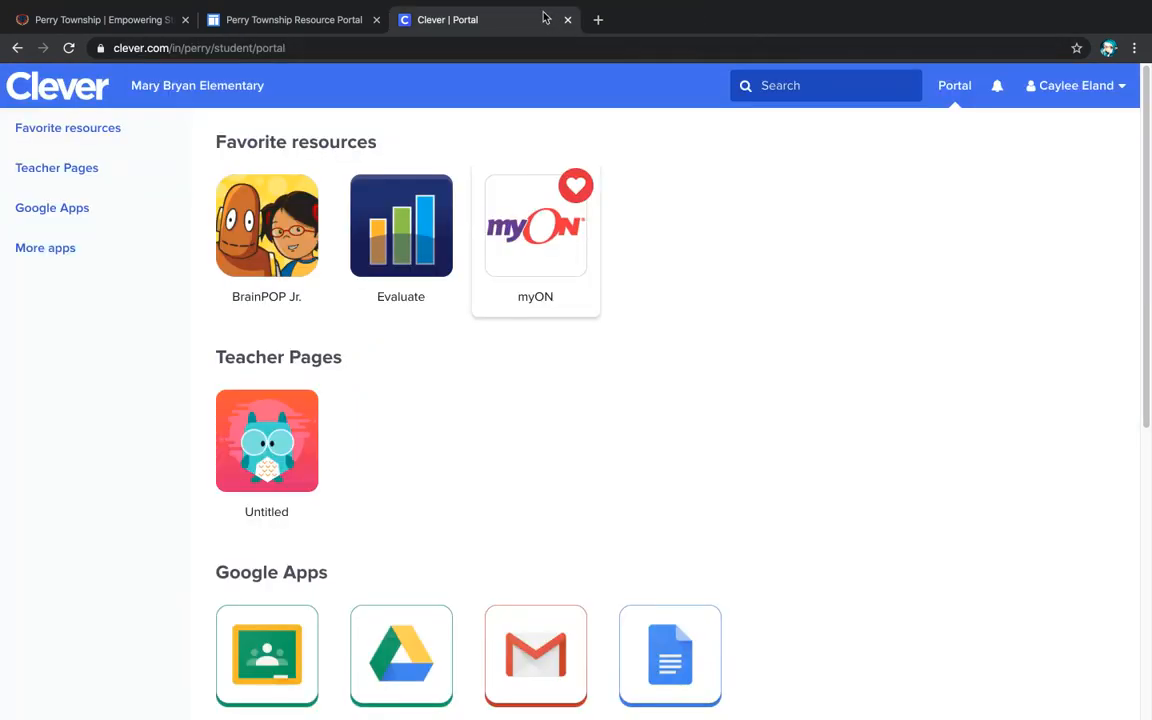
click(568, 20)
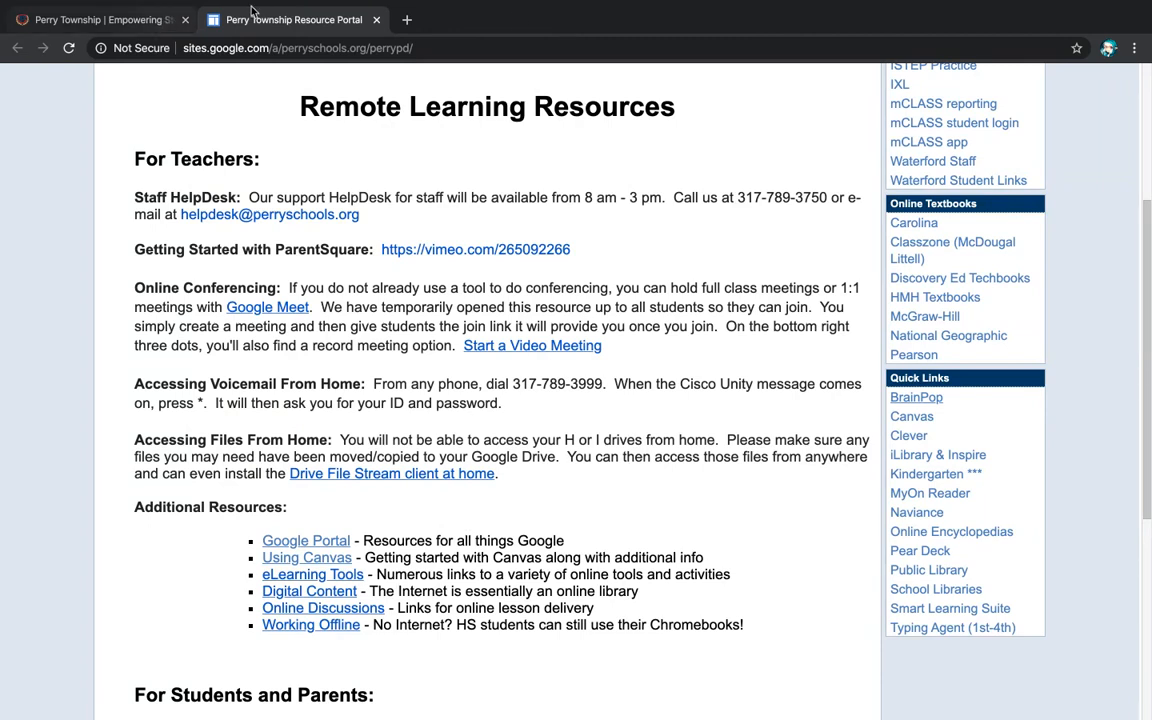
Step: Go to spellingcity.com in a new tab and reach the SpellingCity login page
click(420, 20)
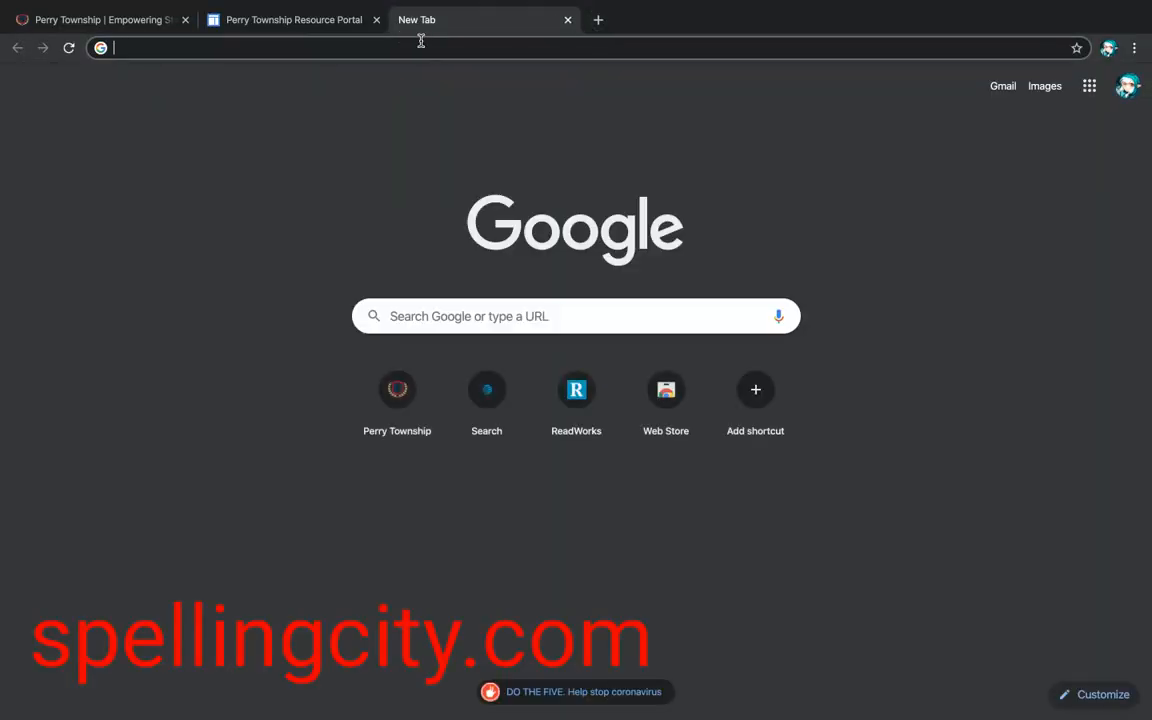
text(spelling city)
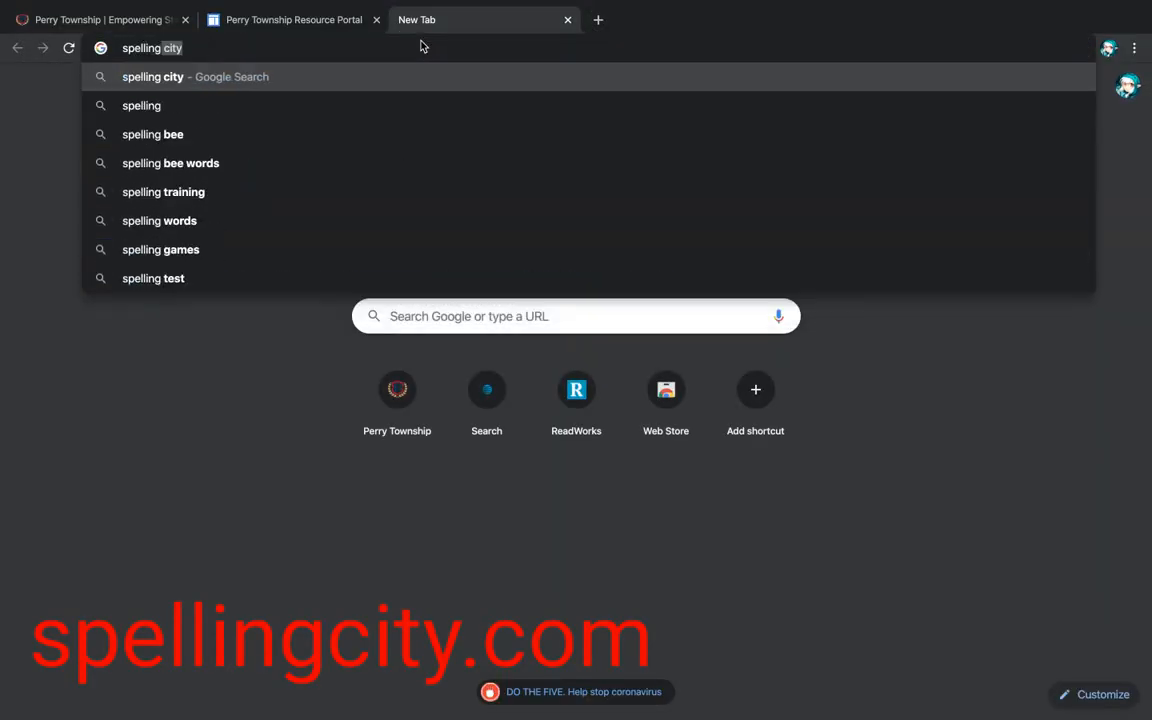
text(spellingcity.com)
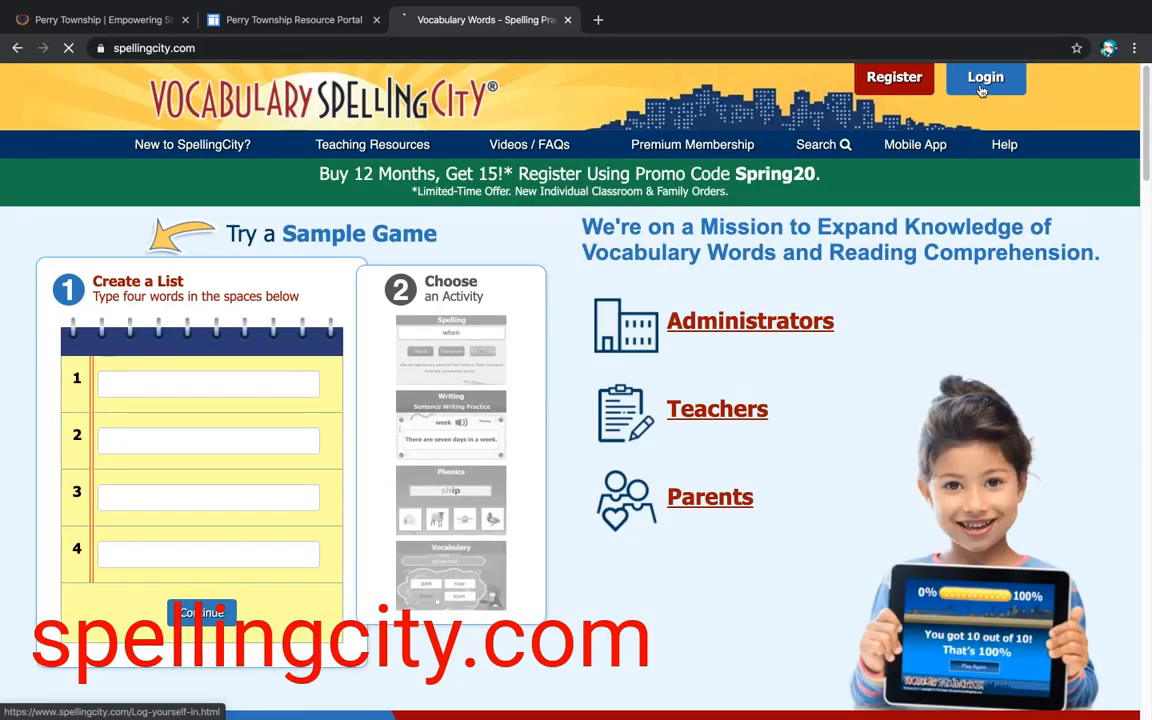
click(984, 78)
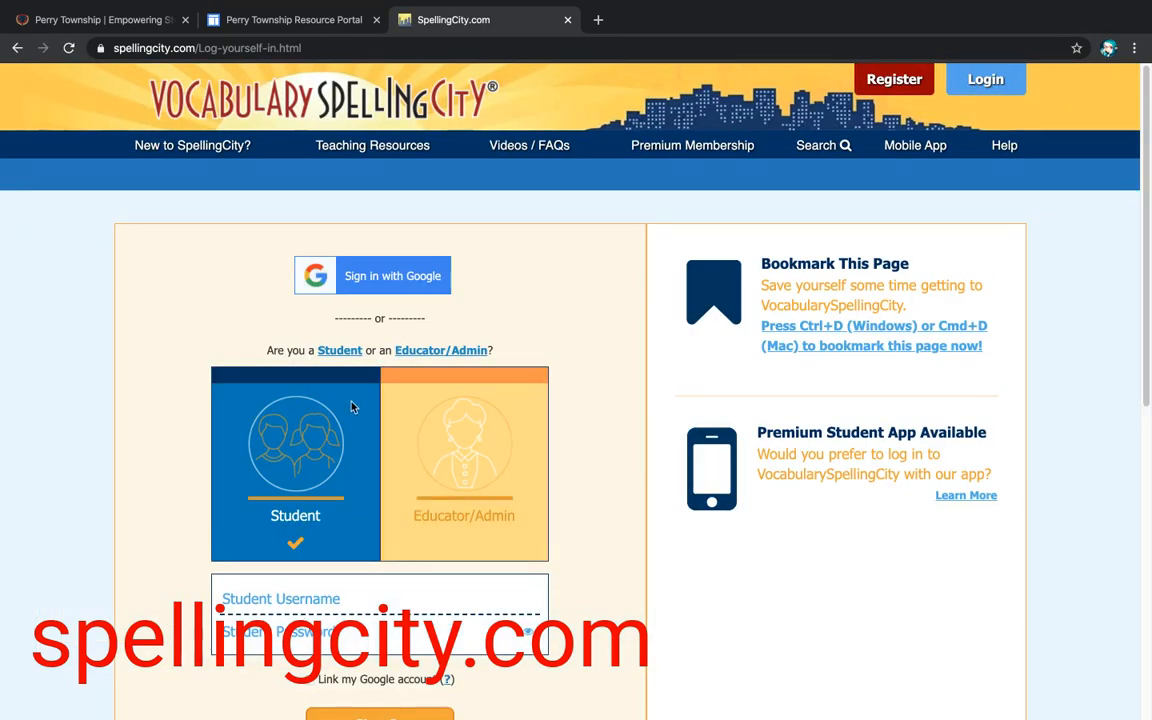
mouse_move(374, 276)
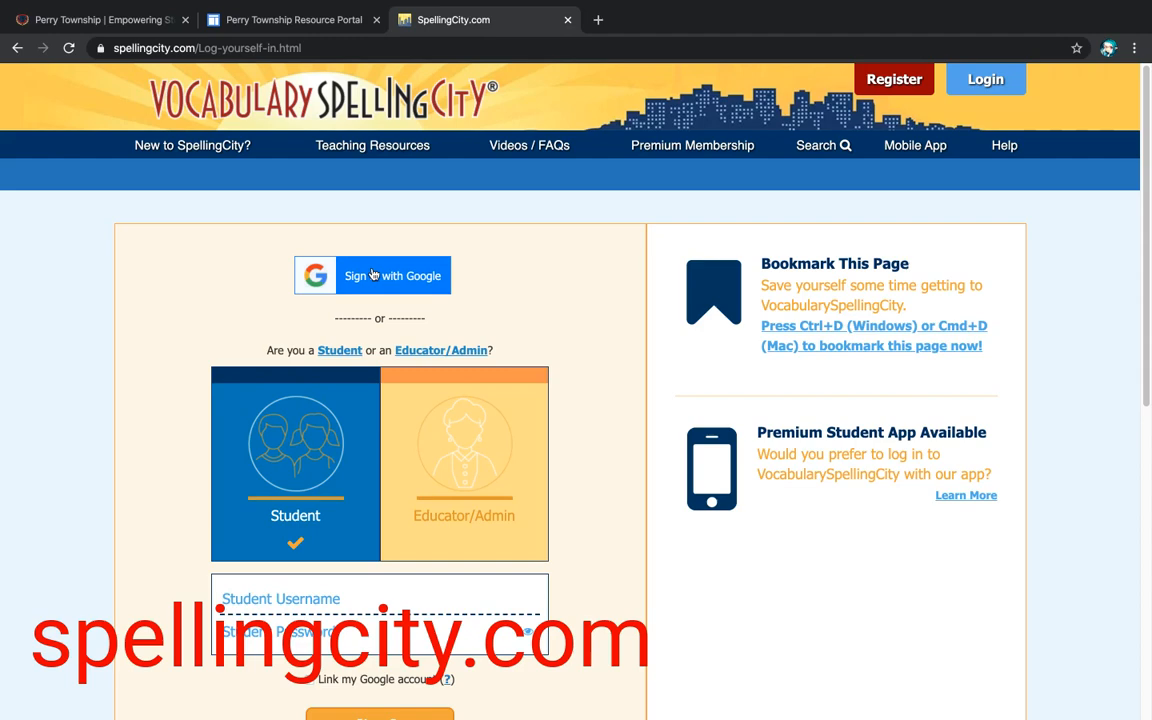
Step: Sign in with the student Google account, choose I am a student, then close SpellingCity
click(372, 276)
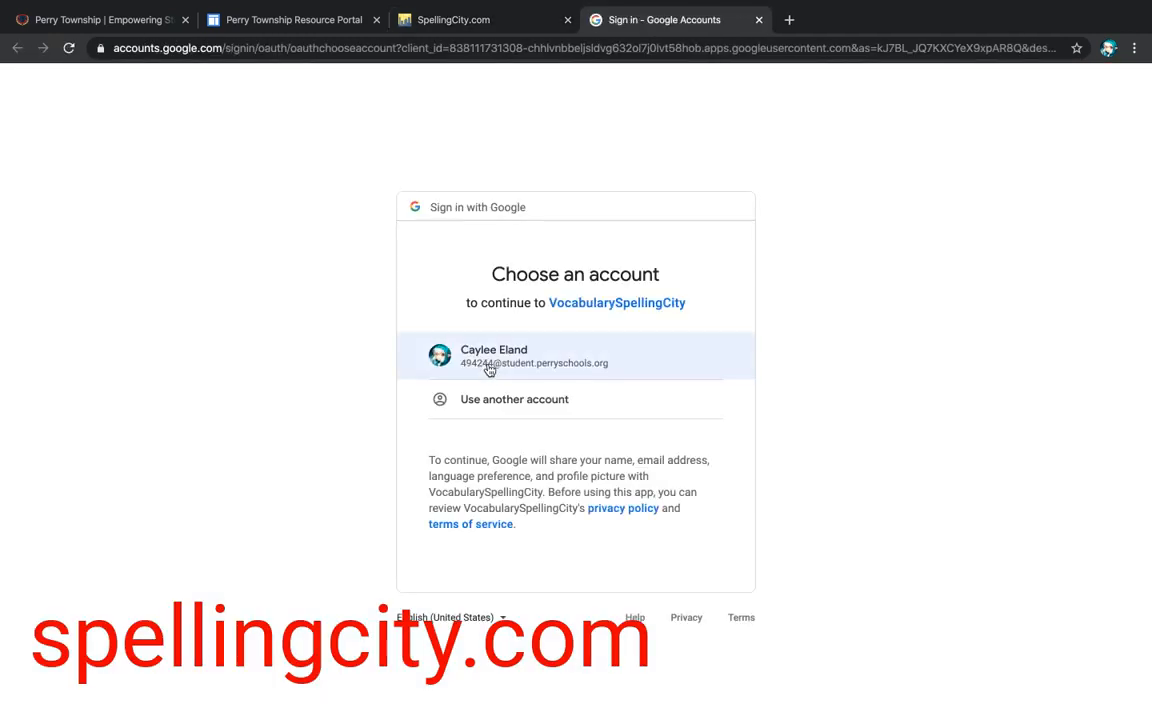
click(490, 356)
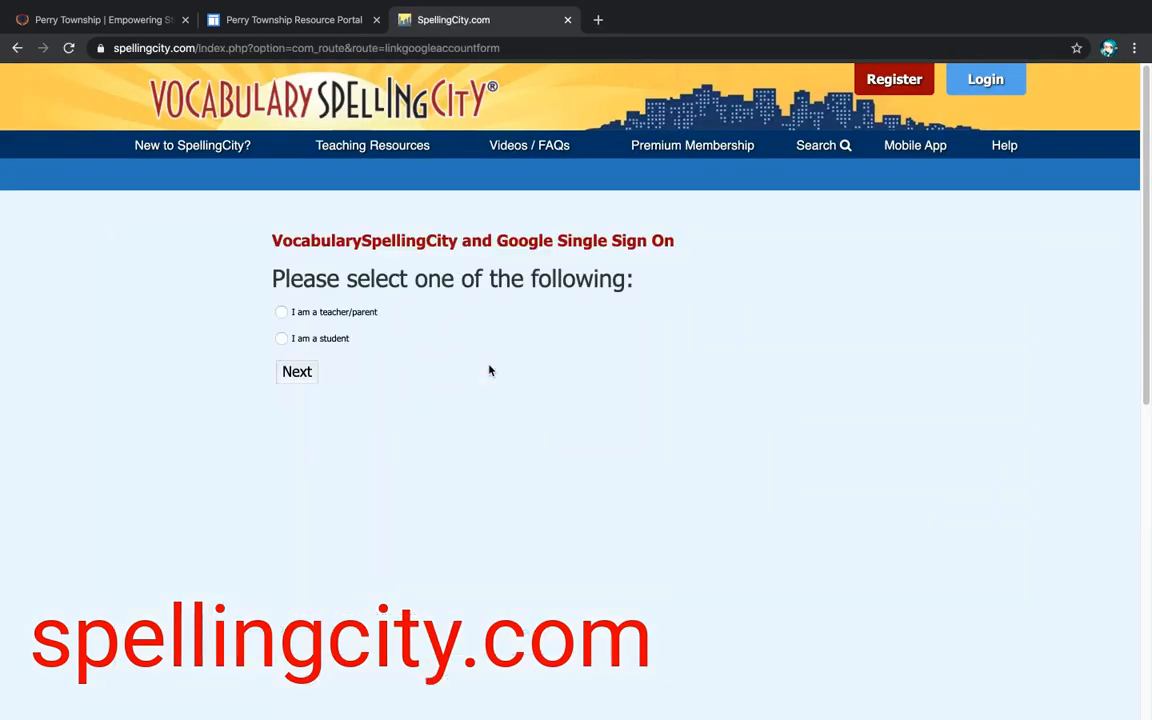
mouse_move(312, 340)
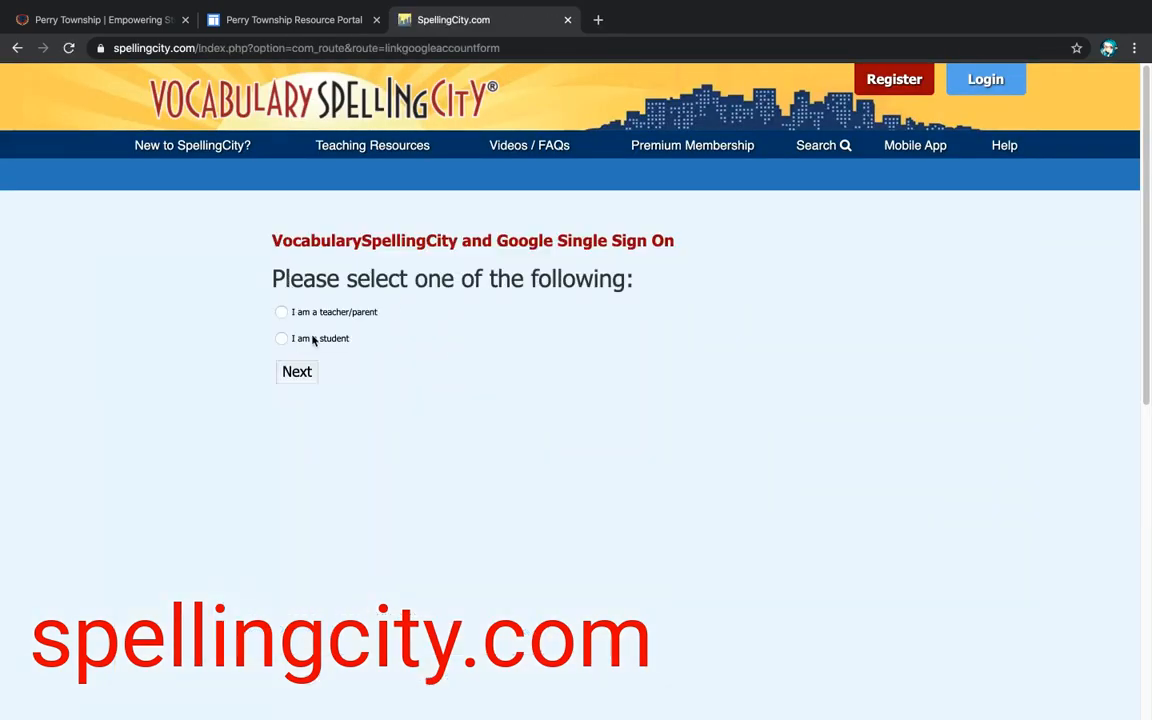
click(296, 370)
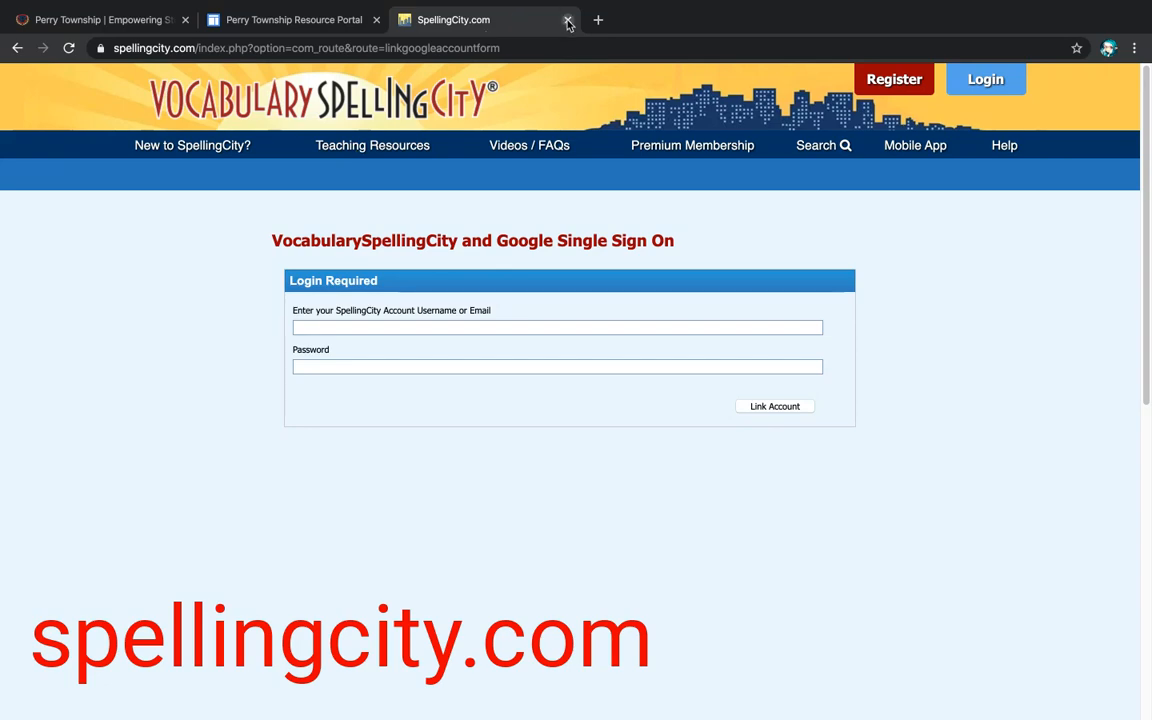
click(564, 20)
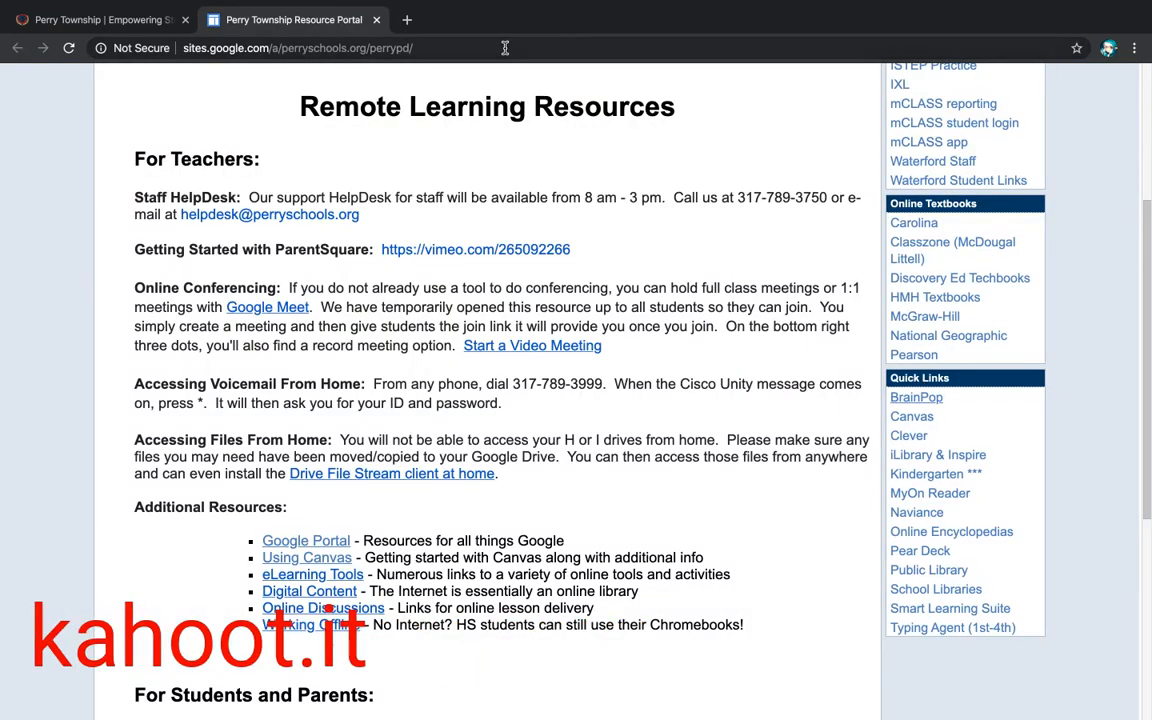
Step: Load Kahoot's game PIN entry page, then start entering a new web address
click(504, 48)
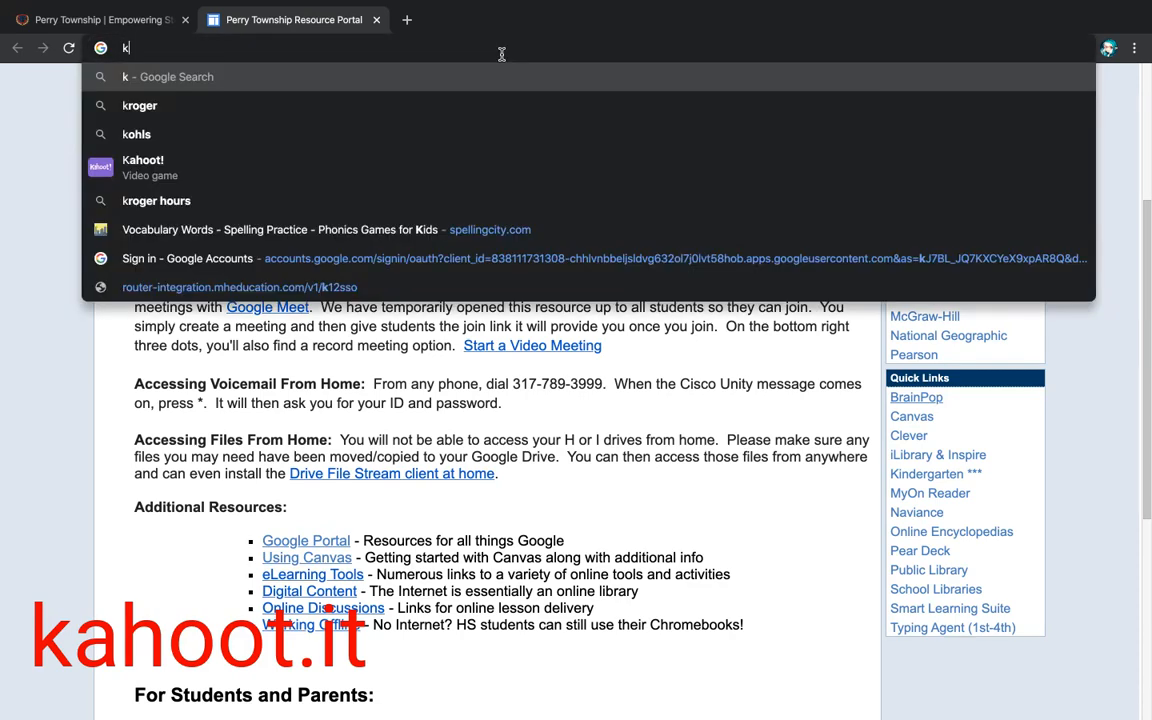
text(ahh)
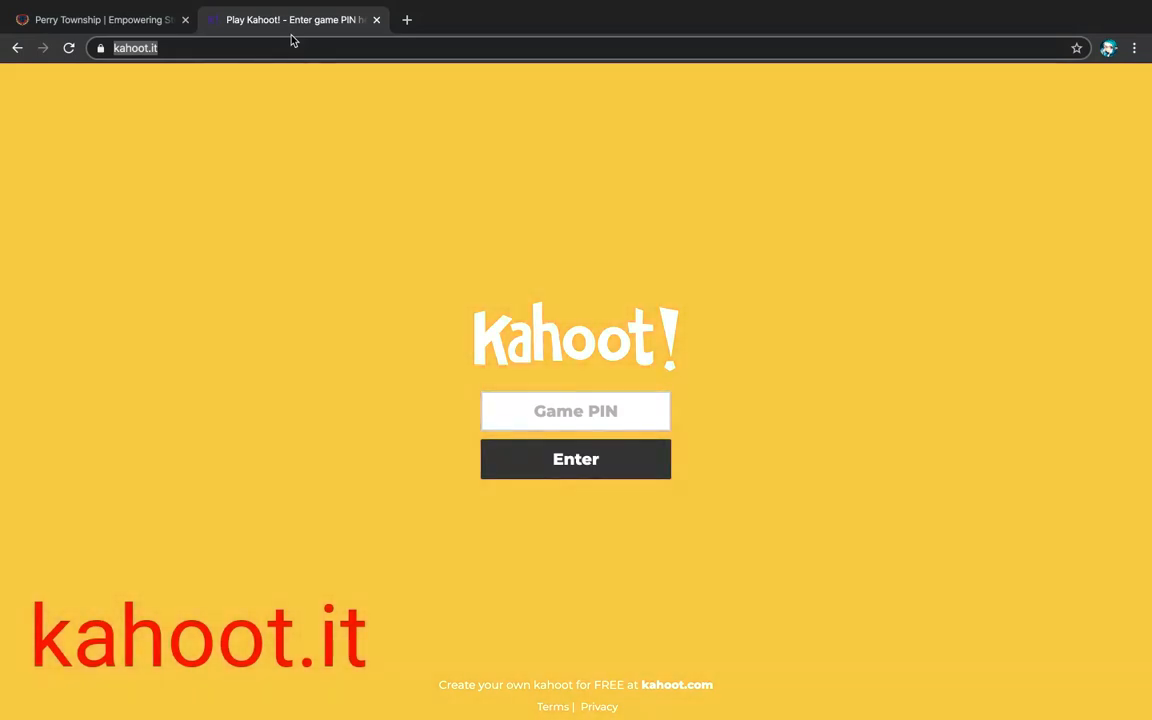
text(google mail)
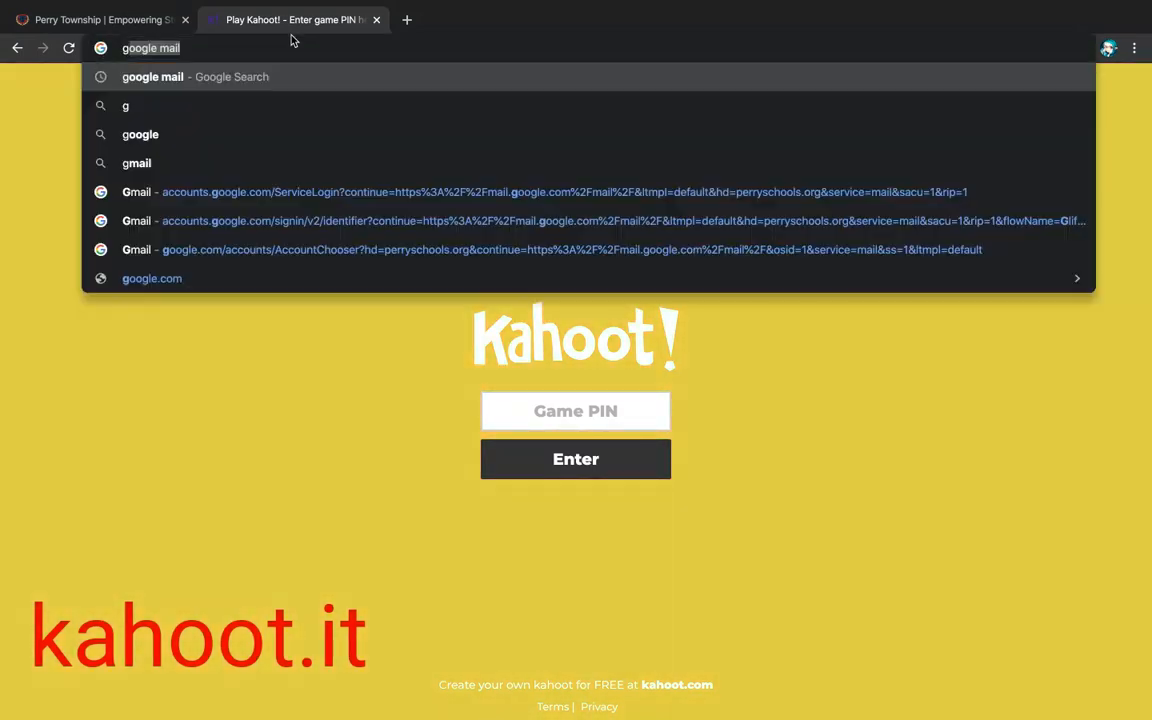
Step: Go to getepic.com, reach the student class-code login via Students & Educators
text(getepic.com)
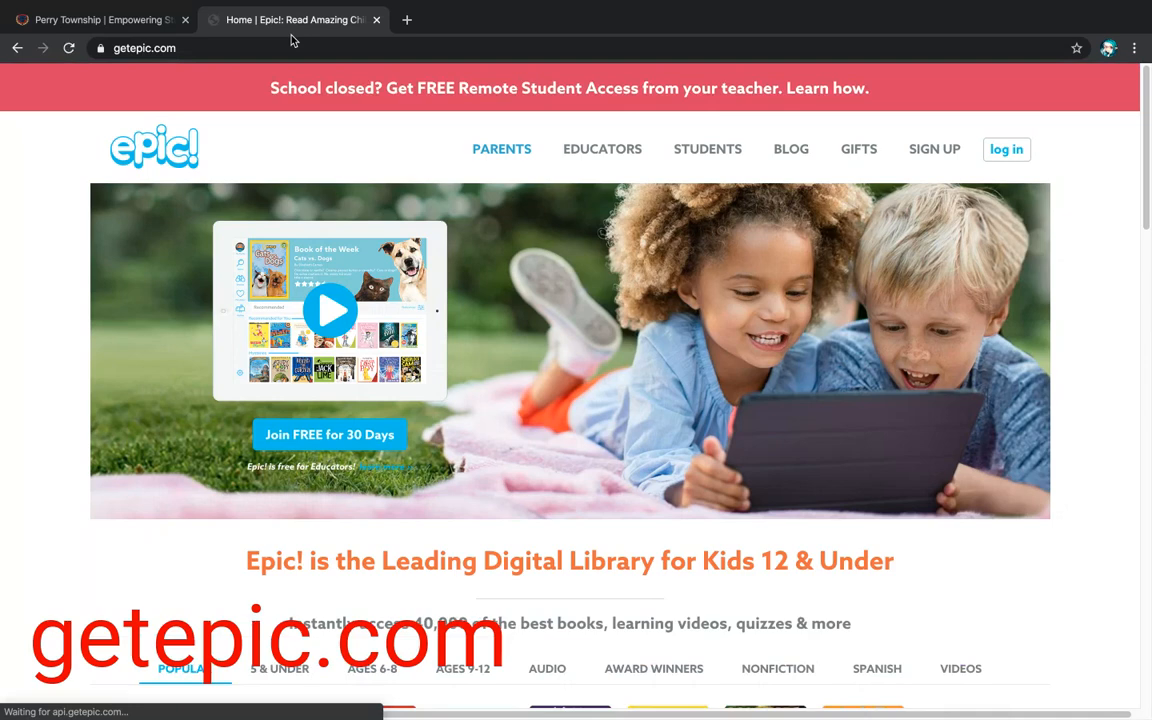
mouse_move(1004, 156)
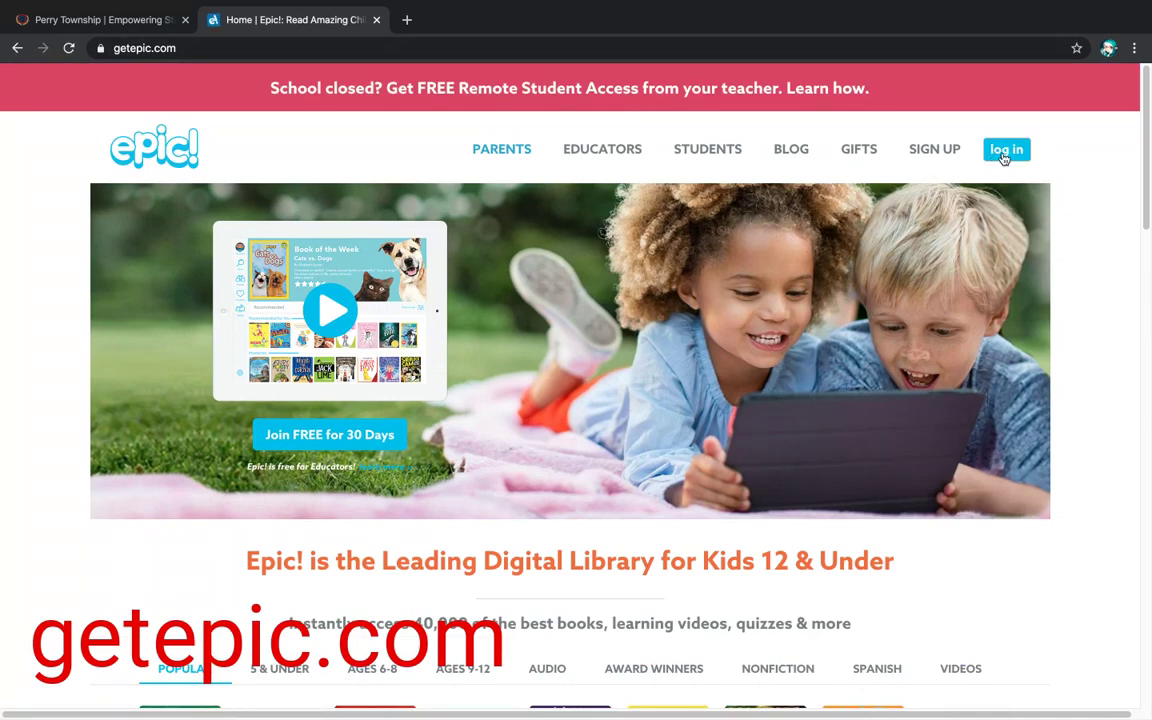
click(1006, 148)
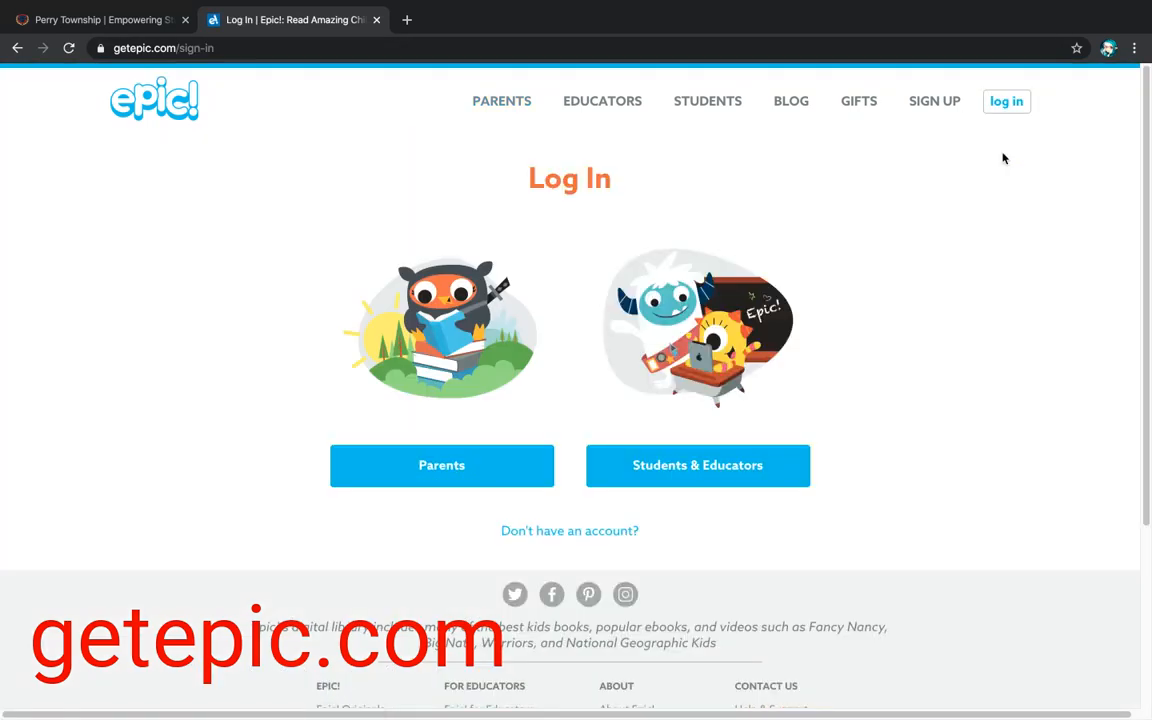
mouse_move(710, 472)
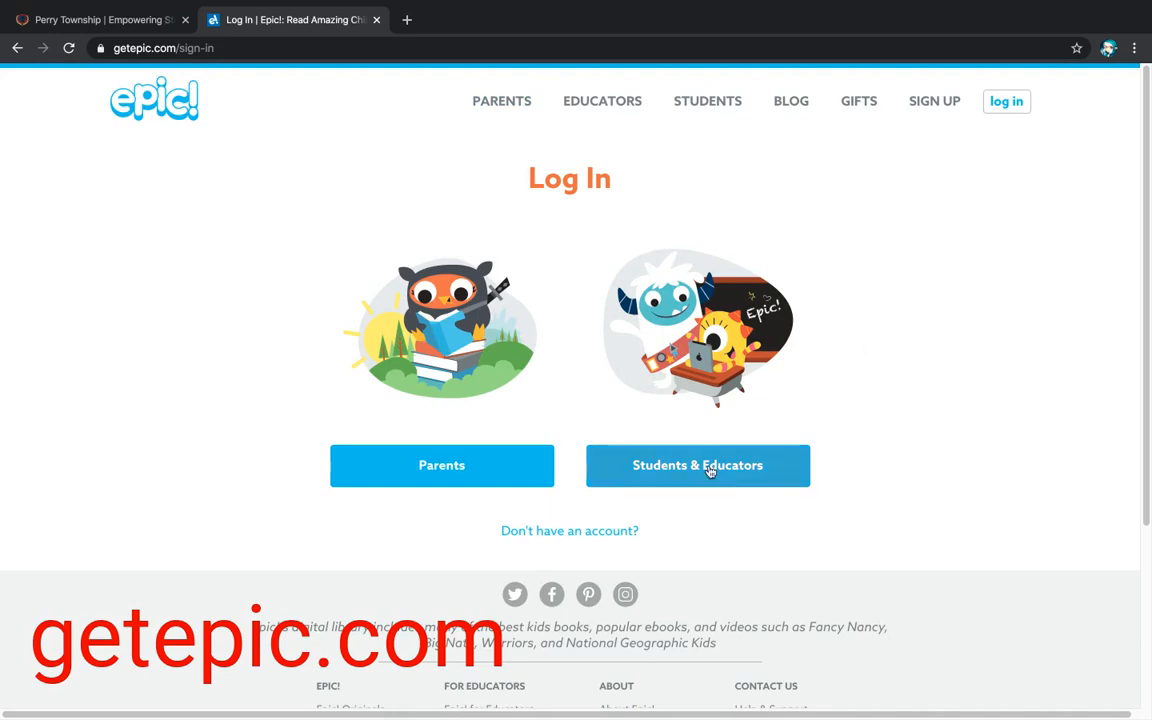
click(696, 464)
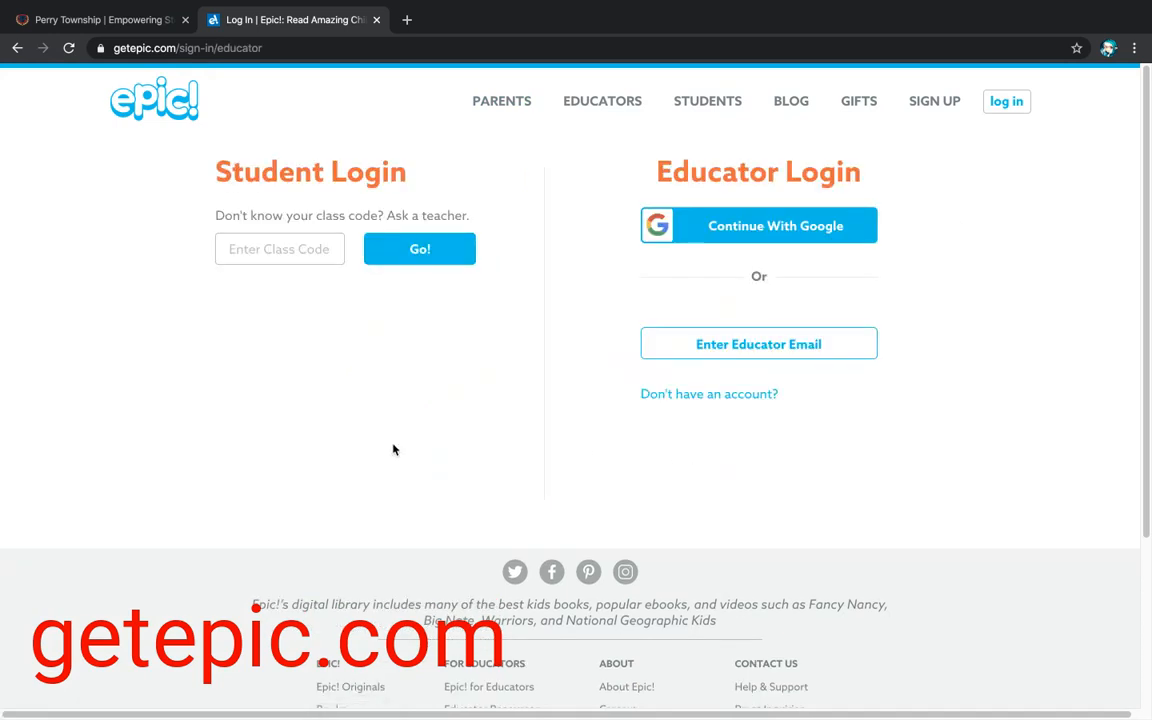
click(280, 248)
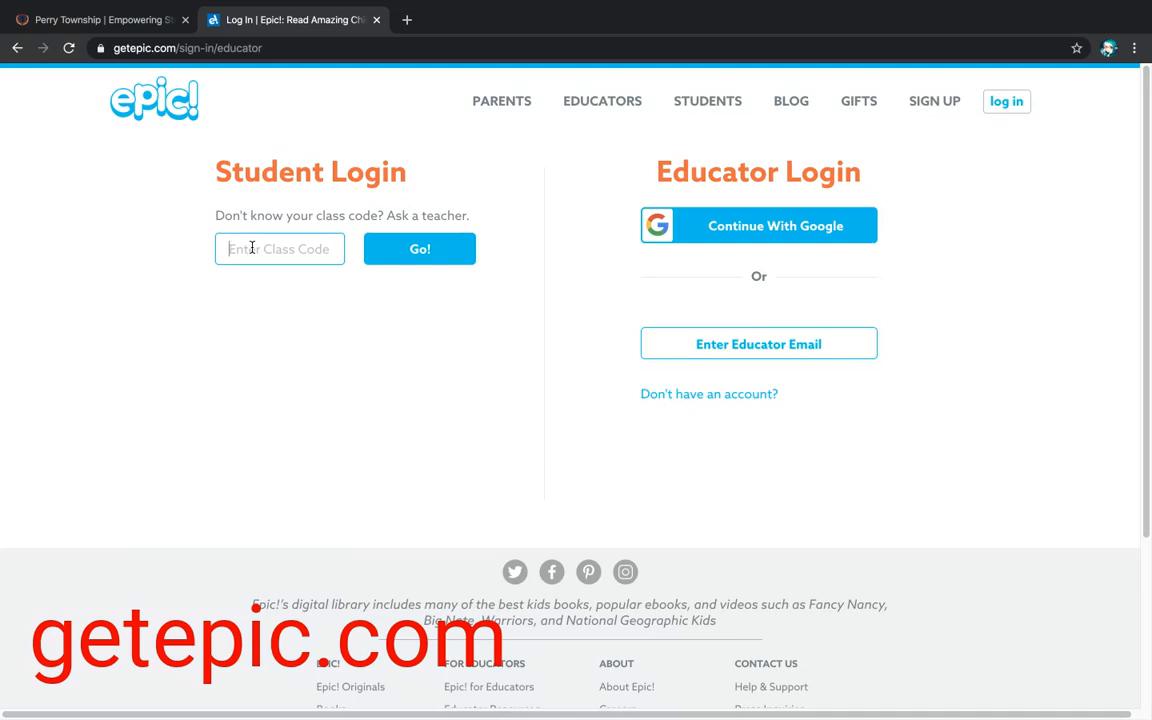
mouse_move(408, 256)
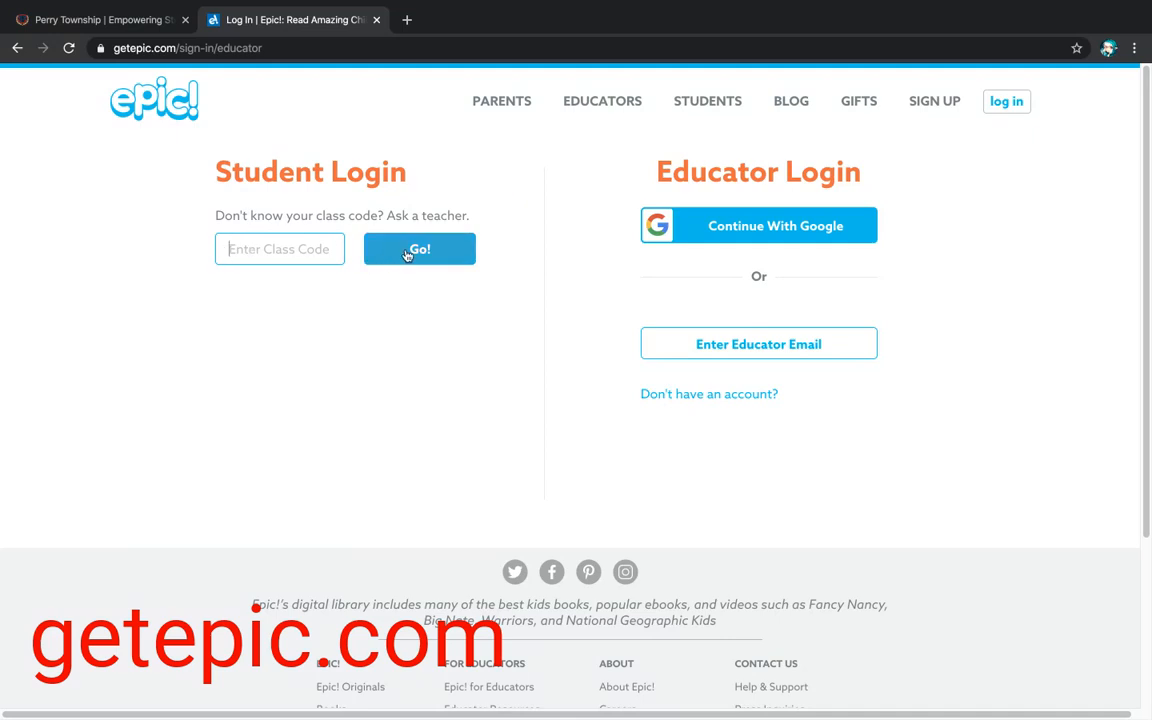
mouse_move(296, 238)
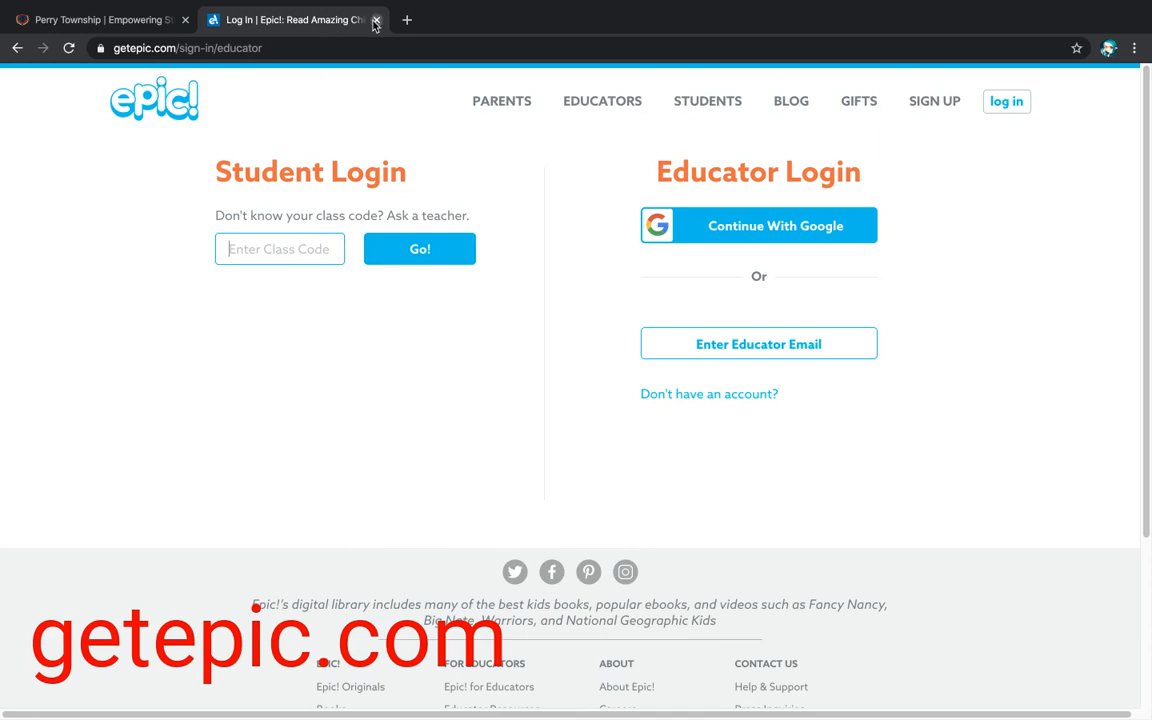
click(190, 48)
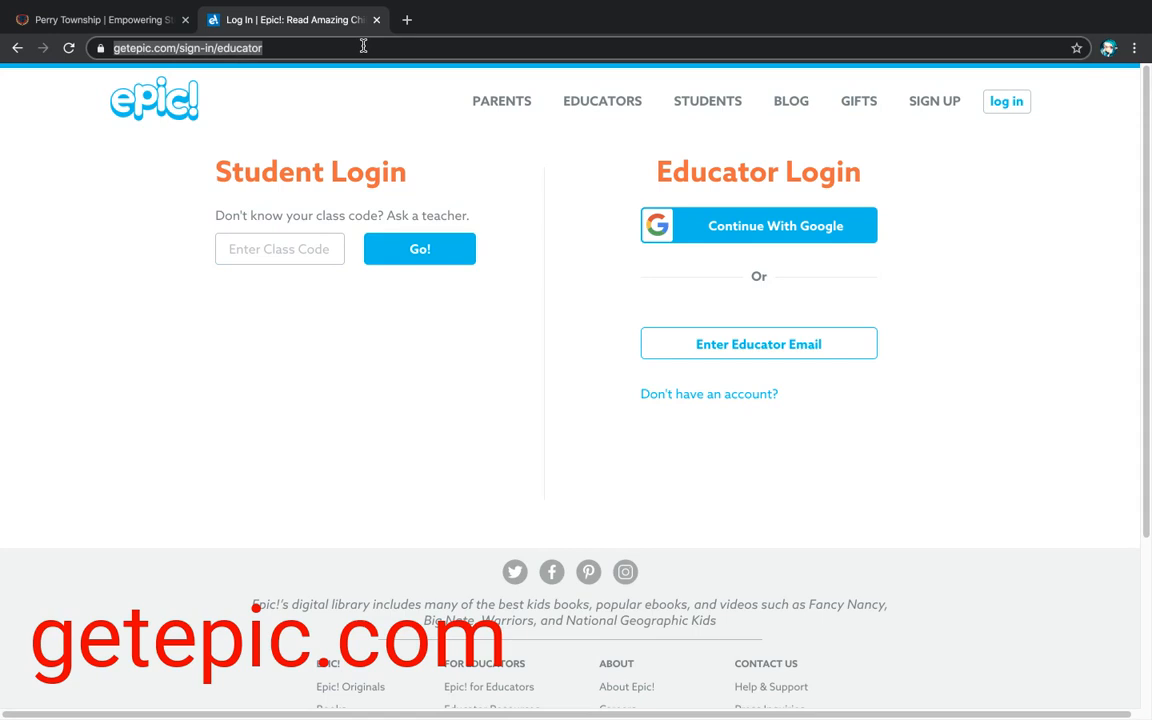
mouse_move(360, 28)
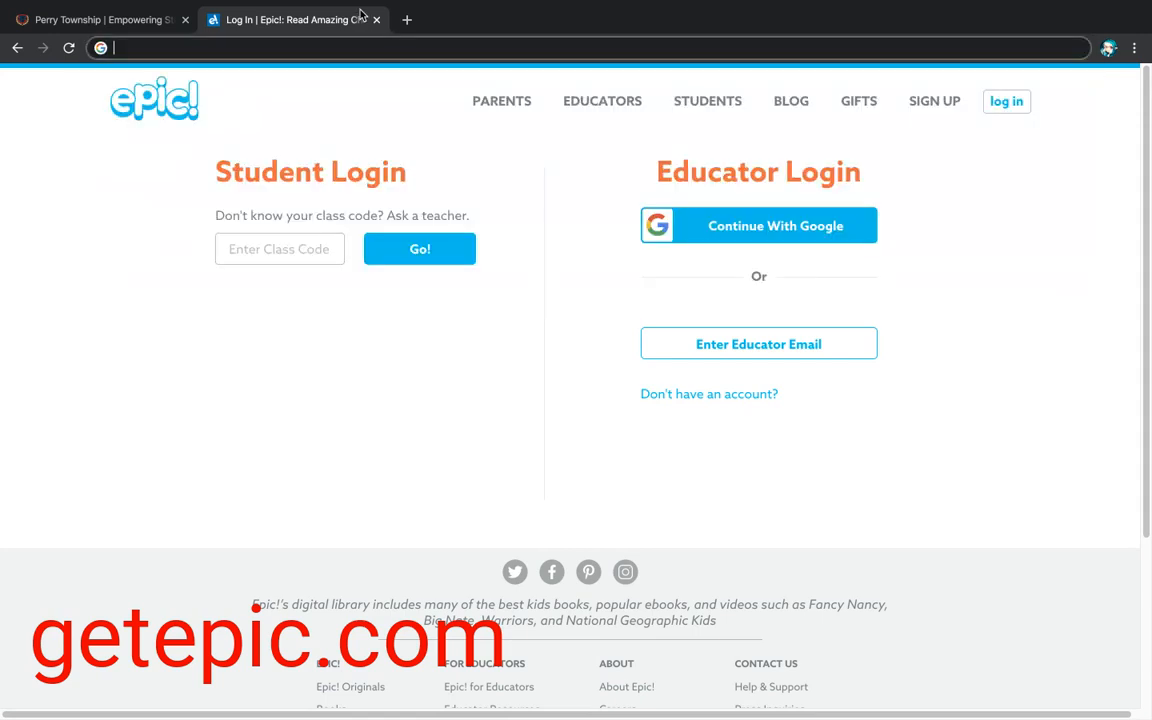
Step: Go to zoom.us and sign in with the school Google account to reach the meetings page
text(z)
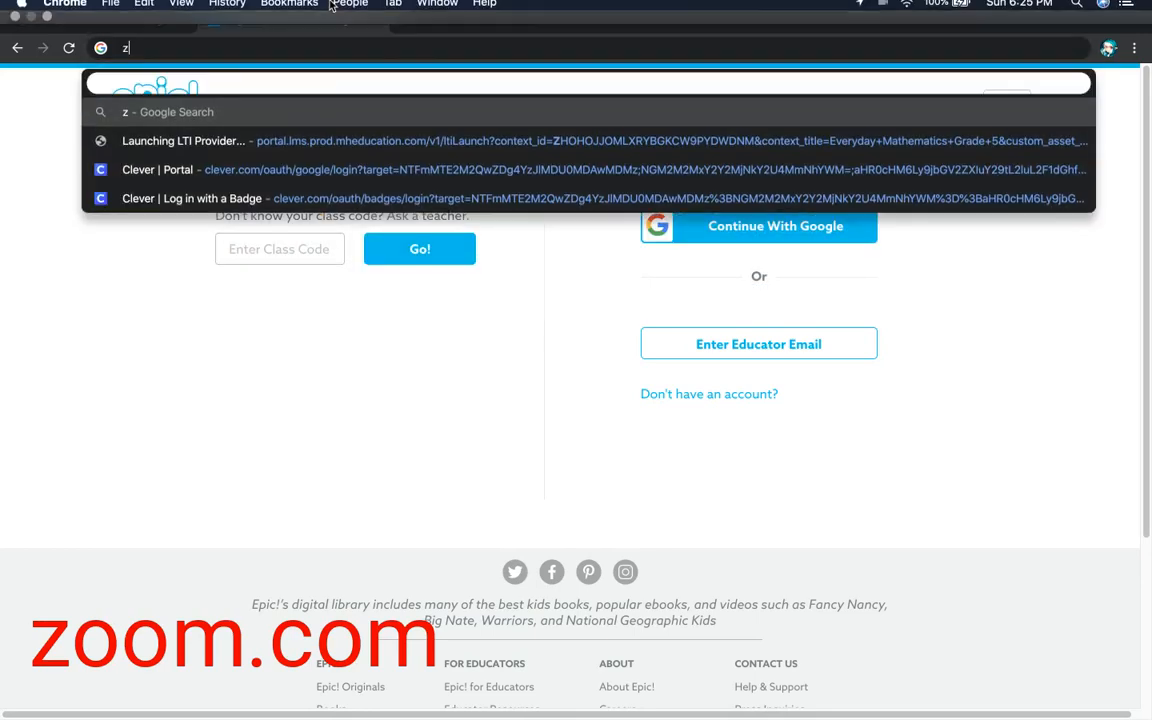
text(oom.us)
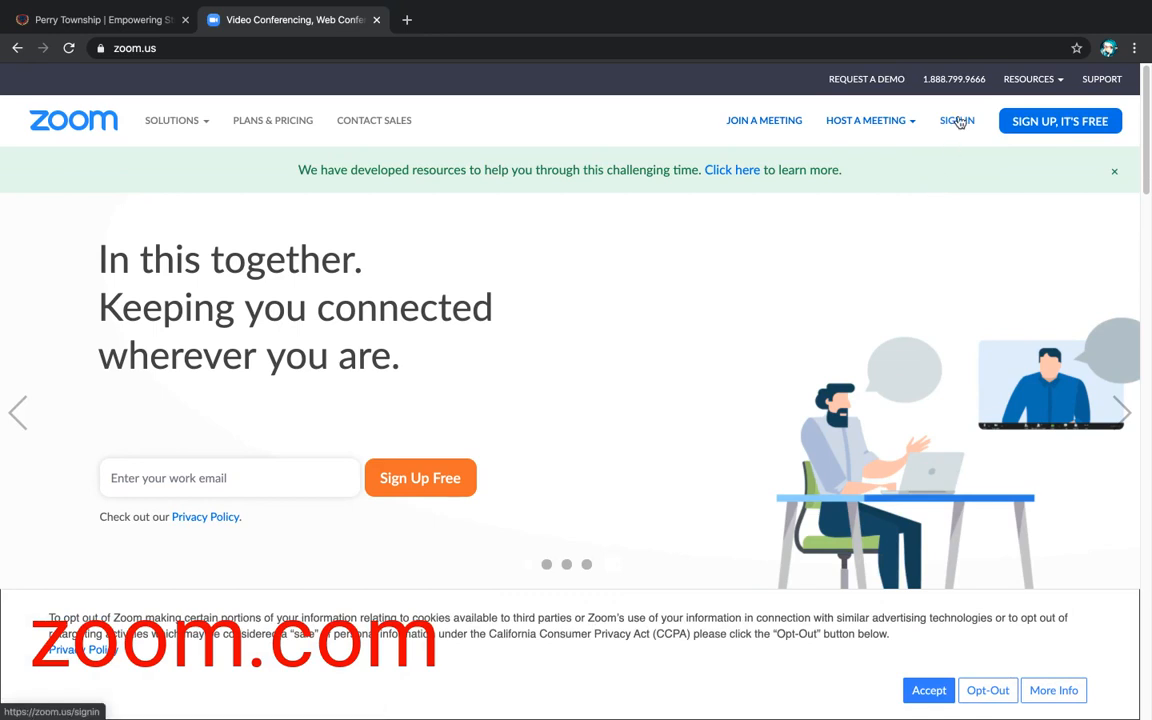
click(956, 120)
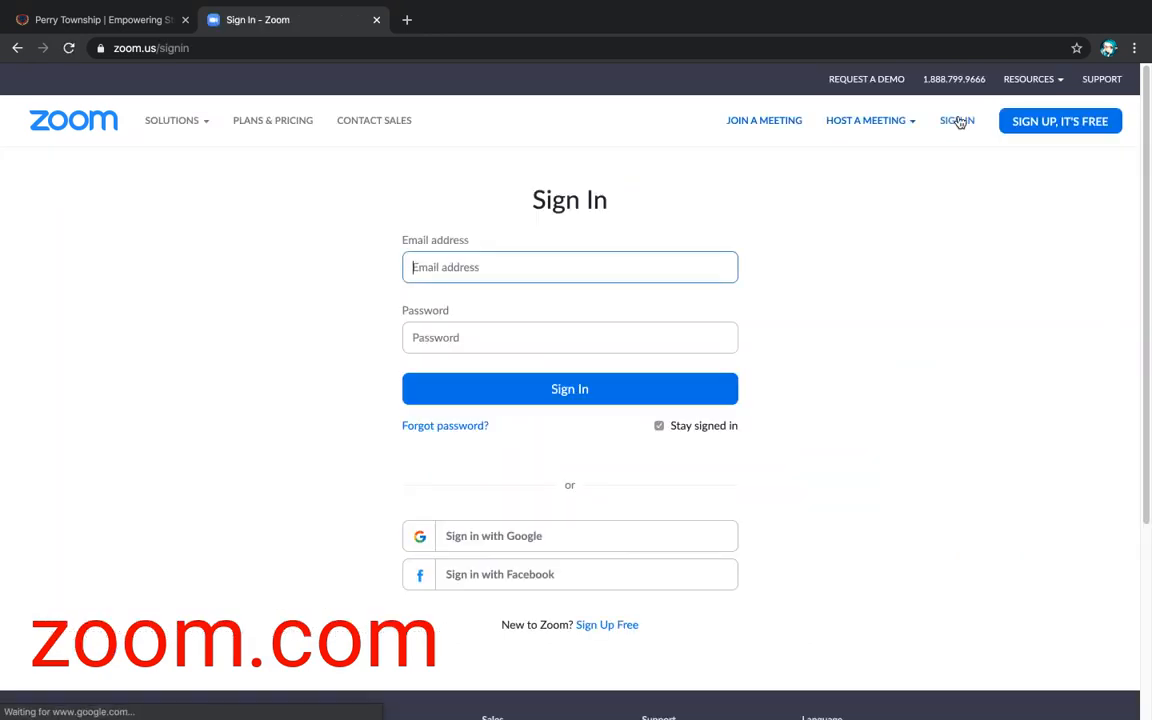
click(546, 536)
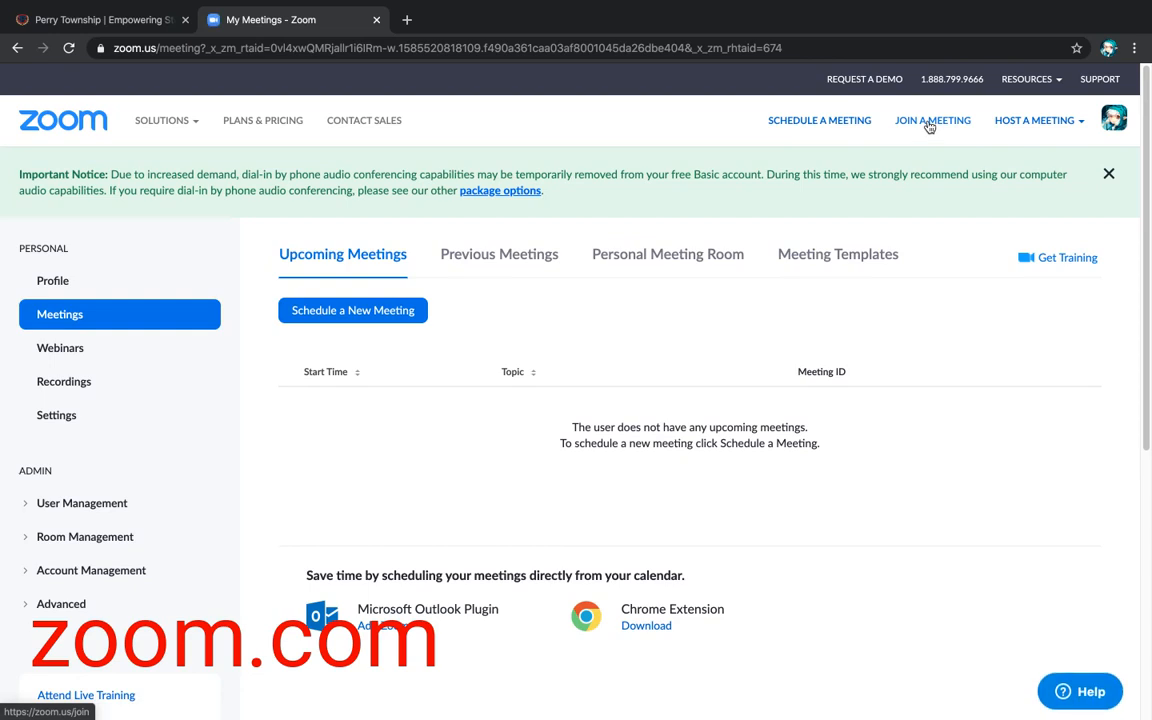
mouse_move(650, 496)
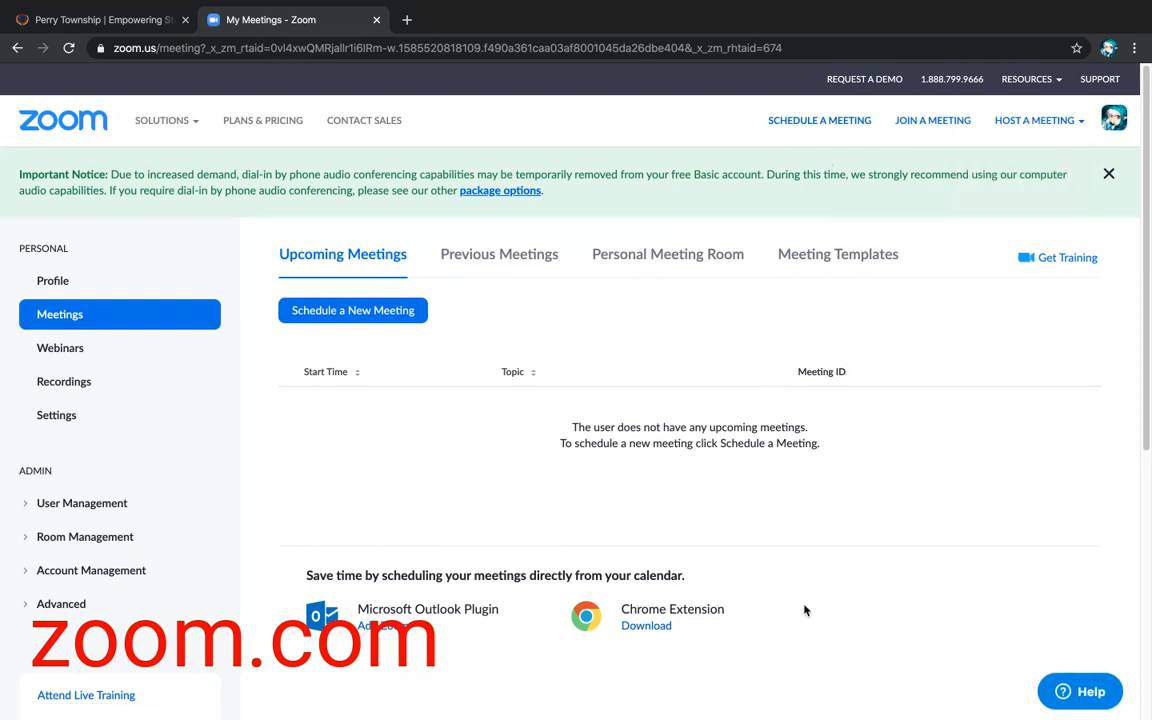
mouse_move(932, 120)
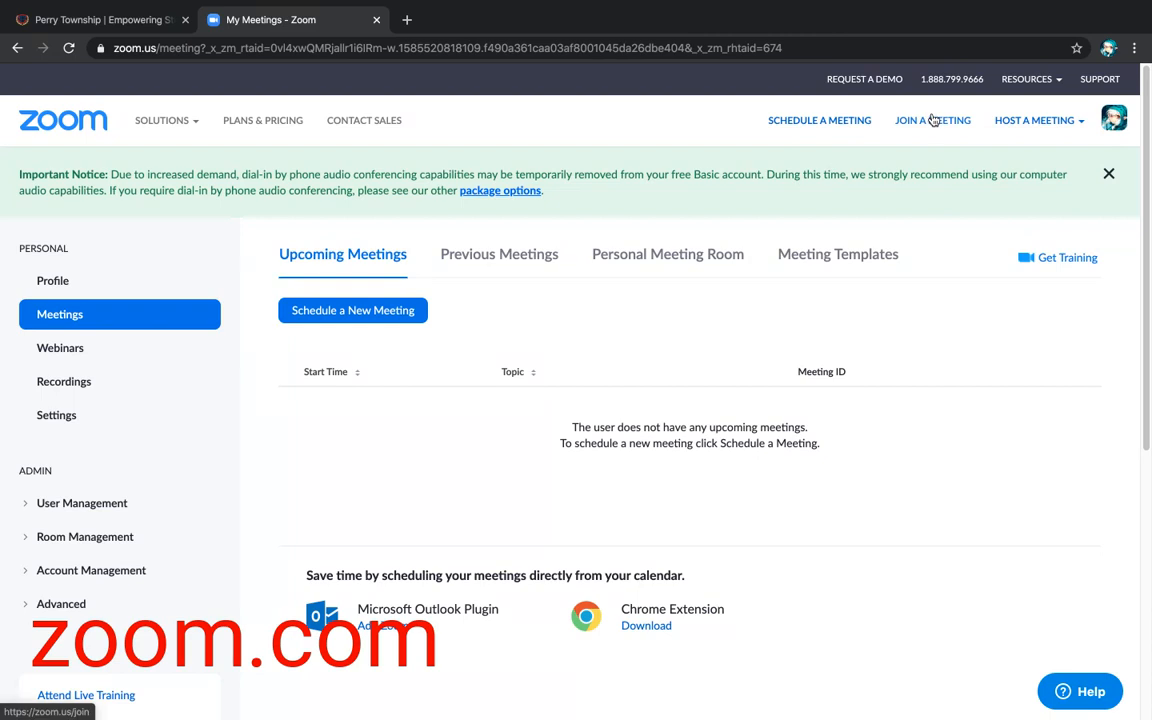
mouse_move(936, 130)
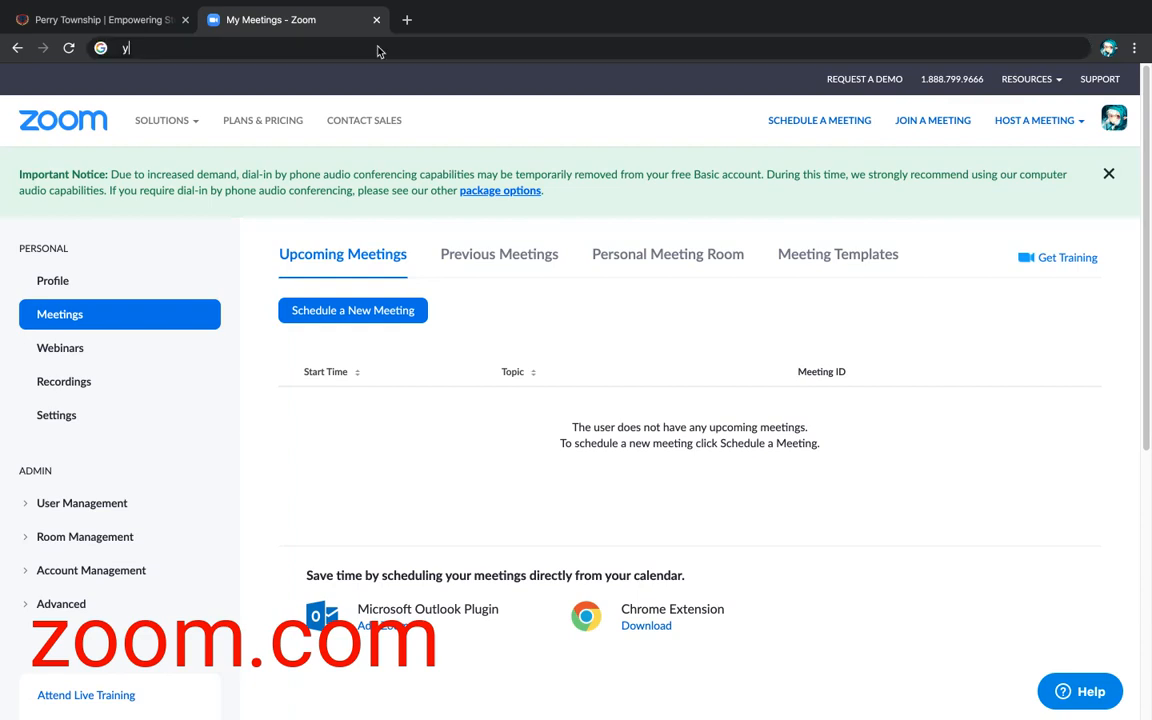
Step: Go to youtube.com, search the teacher's name and find the Remote Learning Resources video
text(outube.com)
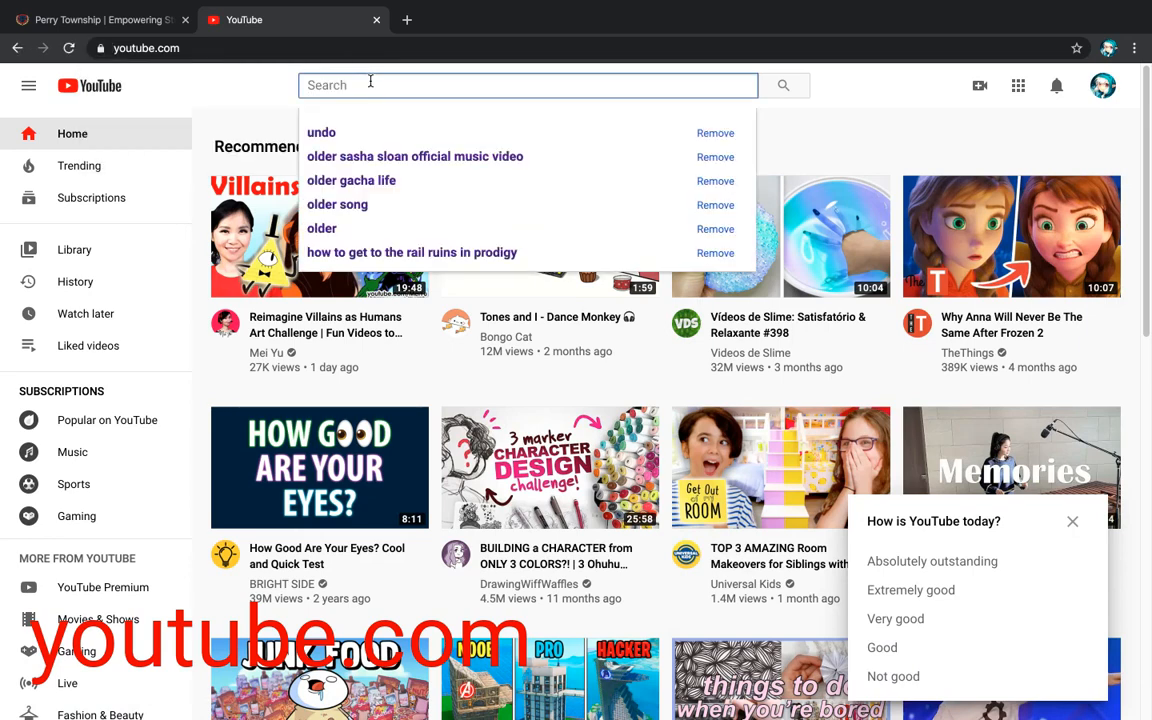
text(lindsay elak)
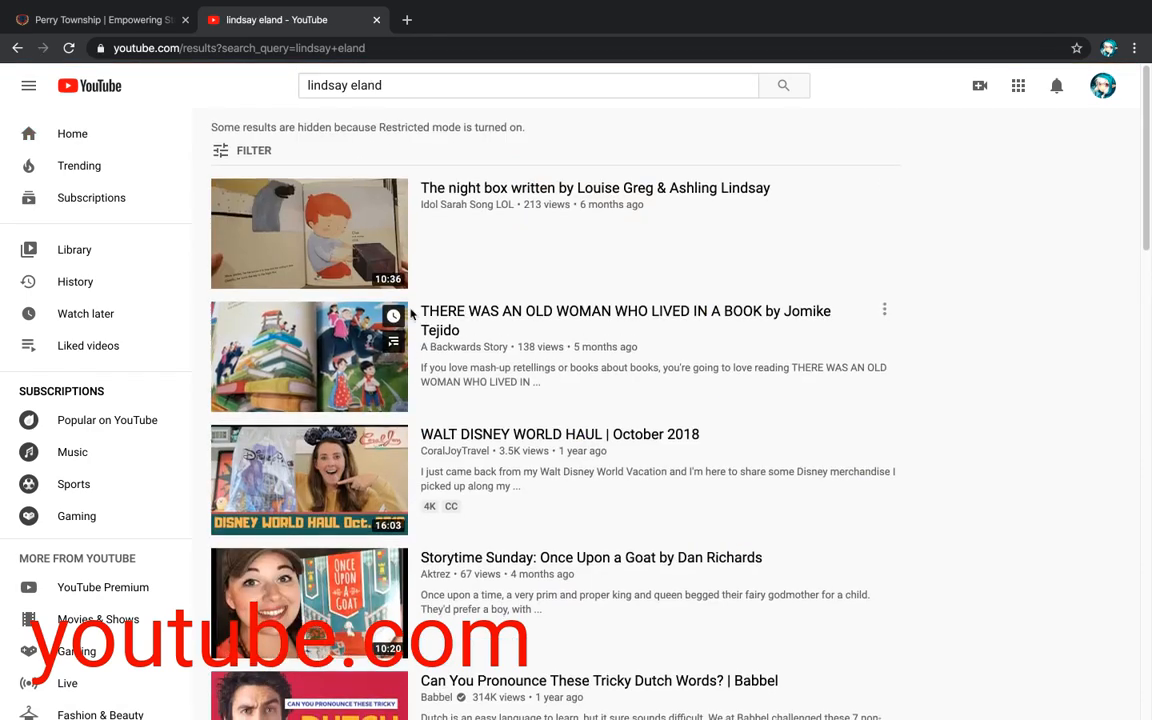
scroll(down, 3)
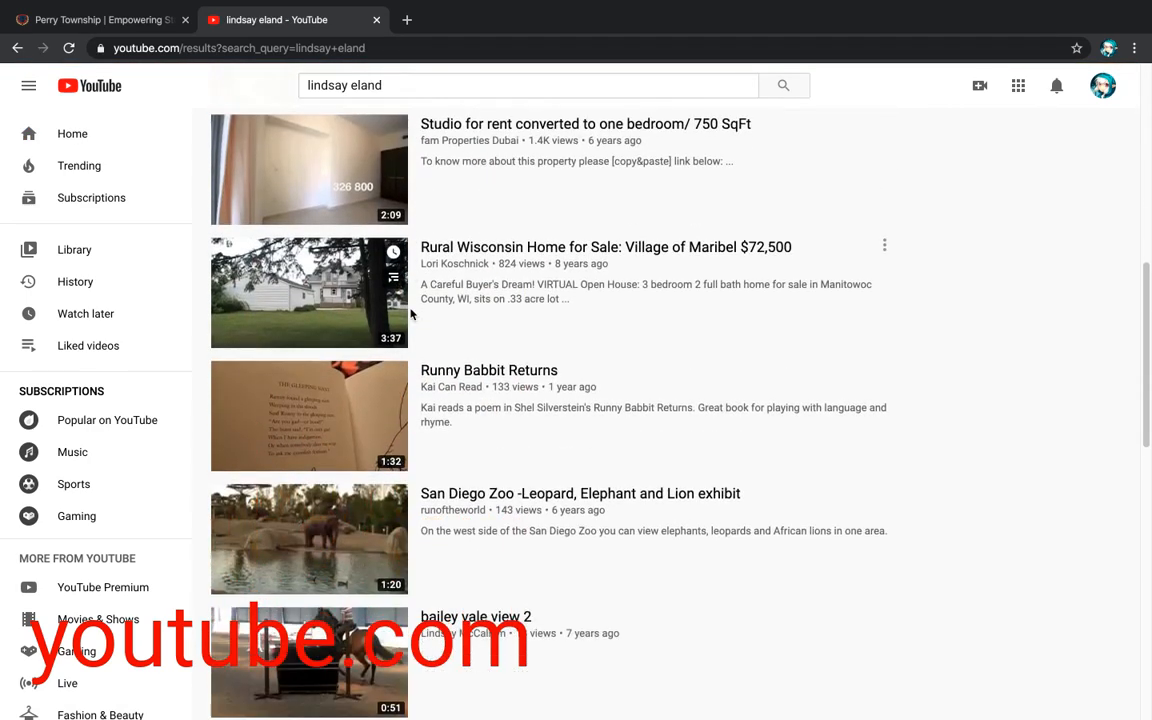
scroll(down, 3)
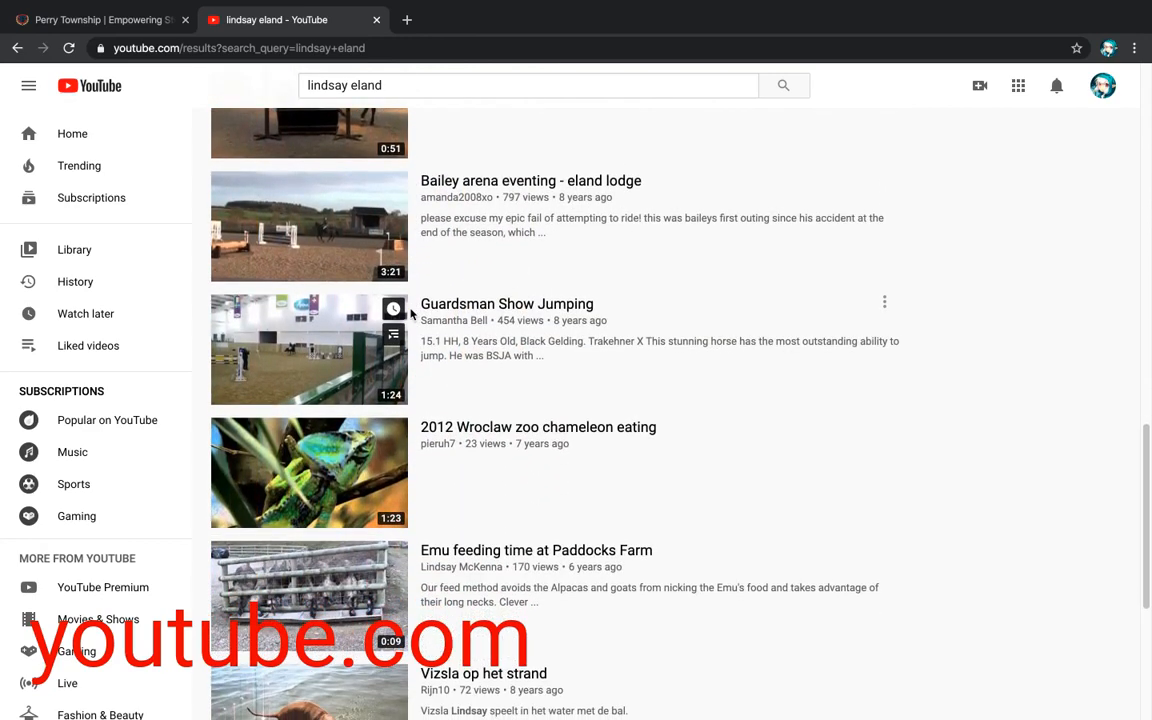
scroll(down, 3)
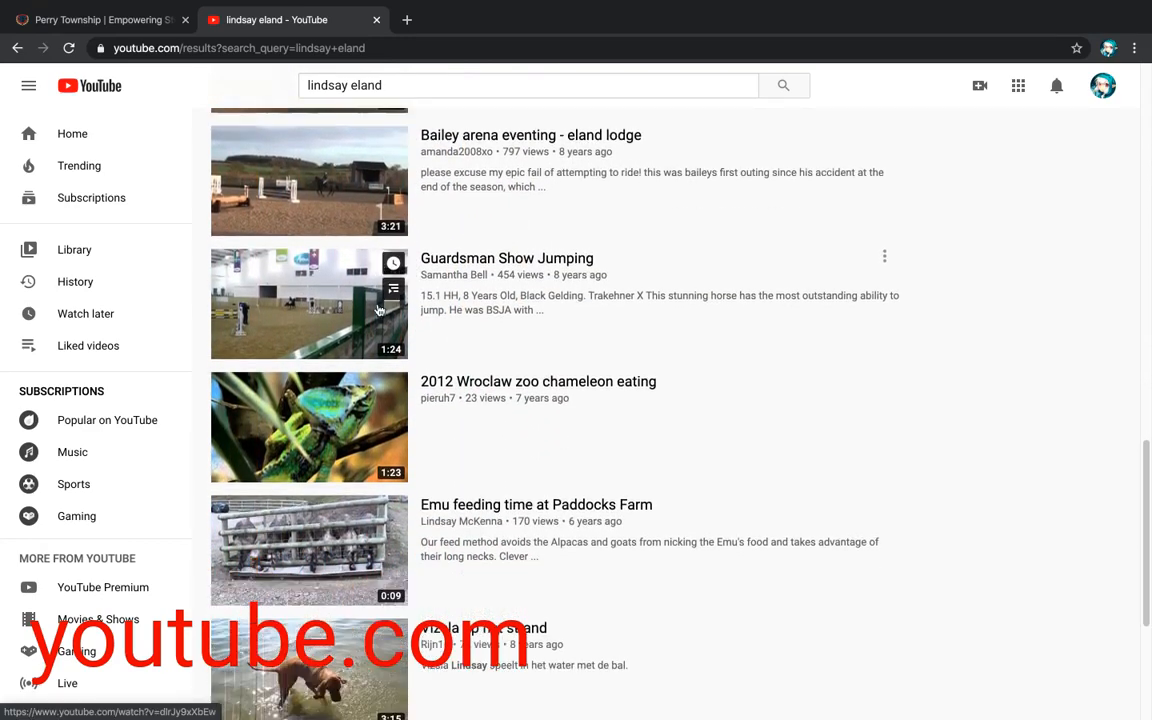
scroll(down, 3)
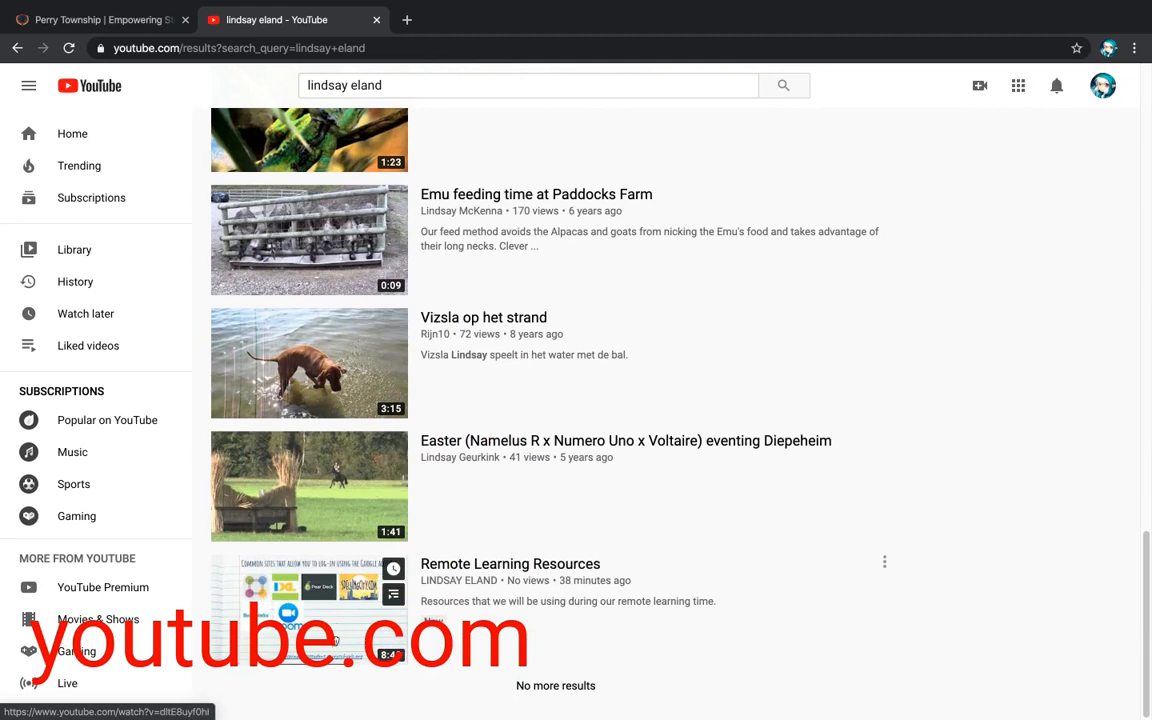
mouse_move(458, 592)
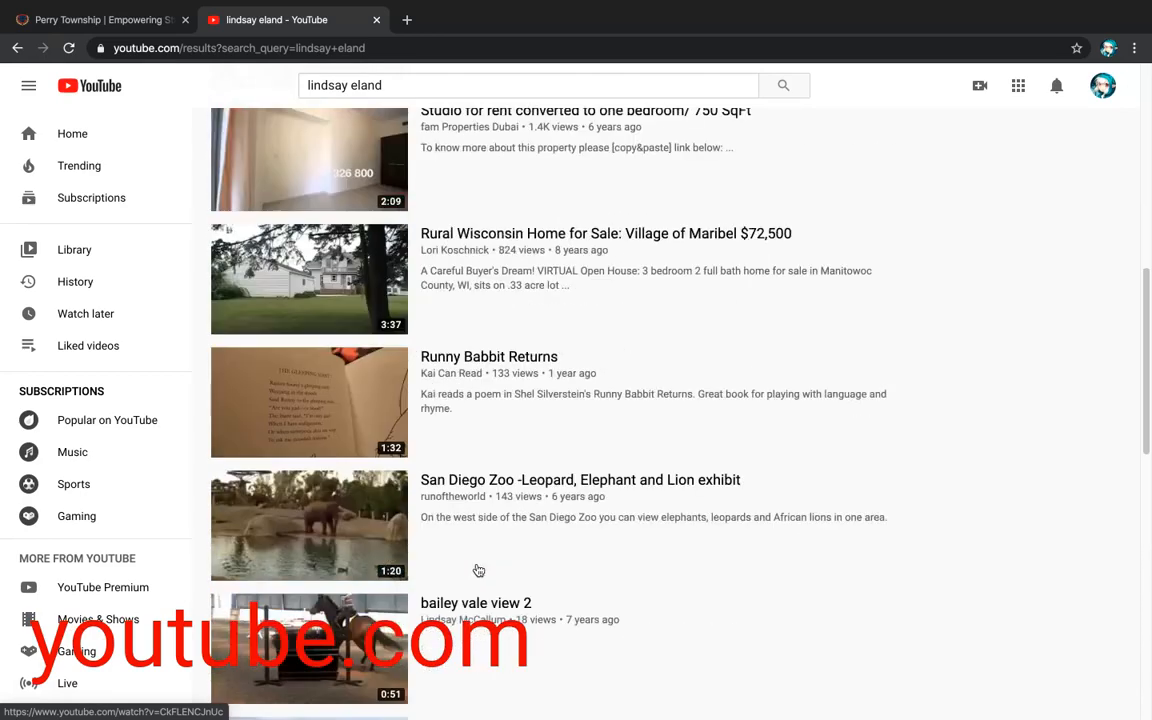
scroll(down, 3)
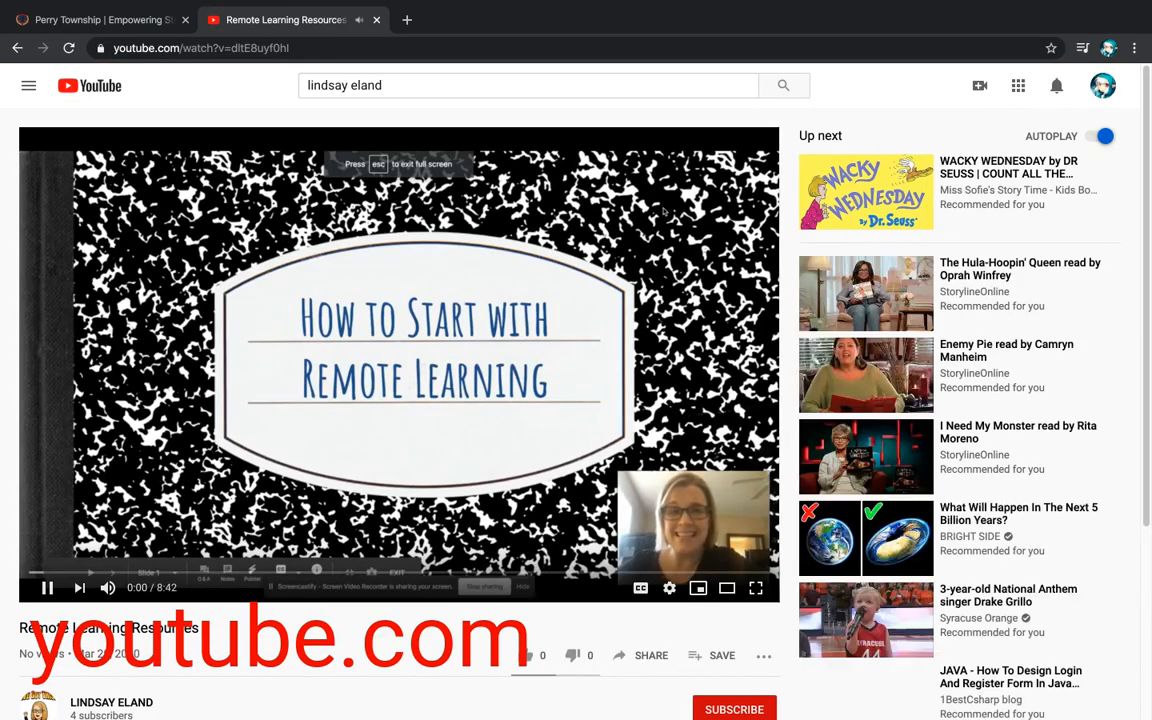
scroll(down, 3)
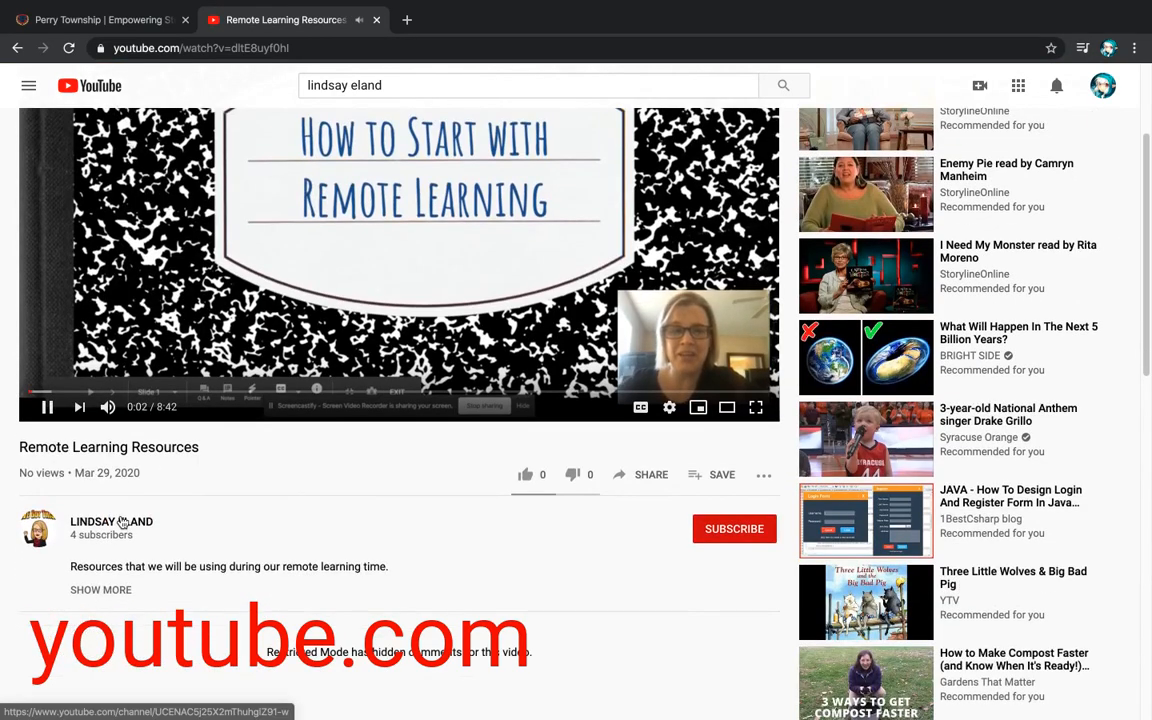
Step: Open the Lindsay Eland channel from the video and subscribe to it
click(96, 522)
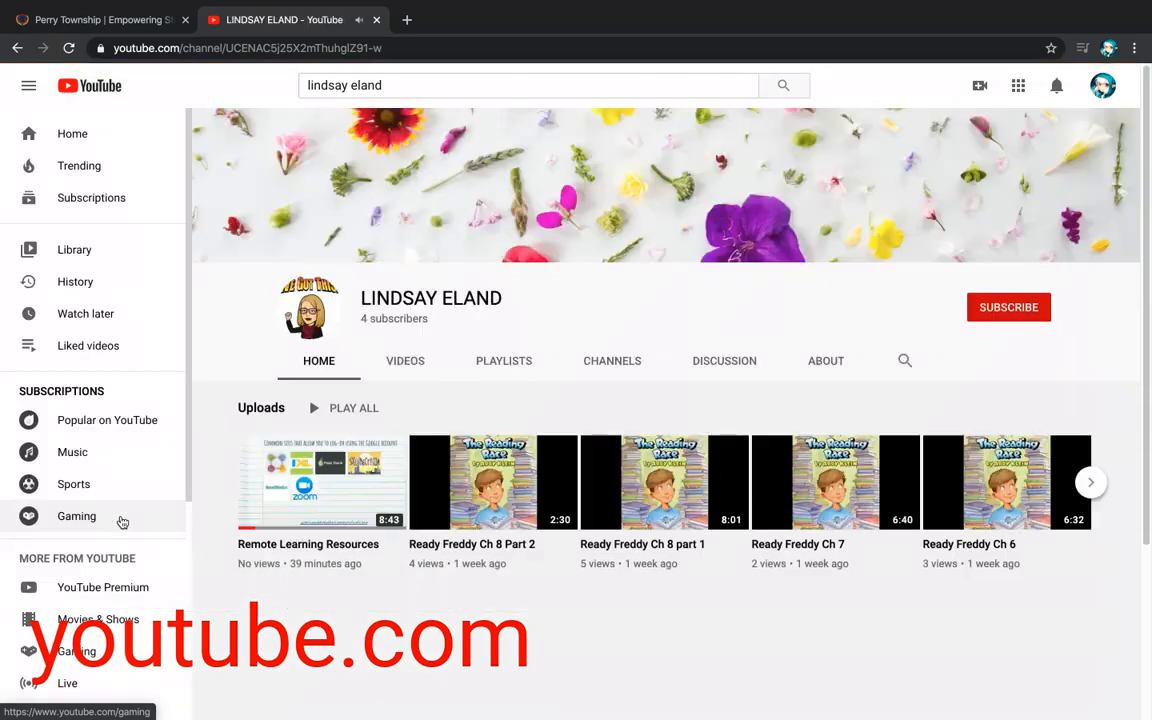
mouse_move(708, 424)
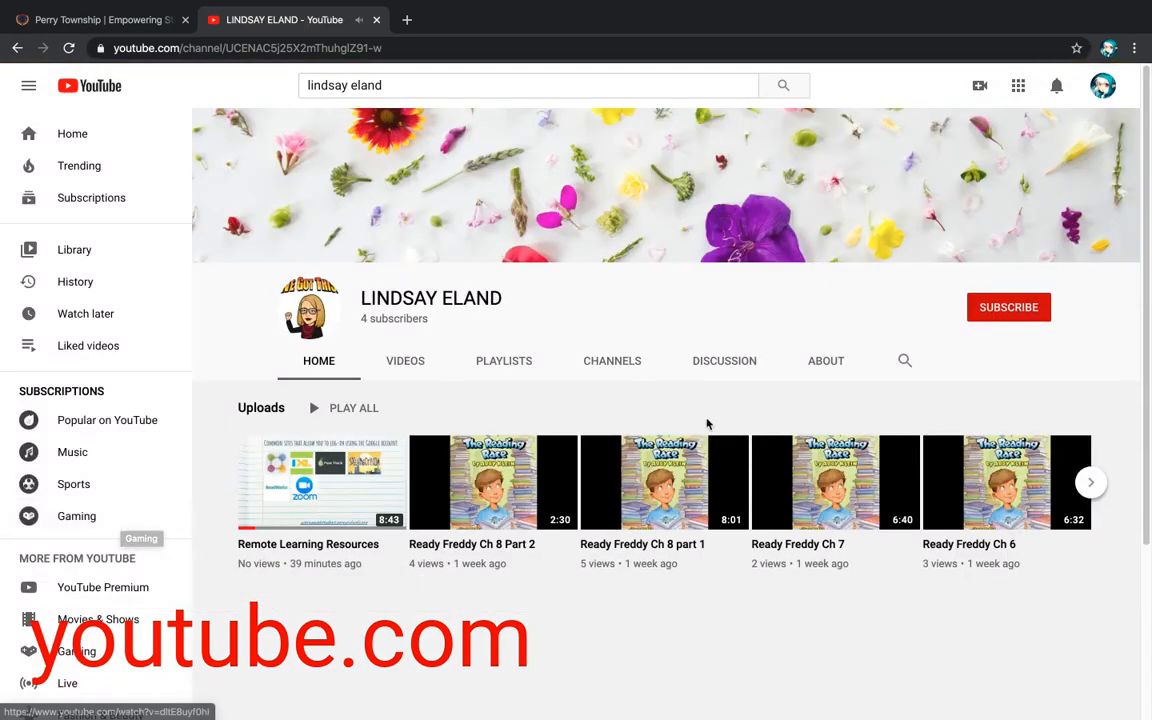
click(1008, 308)
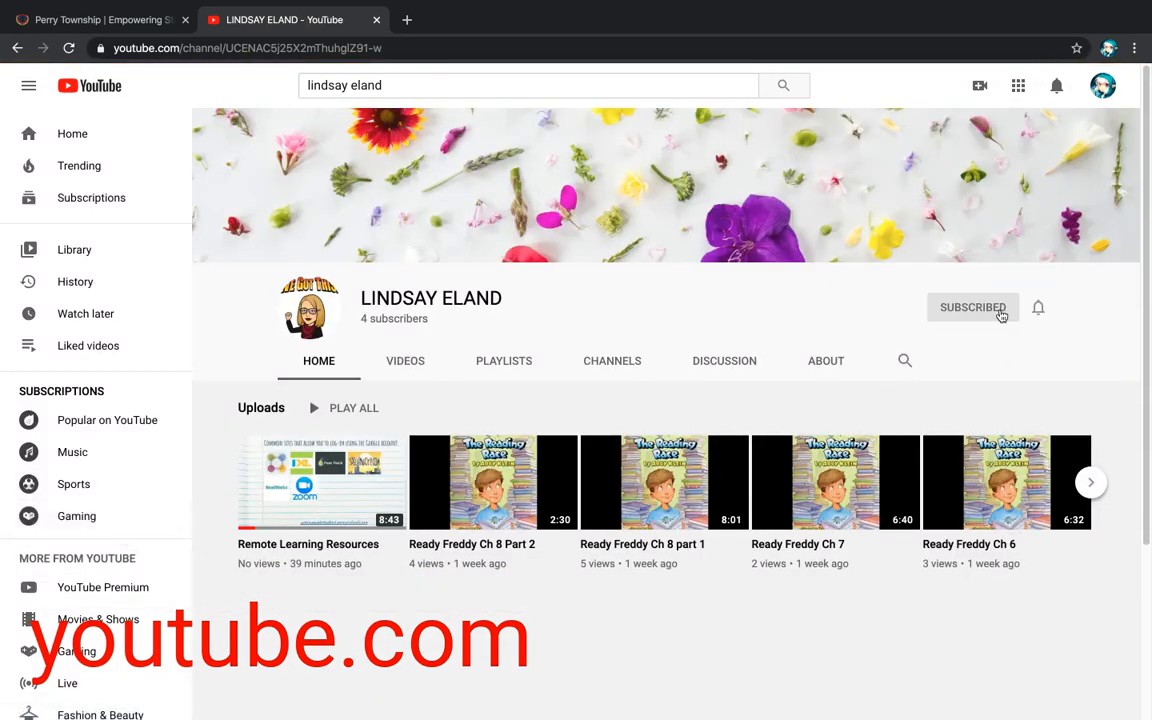
click(972, 308)
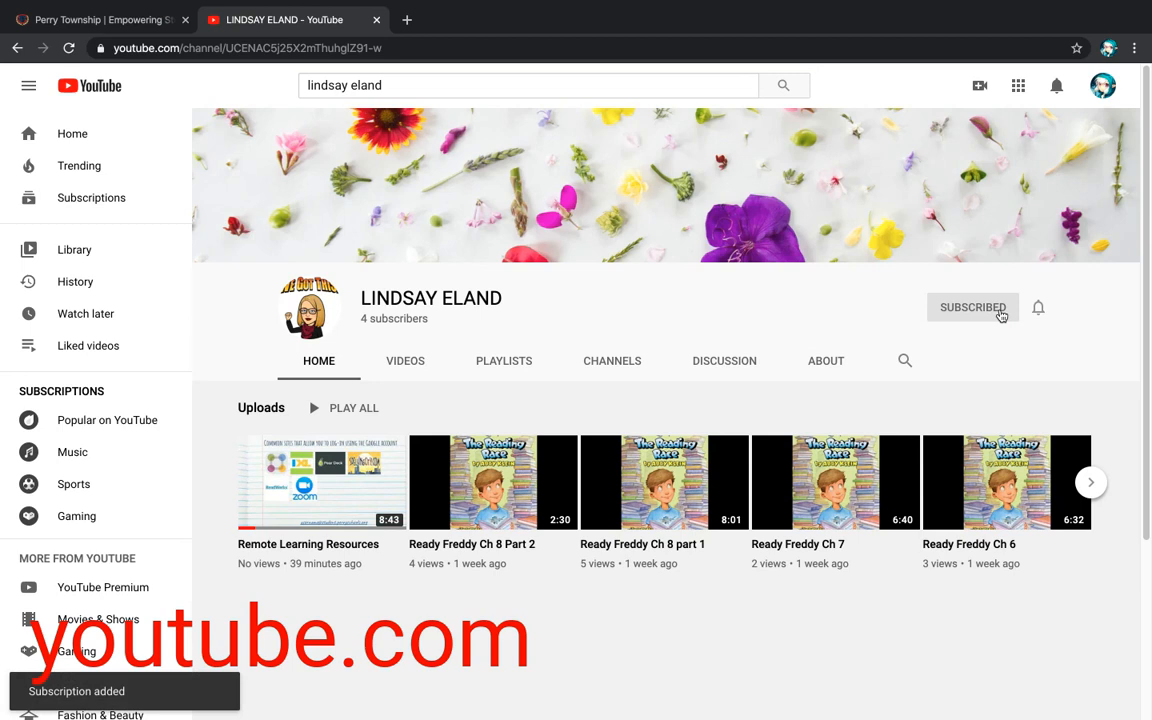